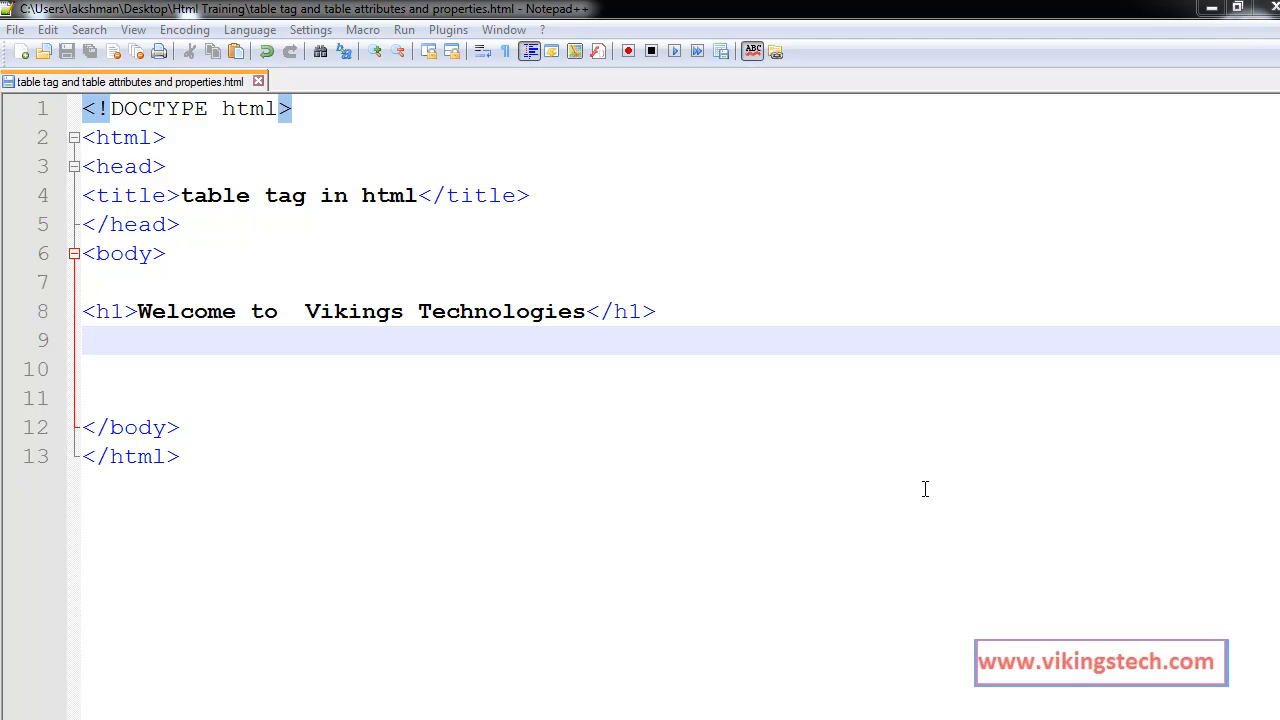
mouse_move(908, 482)
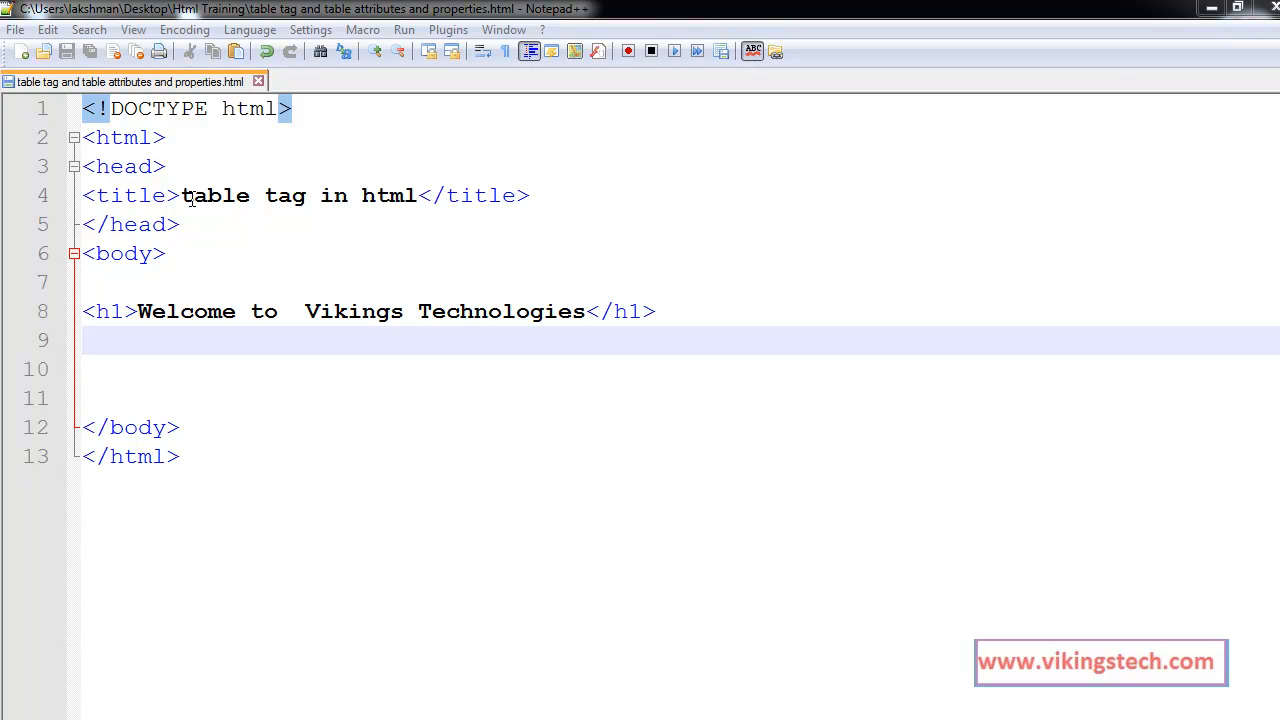
- Highlight the word 'table' in the page title before consulting the HTML tables notes
double_click(214, 196)
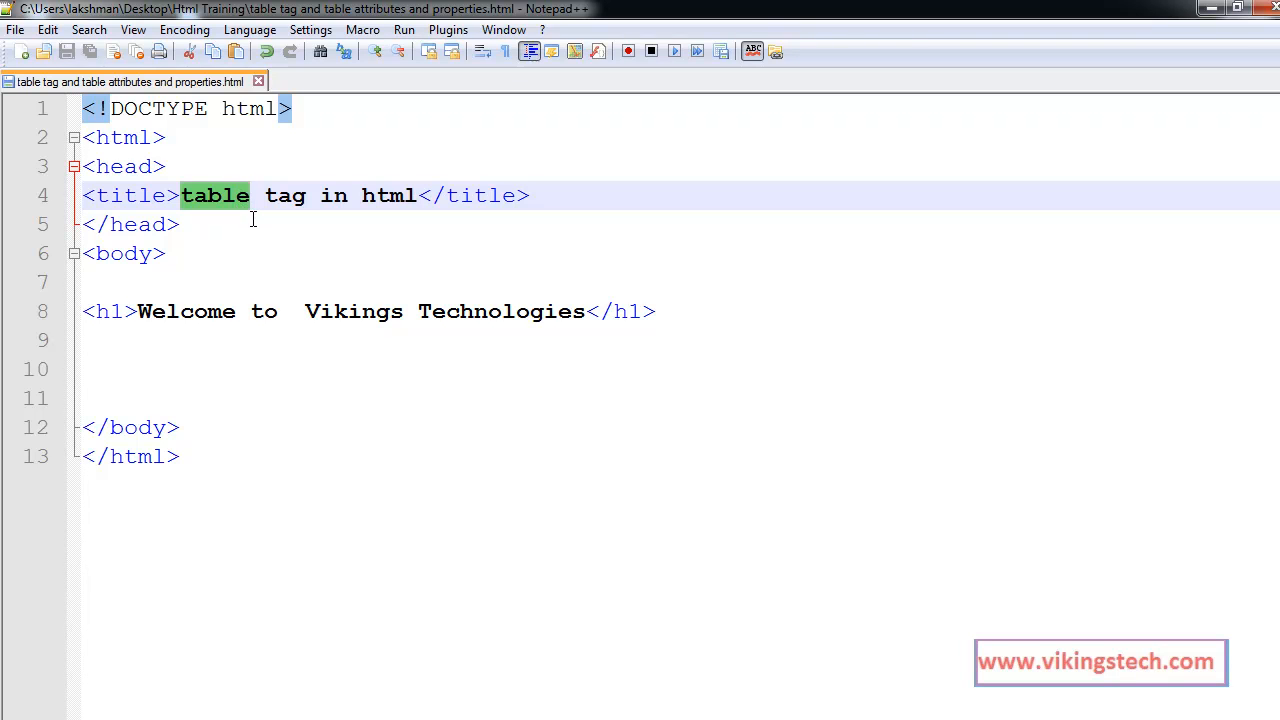
mouse_move(268, 204)
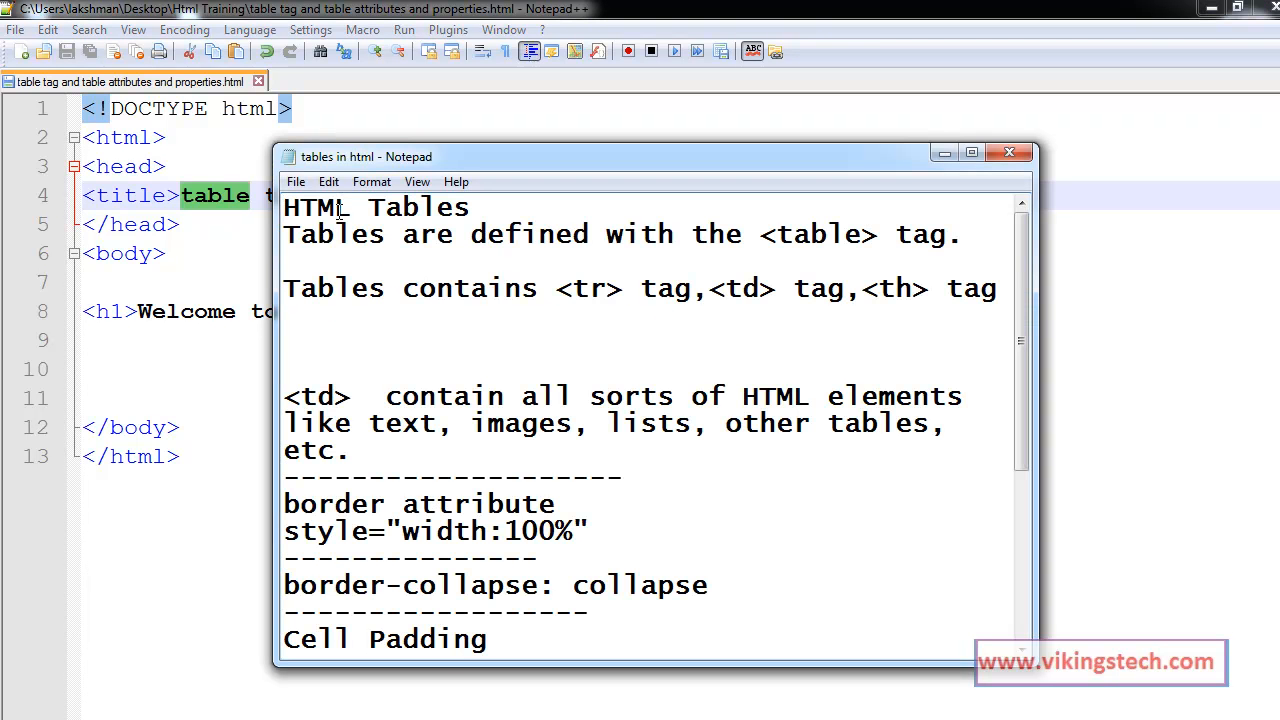
mouse_move(850, 220)
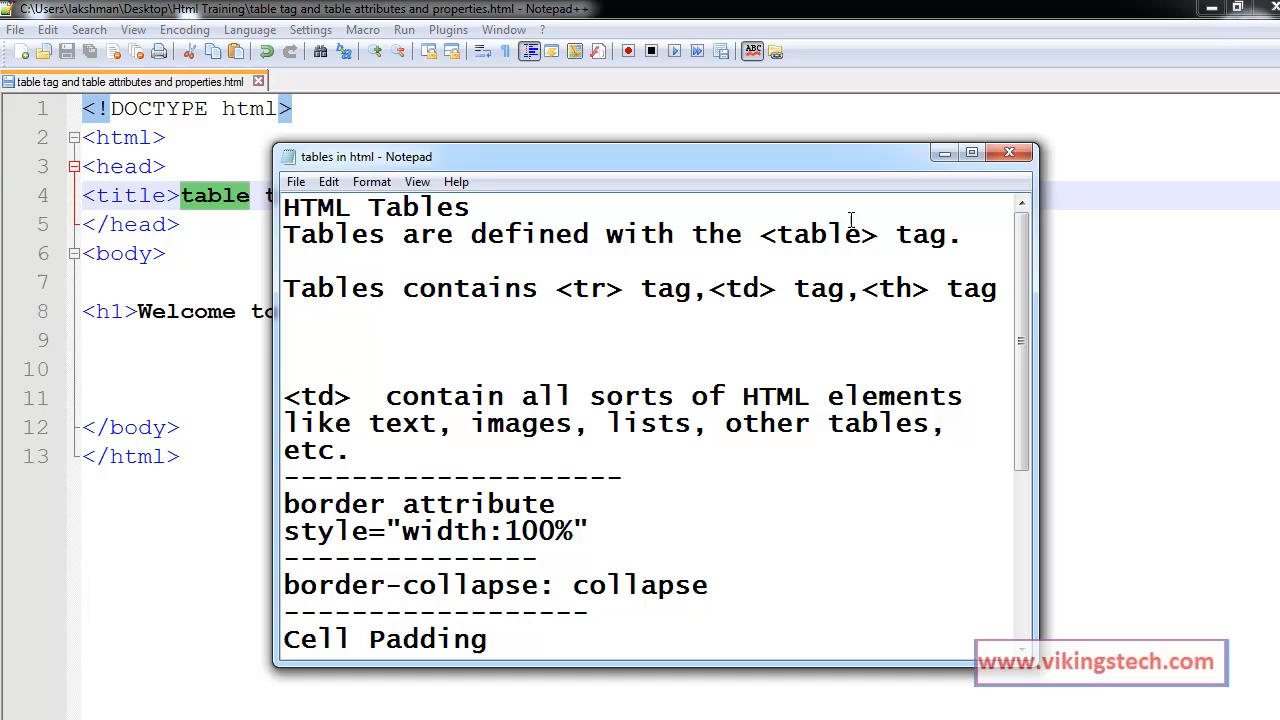
- Add an <h2> subheading reading 'Our courses list' on line 9 below the Welcome heading
click(1008, 152)
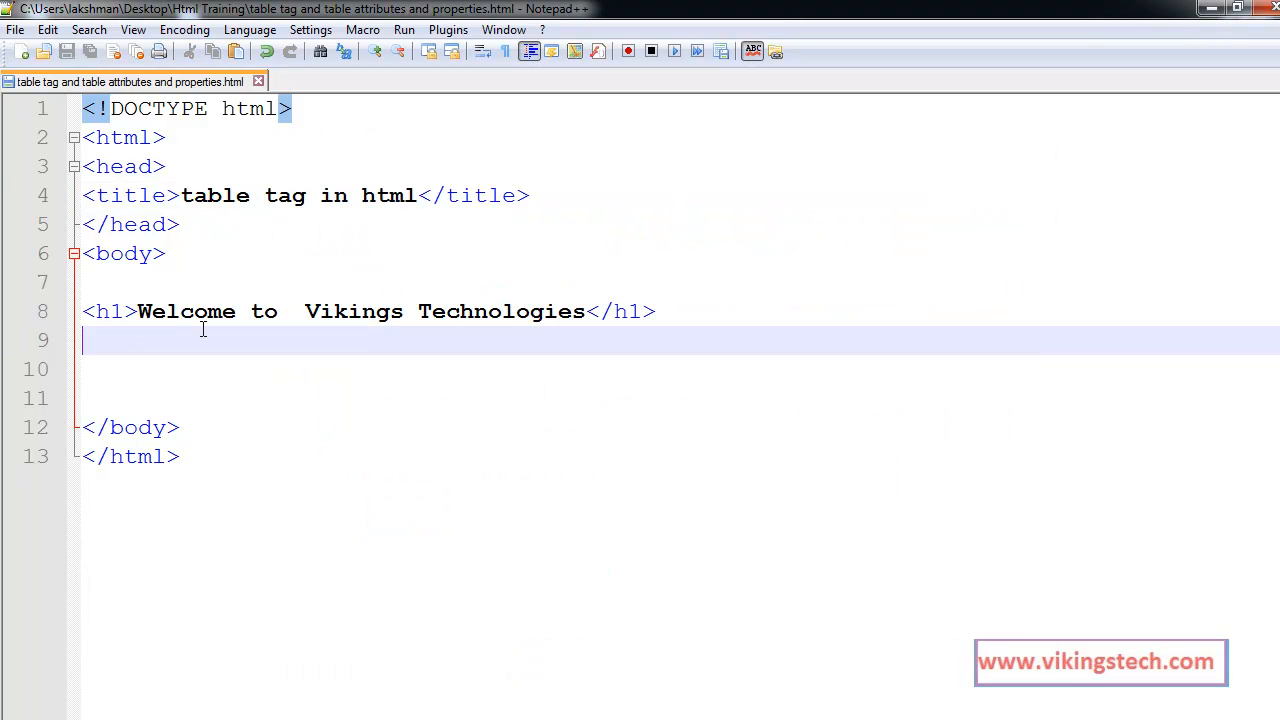
mouse_move(134, 330)
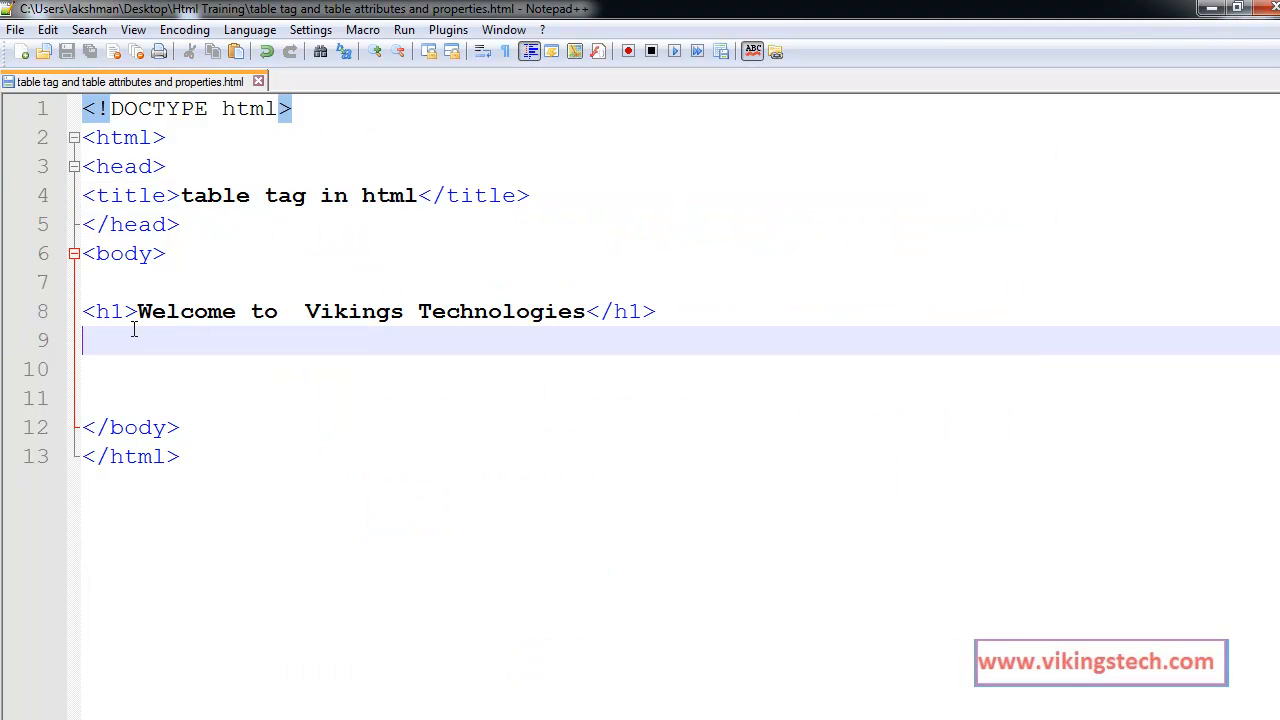
text(<)
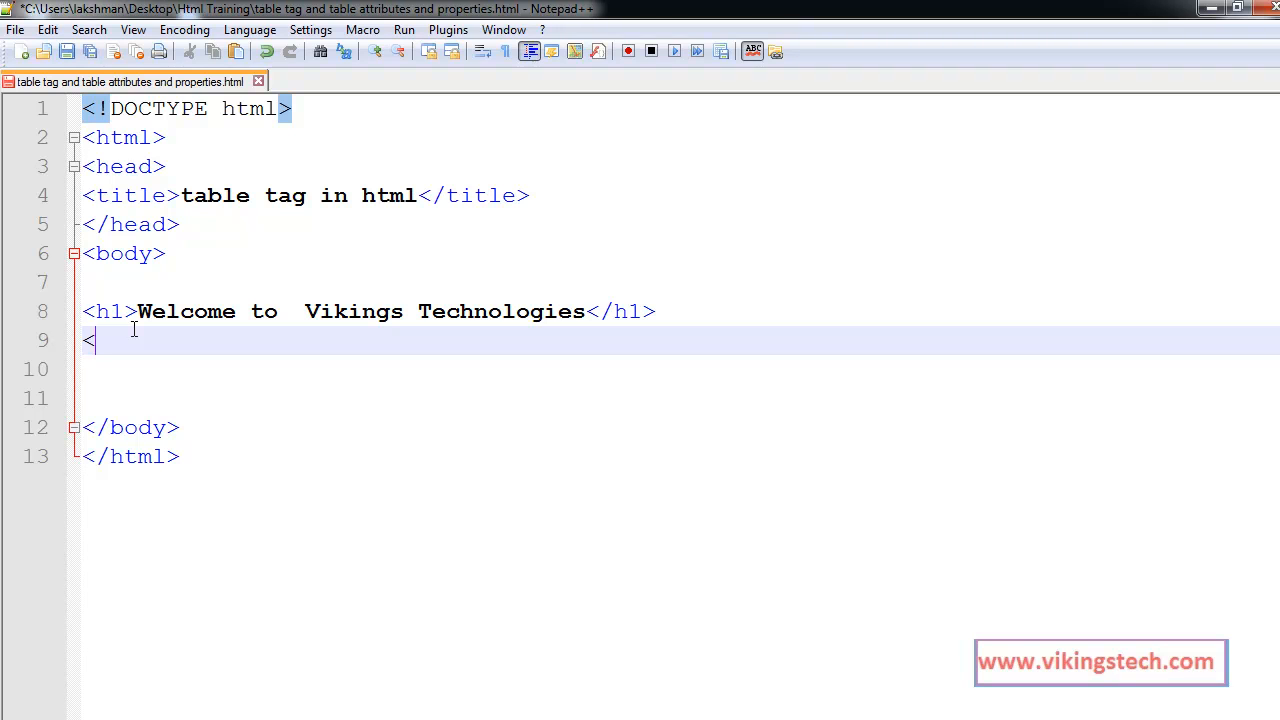
text(h)
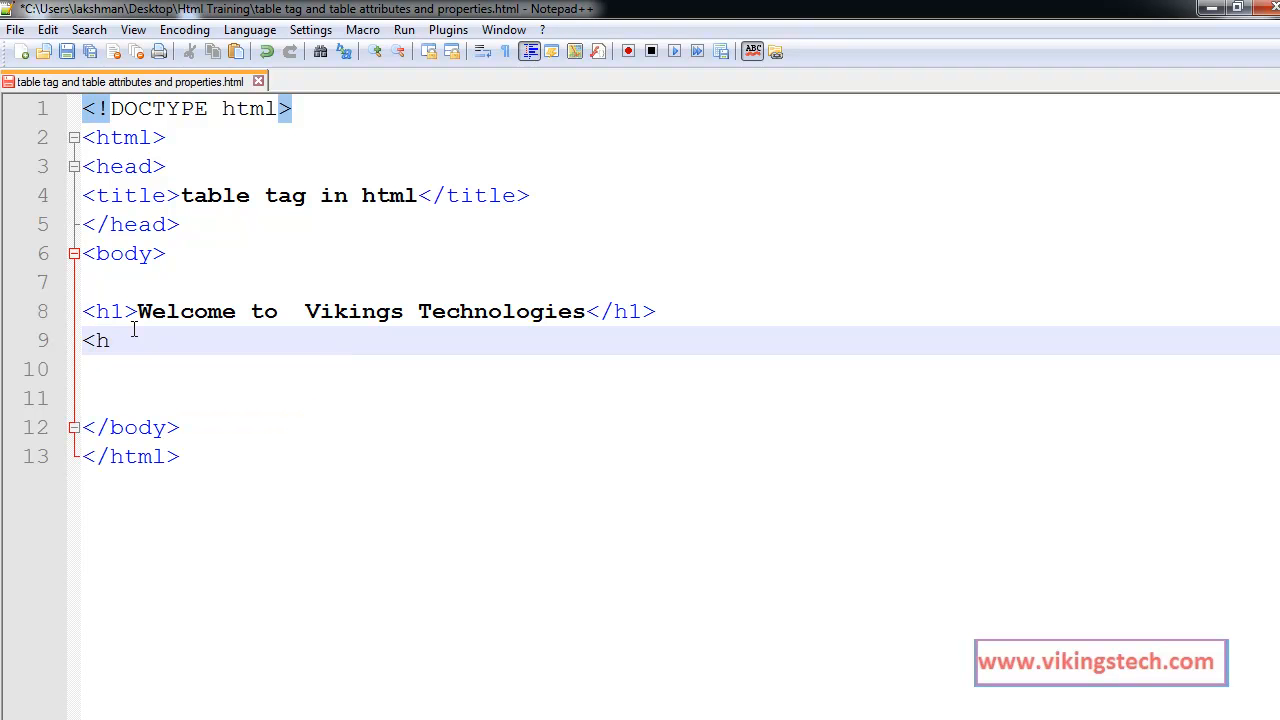
text(2></h2>)
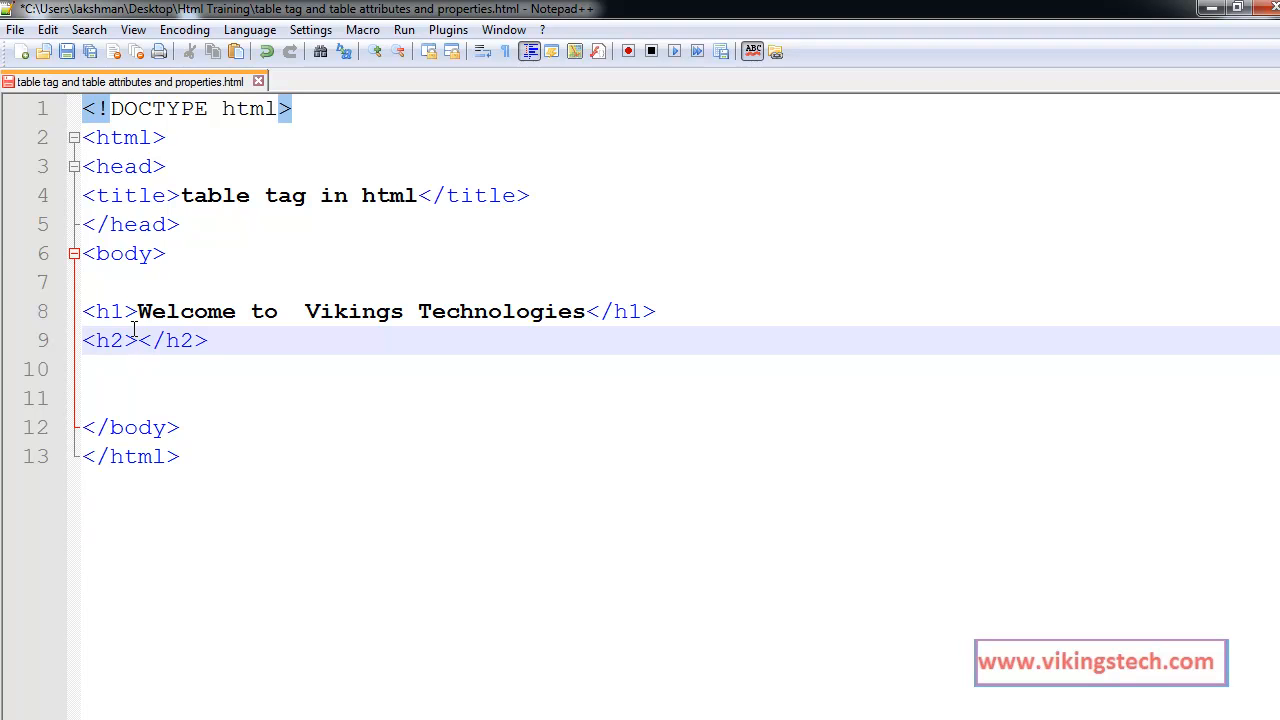
text(Our)
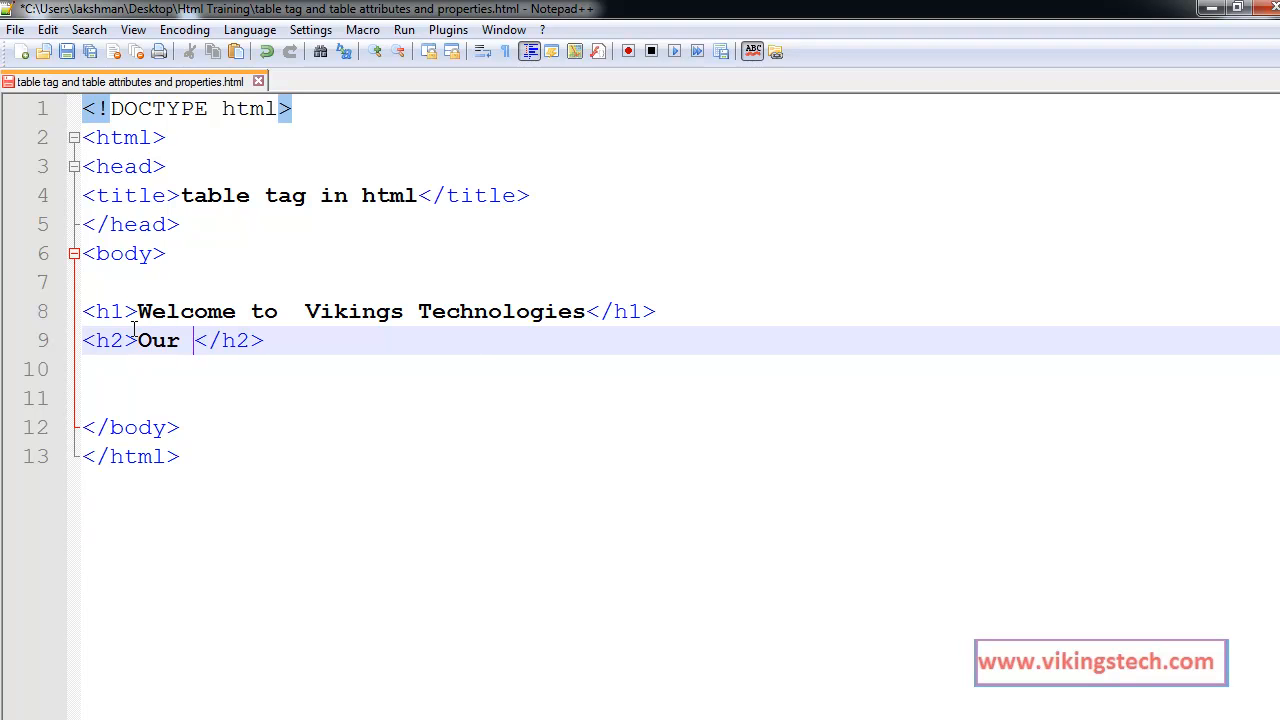
text(cu)
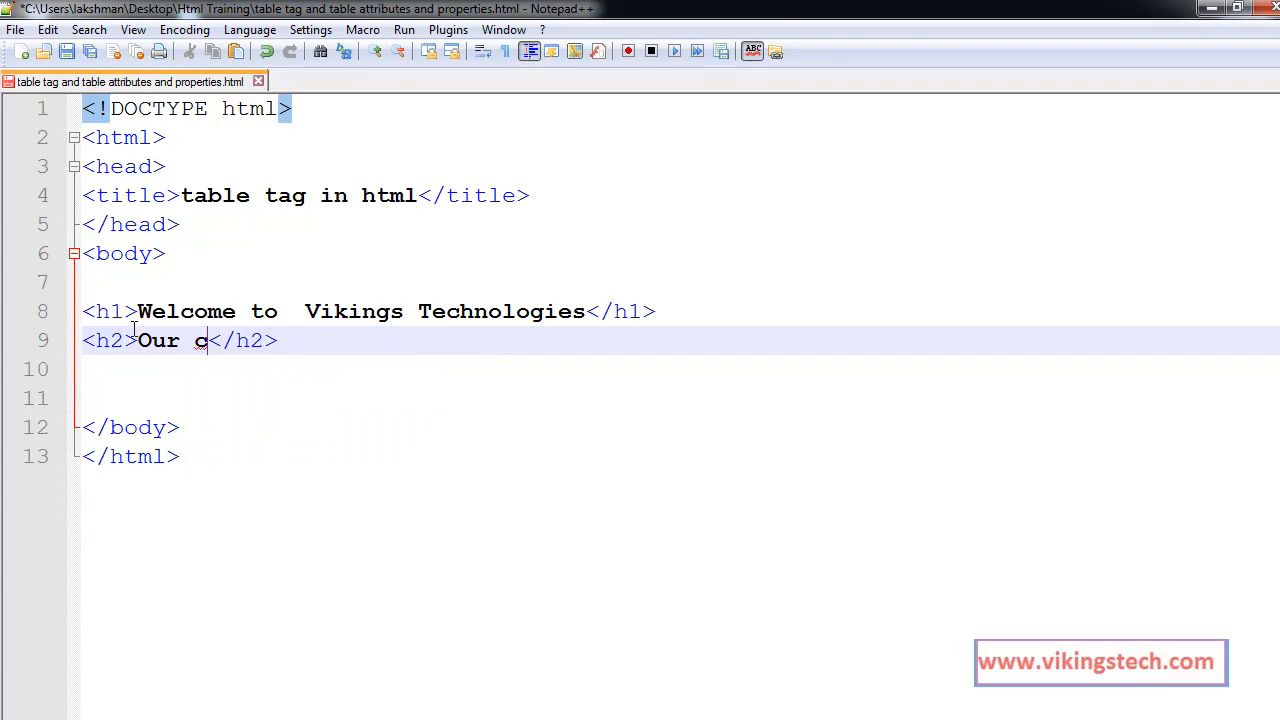
text(urc)
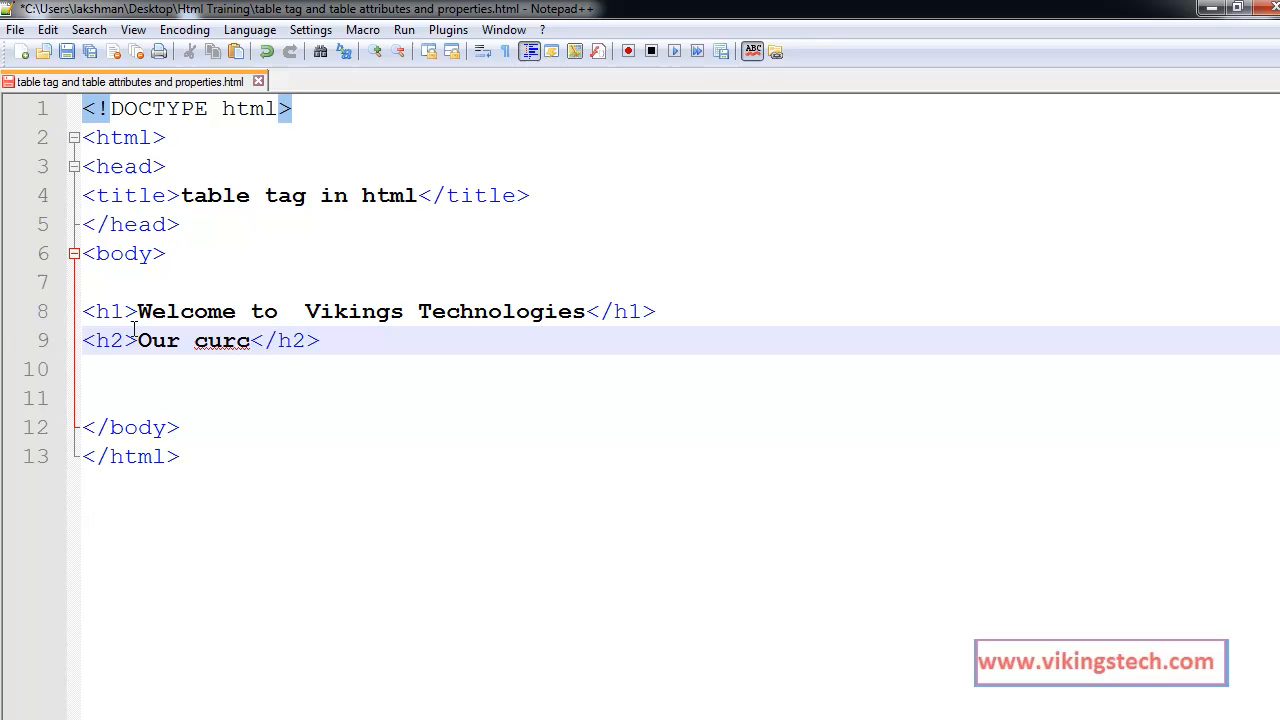
text(ses)
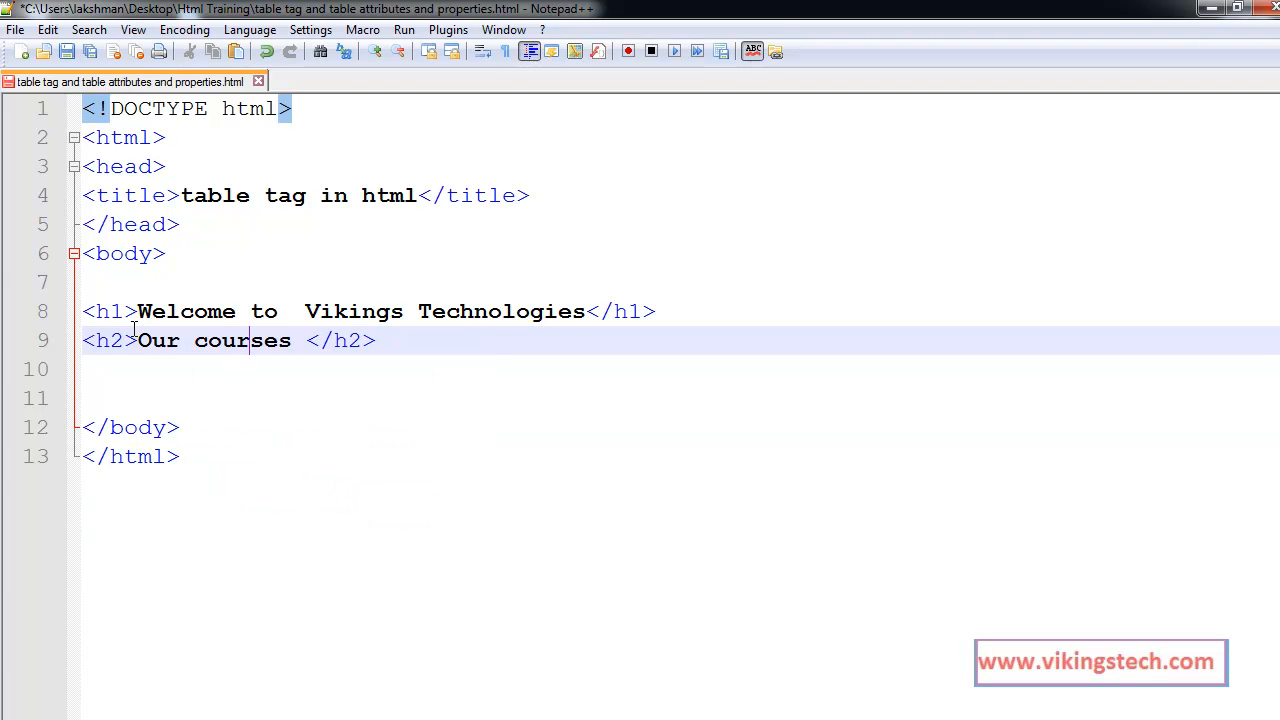
text(li)
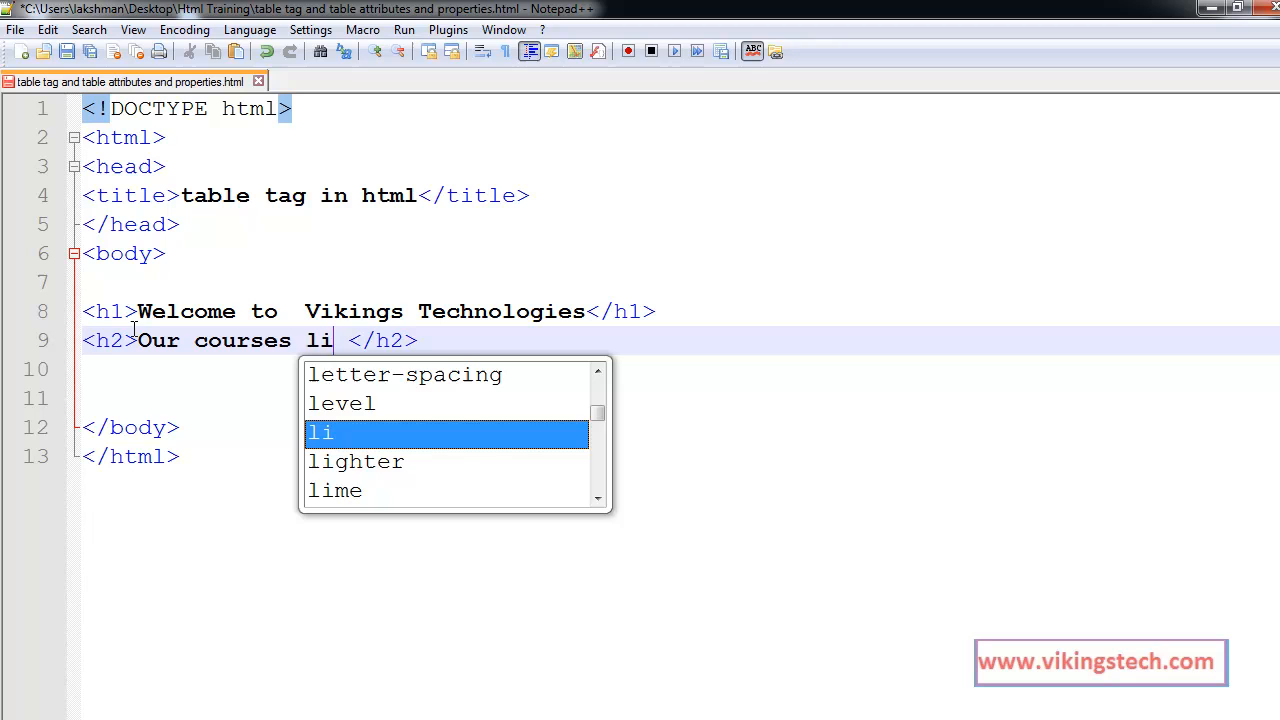
text(st)
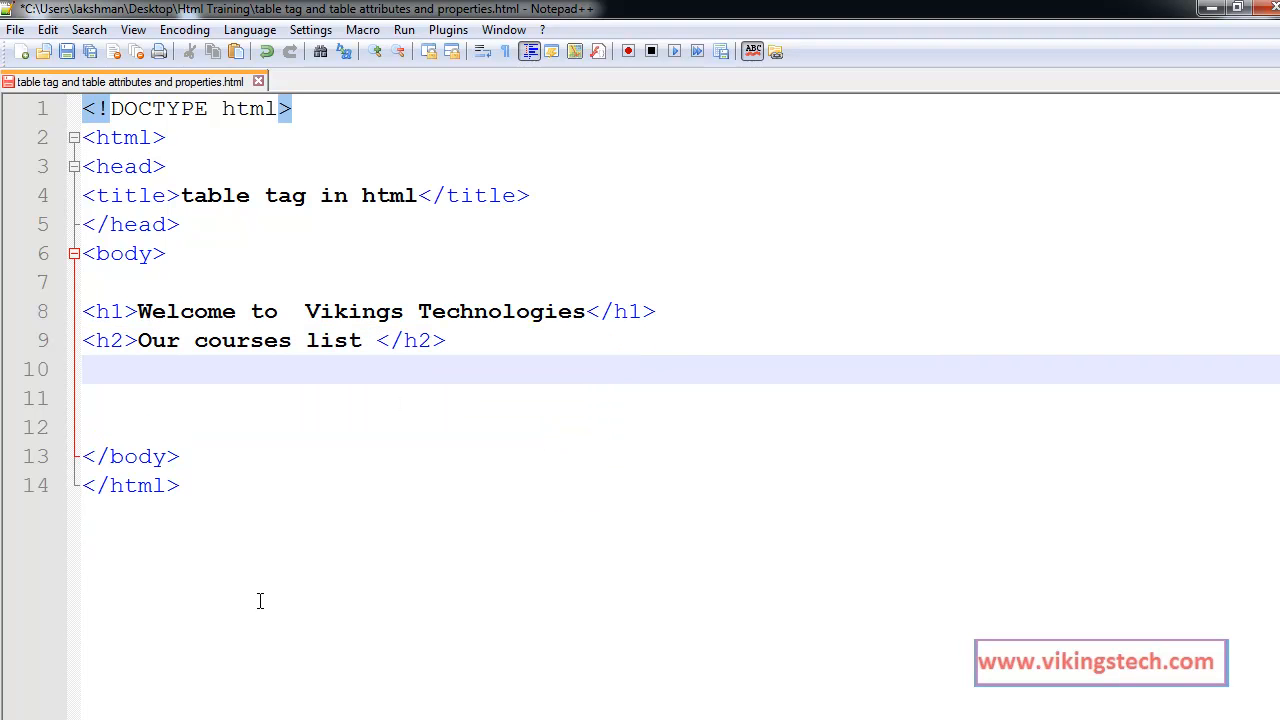
mouse_move(244, 622)
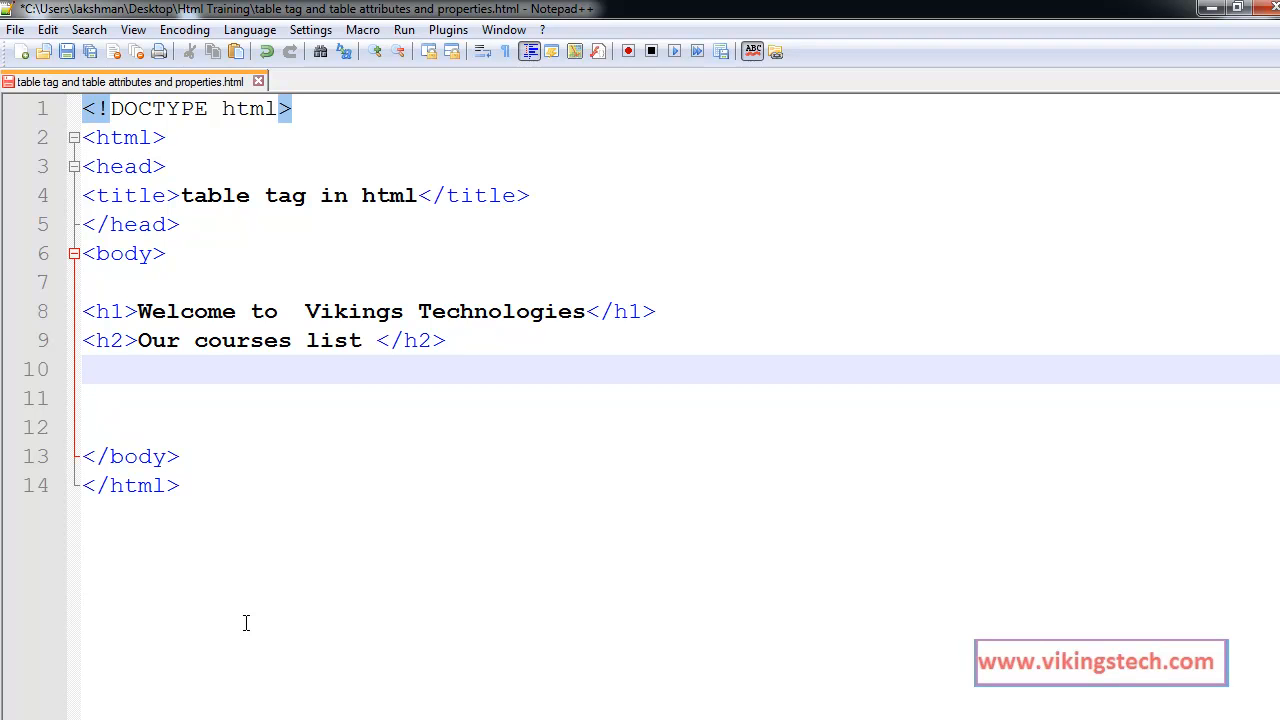
- Add an empty <table> element below the subheading with a blank line inside it
text(<tab)
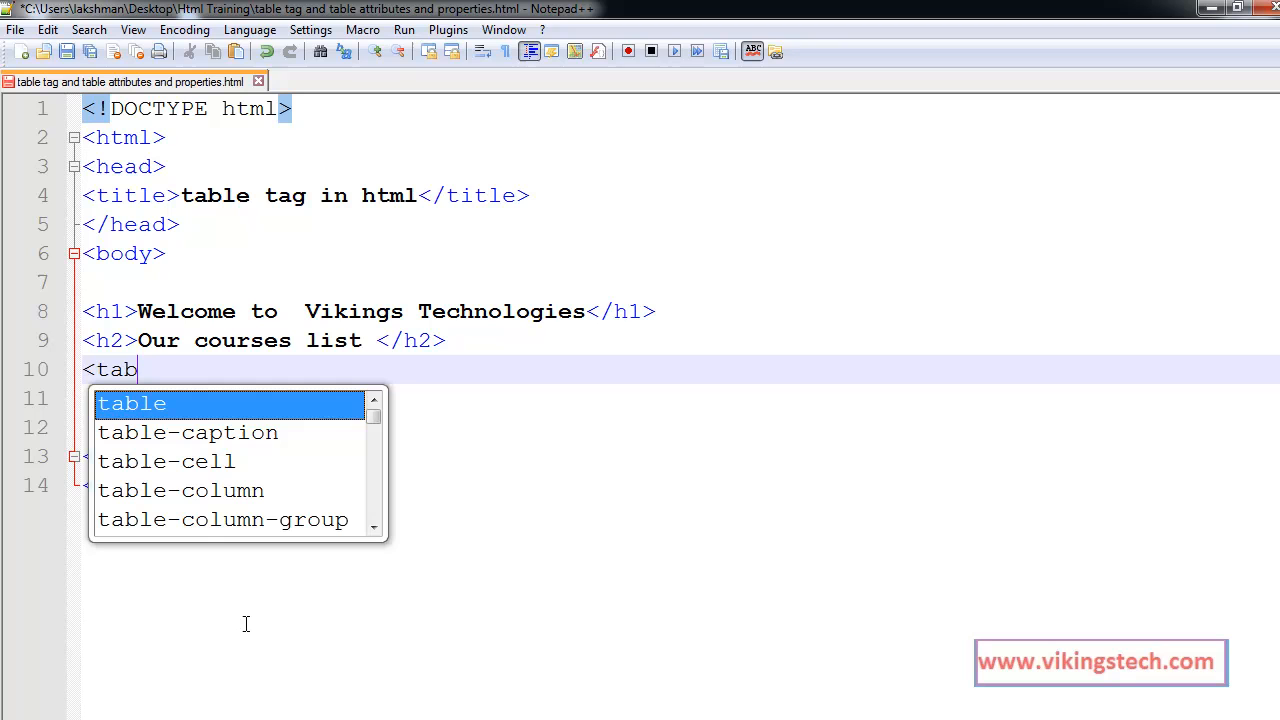
text(le>)
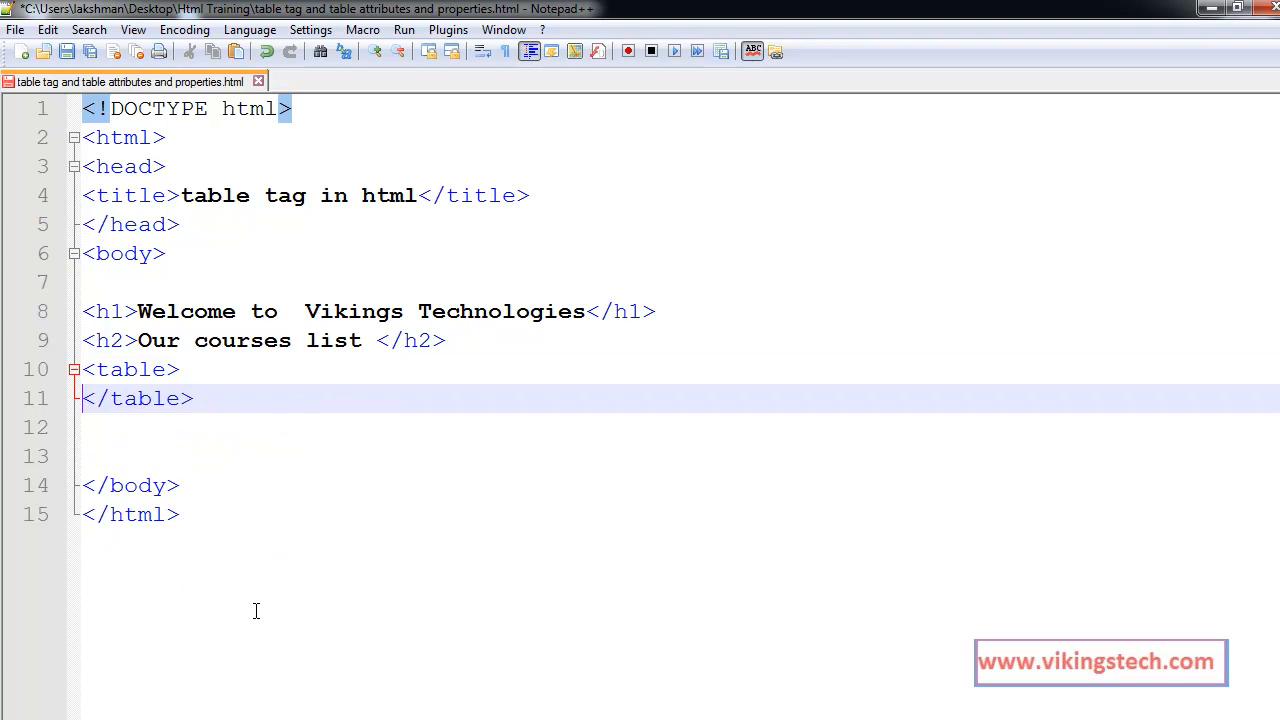
key(Return)
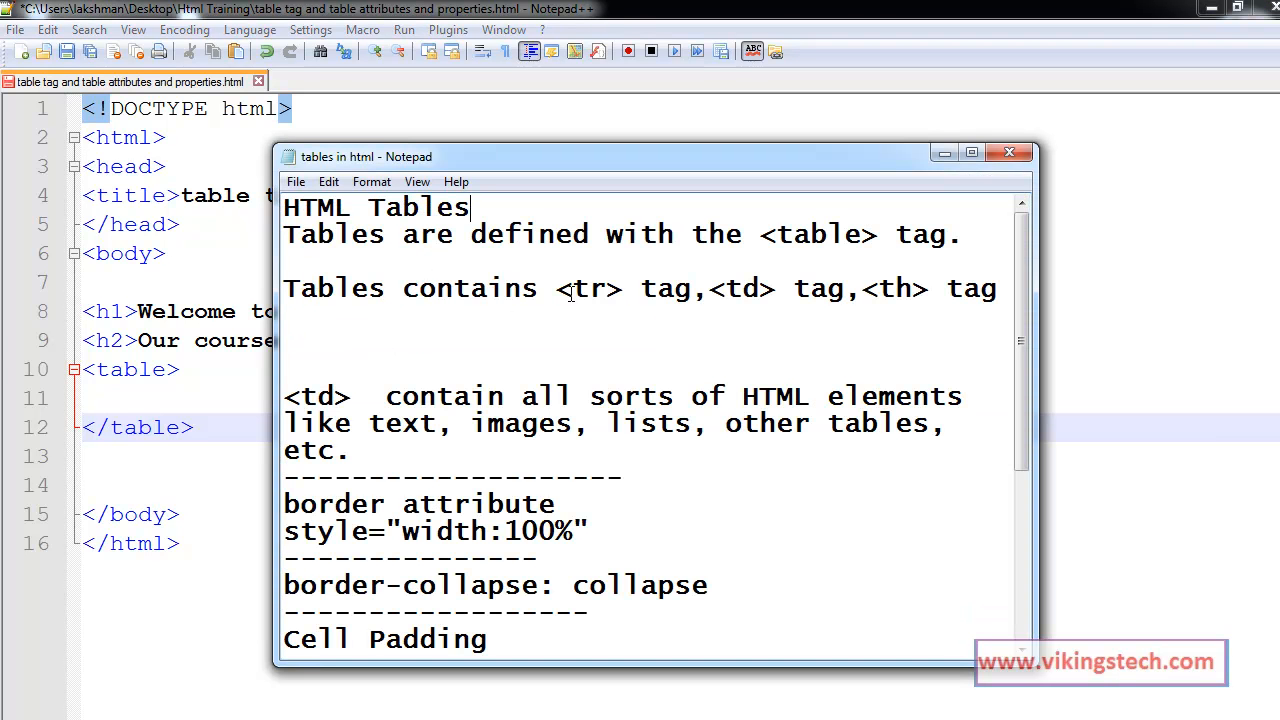
click(716, 288)
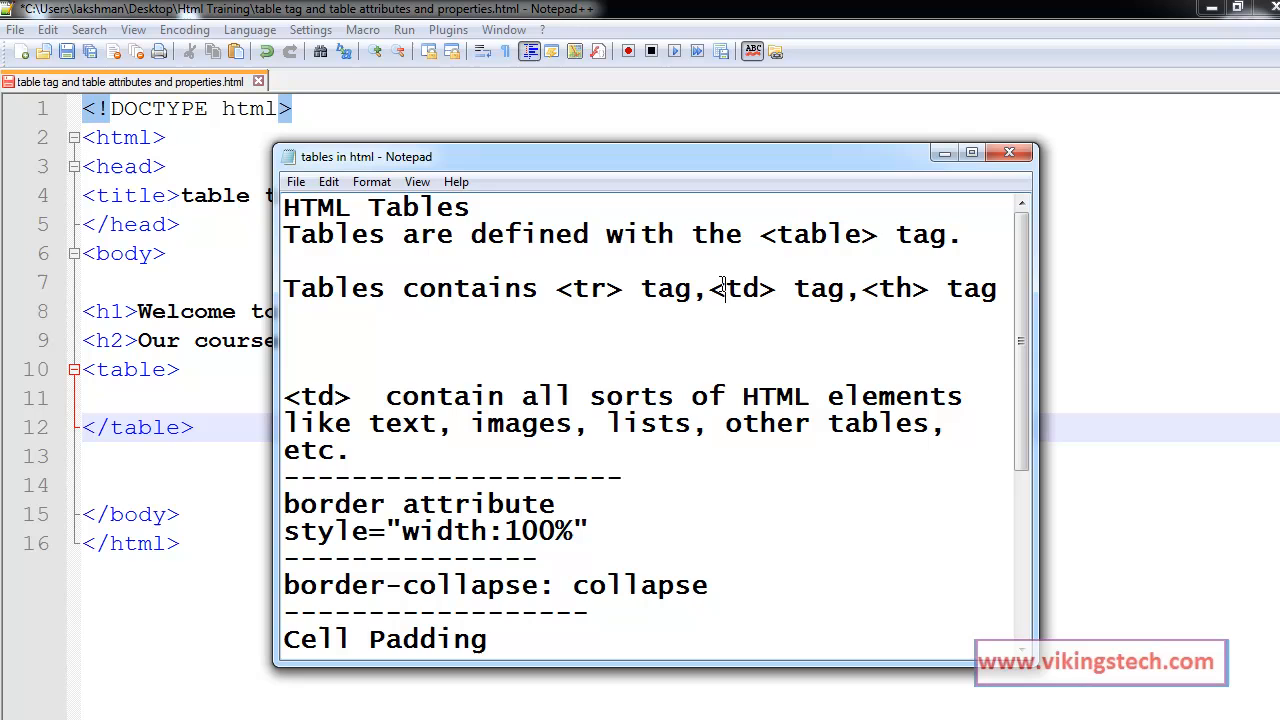
mouse_move(592, 288)
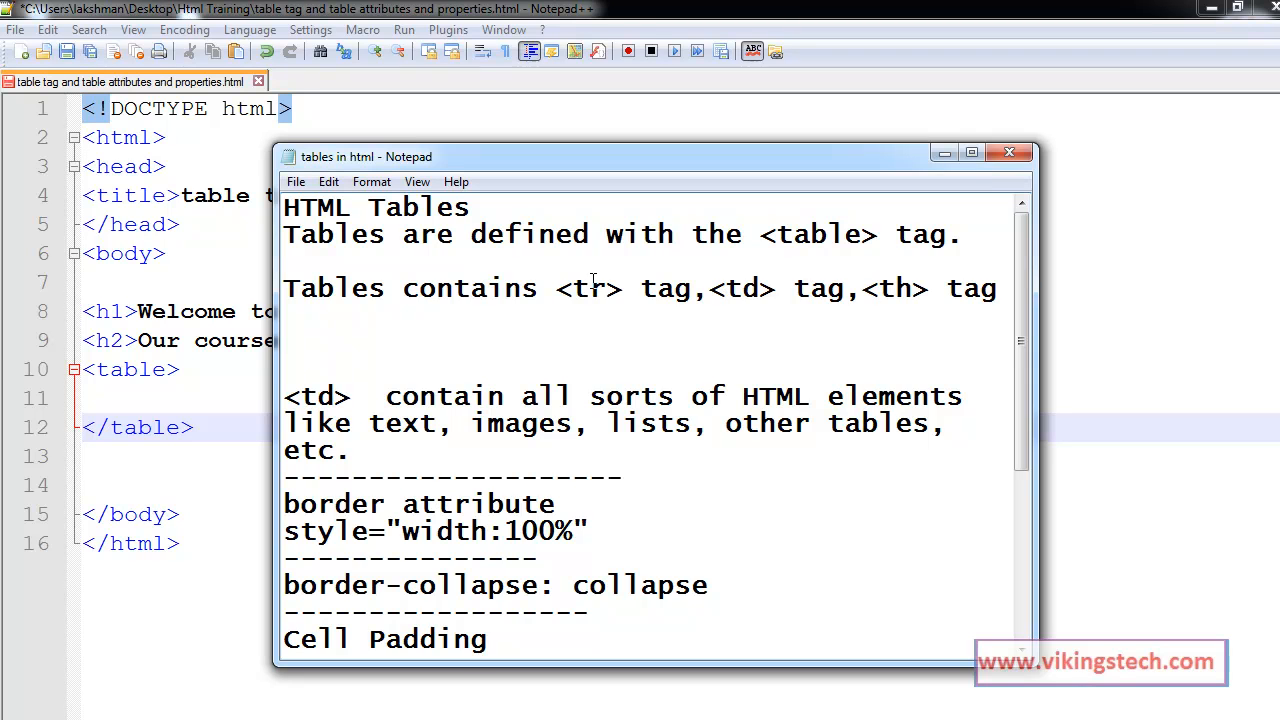
double_click(570, 288)
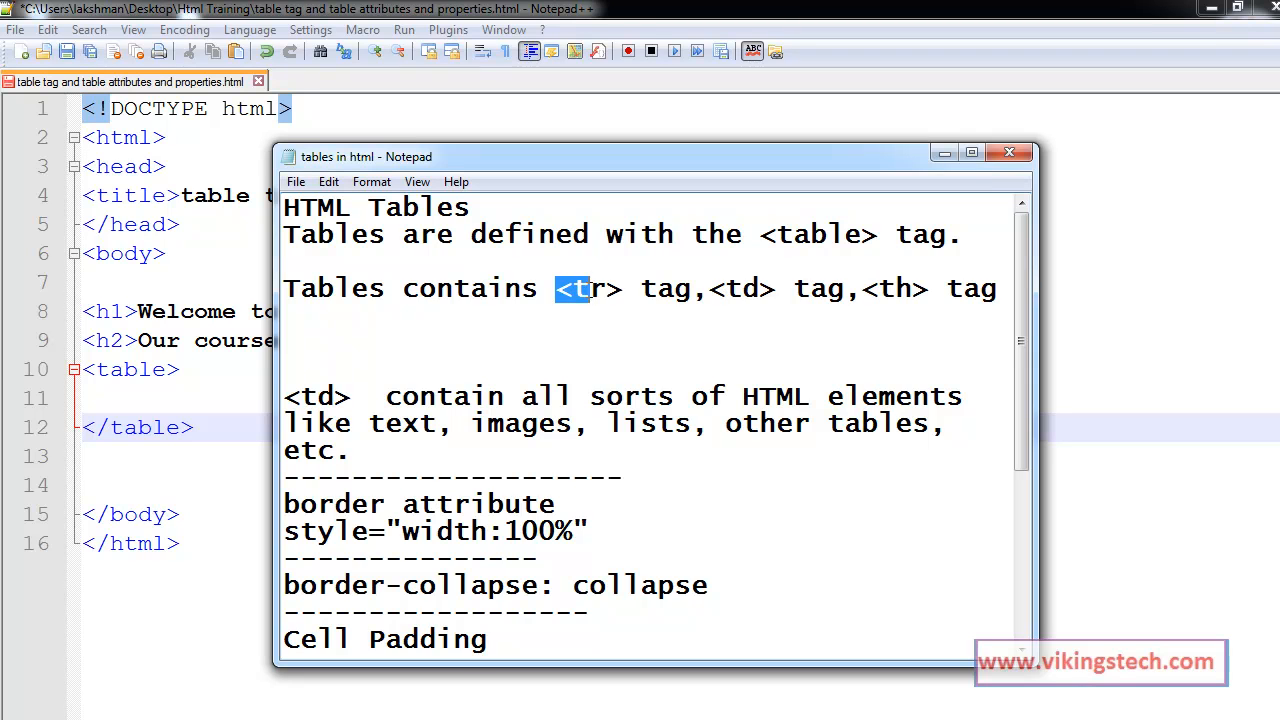
double_click(588, 288)
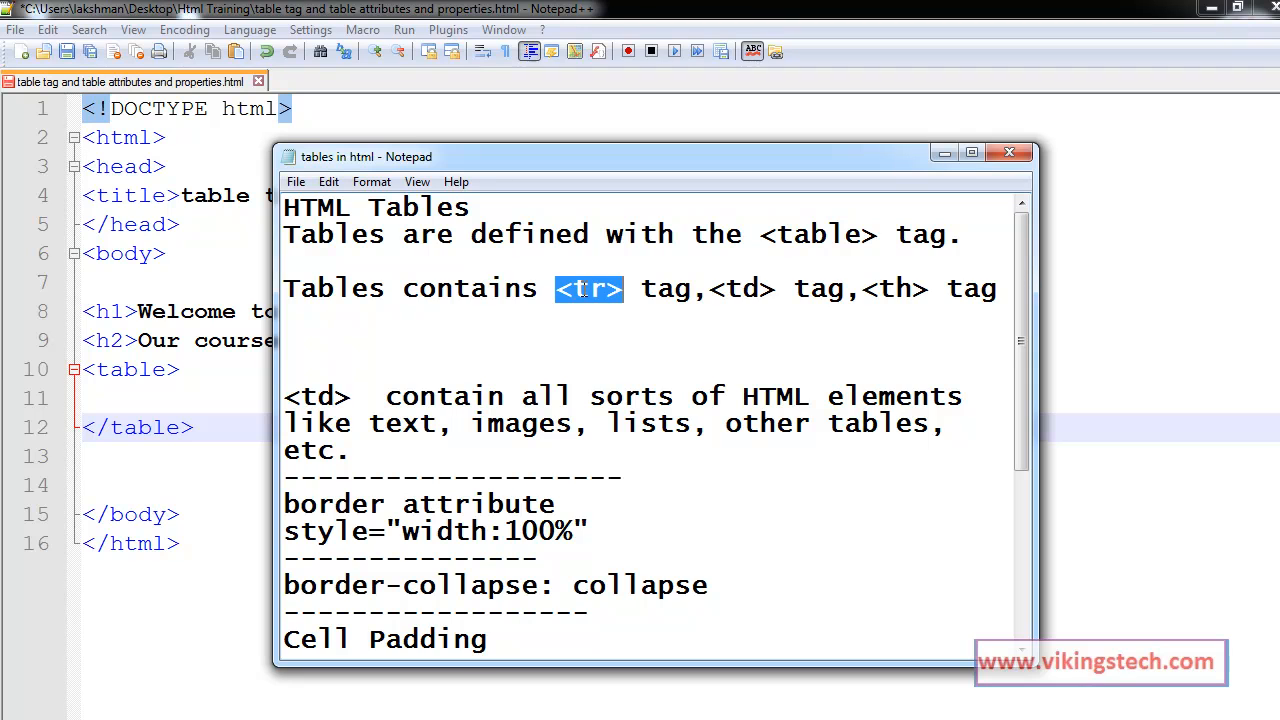
click(712, 288)
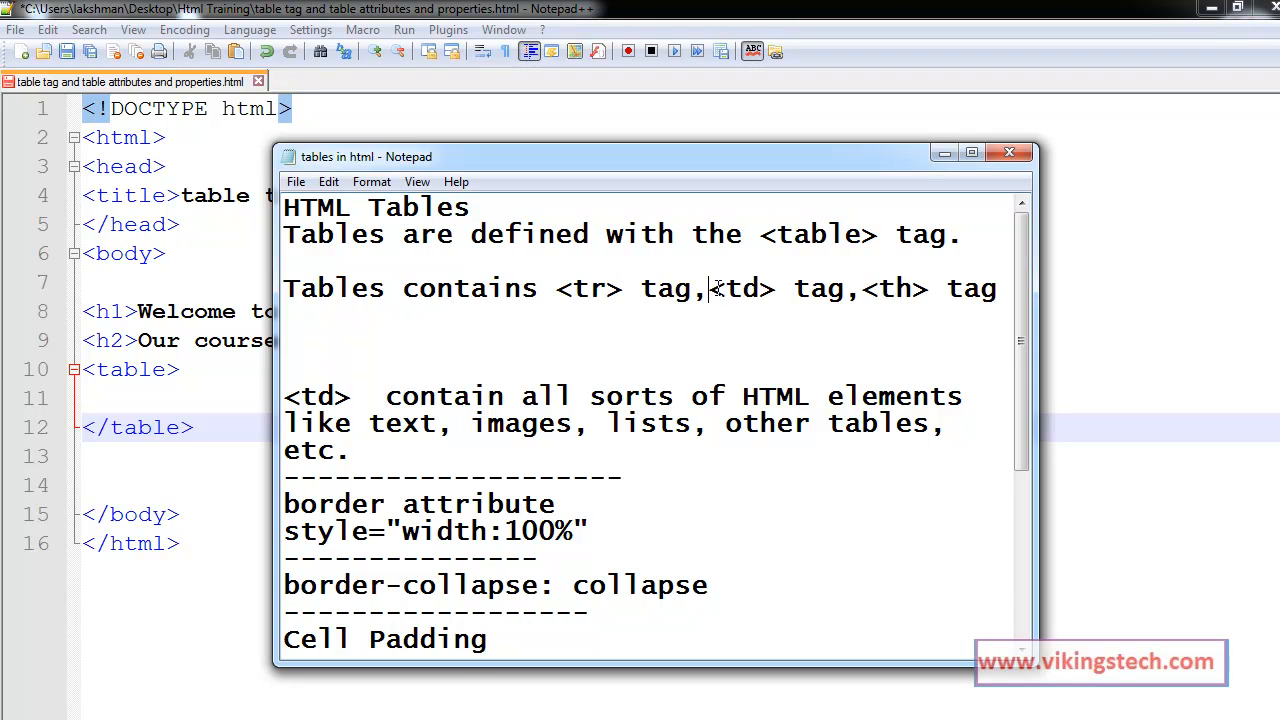
double_click(740, 288)
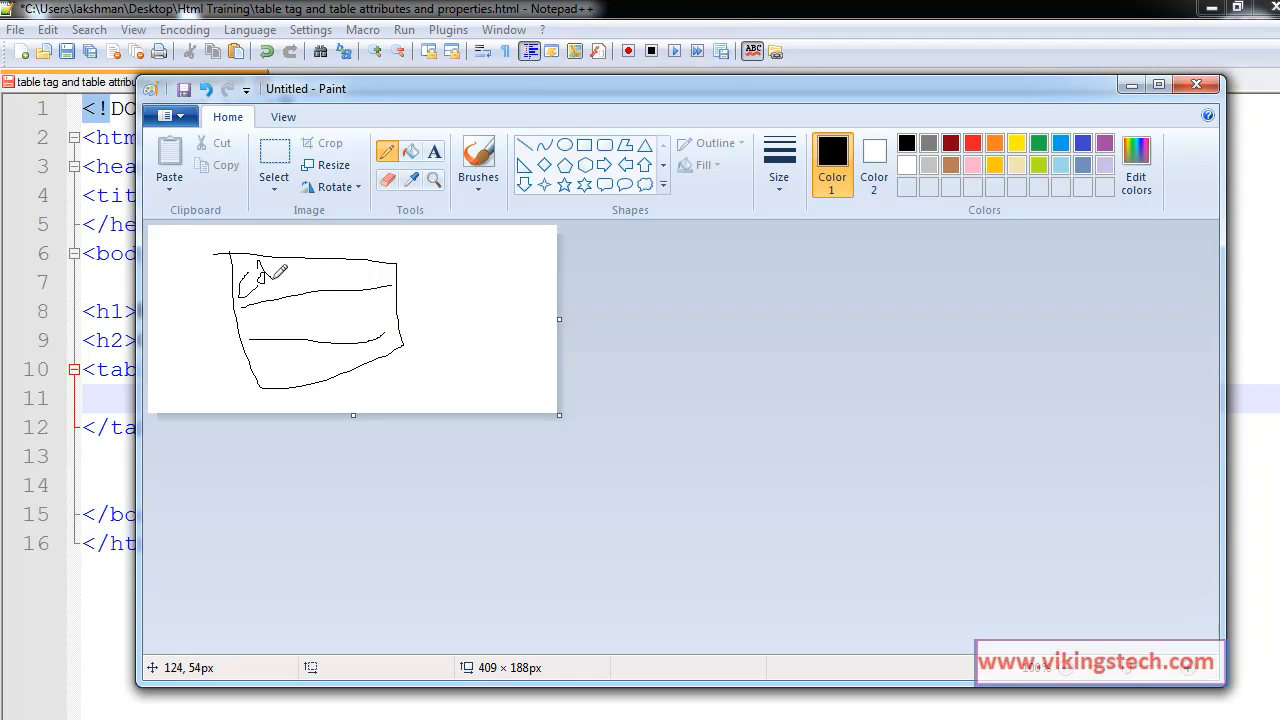
- Draw cell dividing lines in the Paint sketch of the table
drag(278, 264, 278, 370)
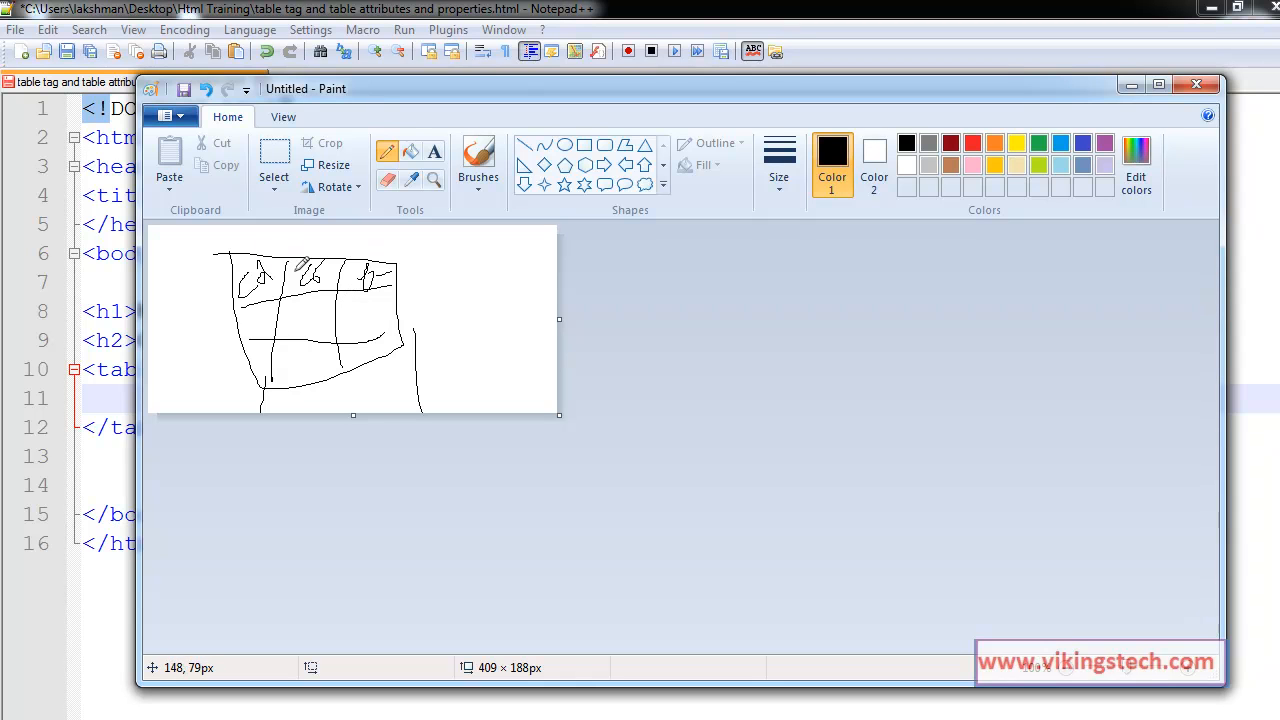
mouse_move(116, 380)
text(<)
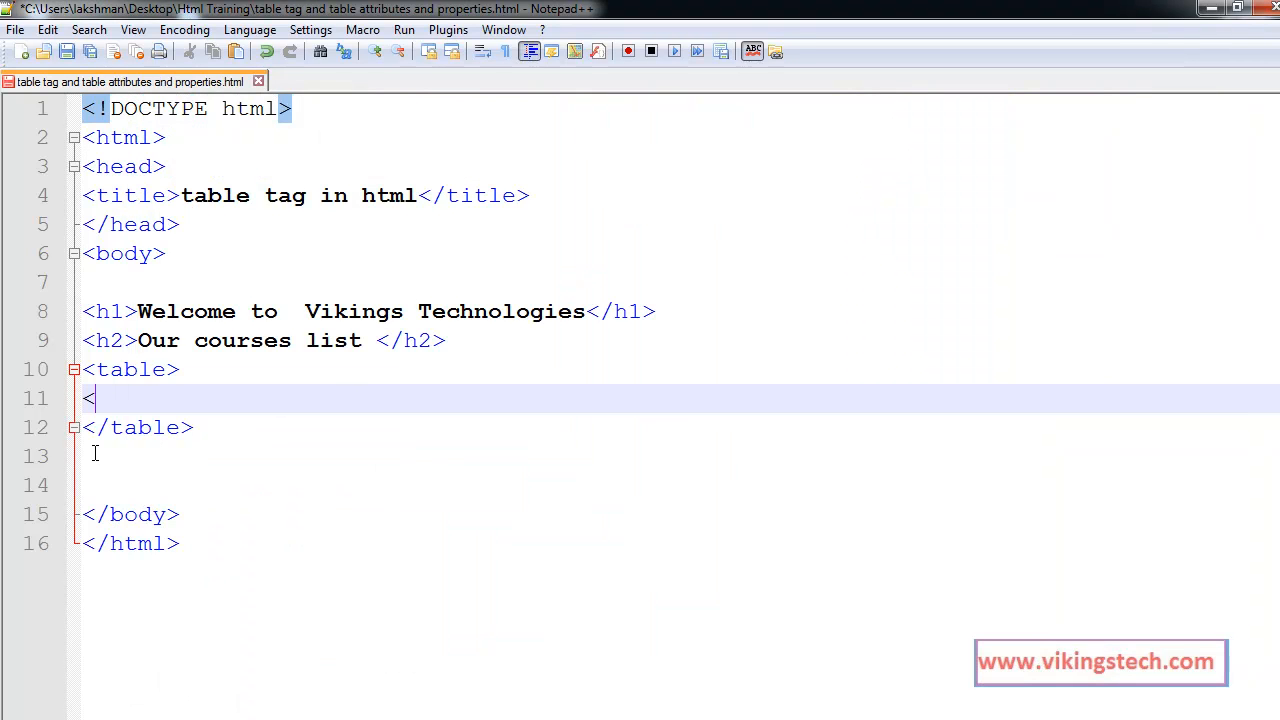
- Add a <tr> row inside the table with a first <td> cell reading Html
text(tr></tr>)
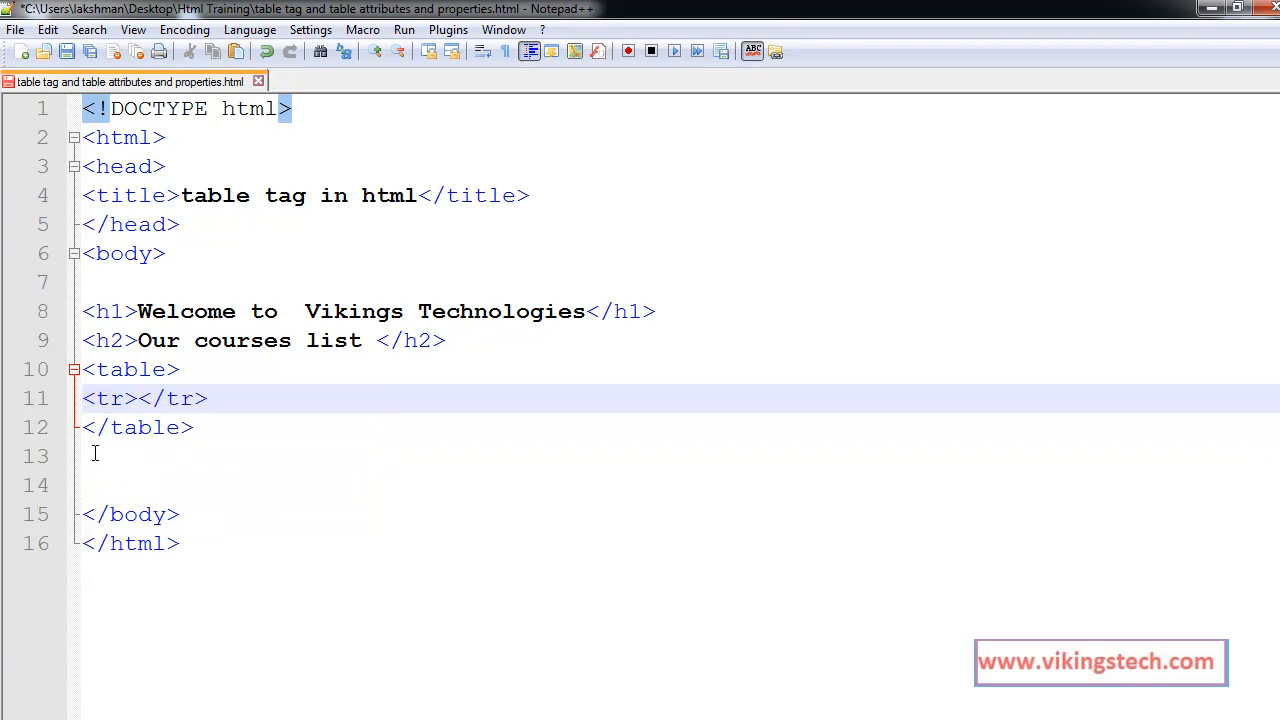
key(Enter)
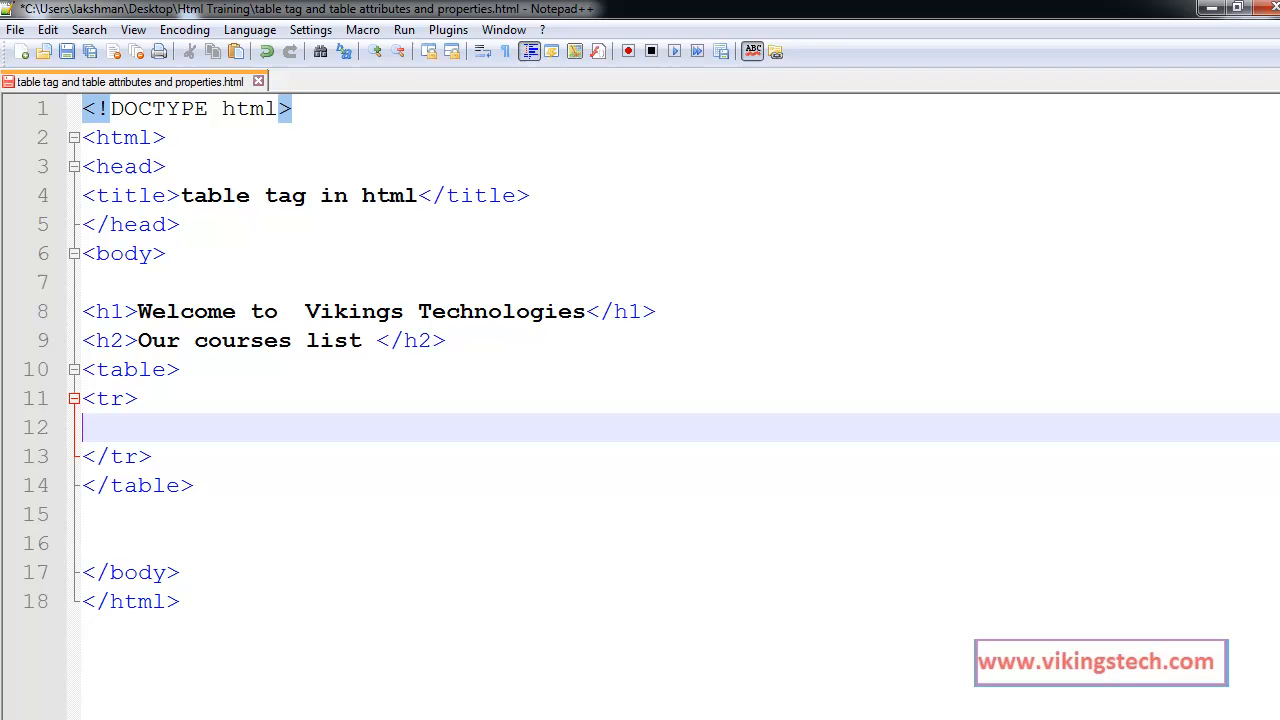
text(<)
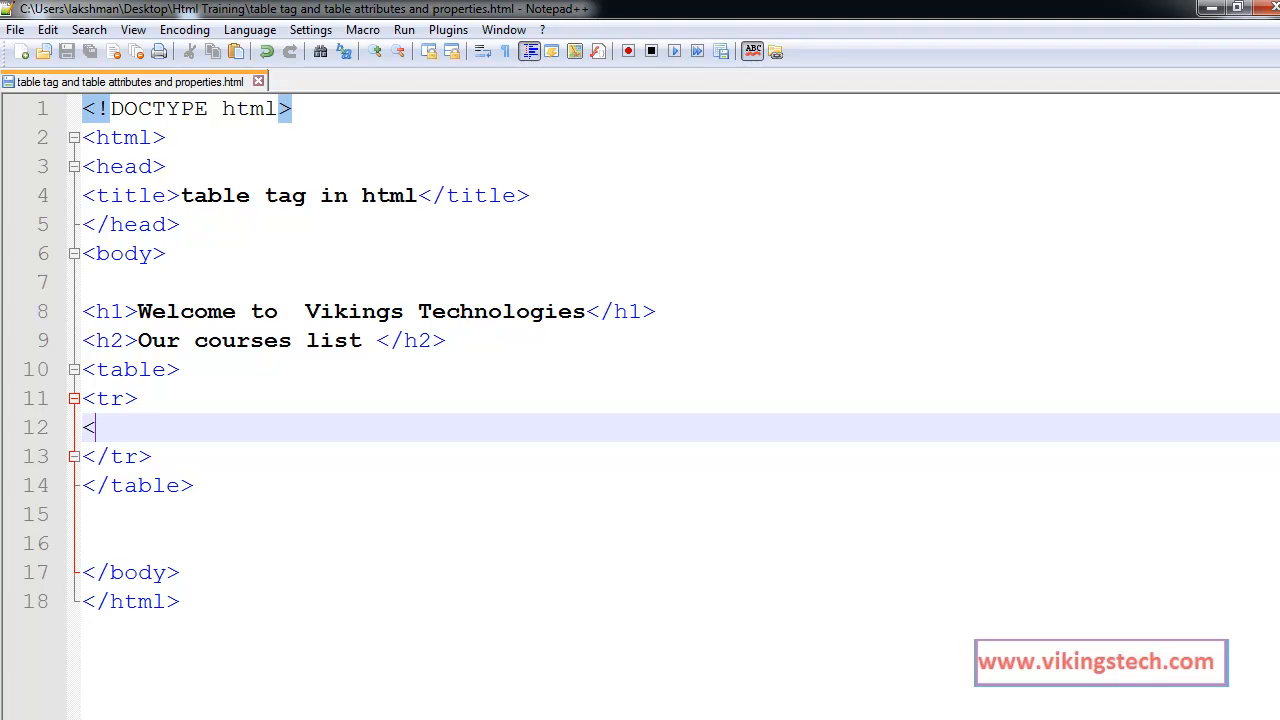
text(td></td>)
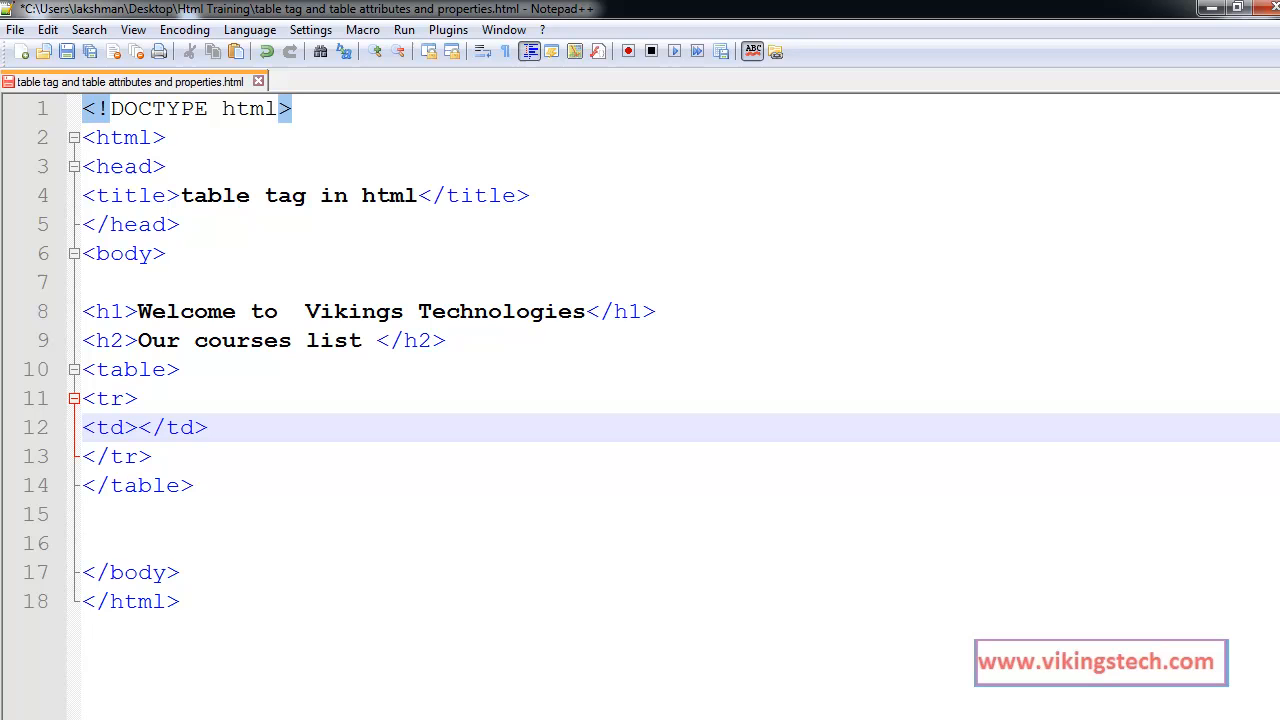
text(C)
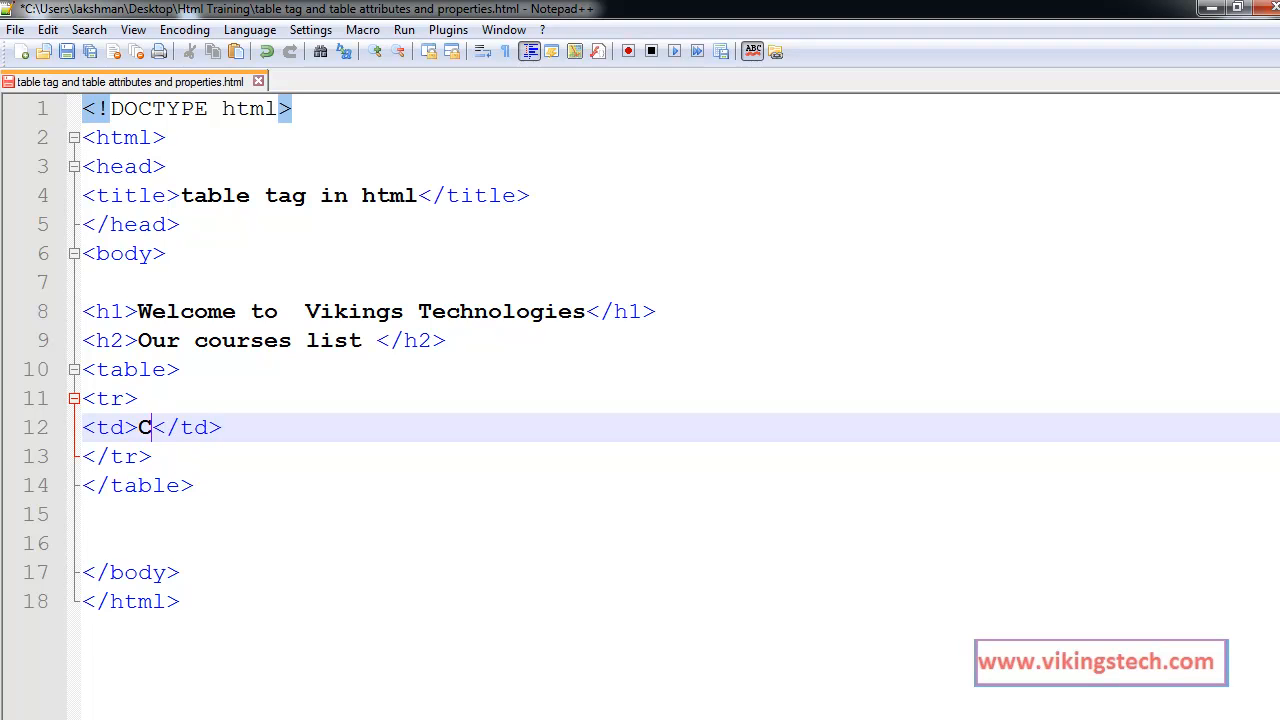
key(Backspace)
text(Ht)
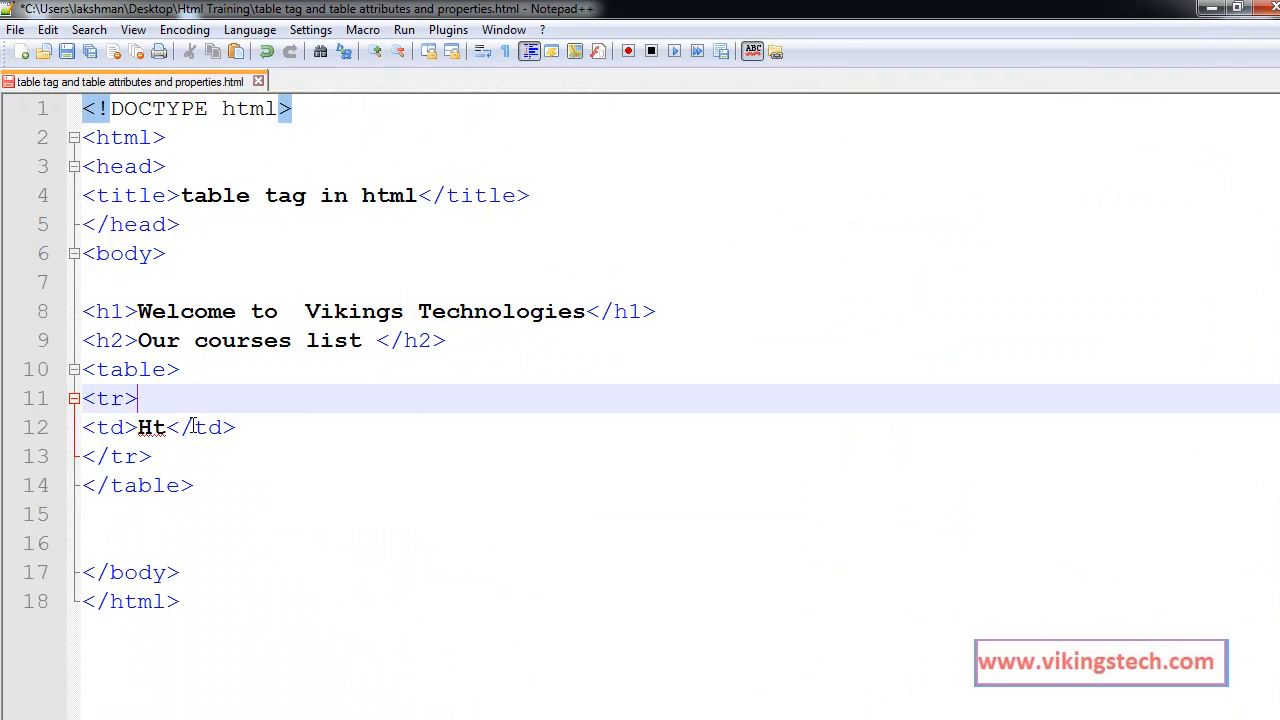
text(m)
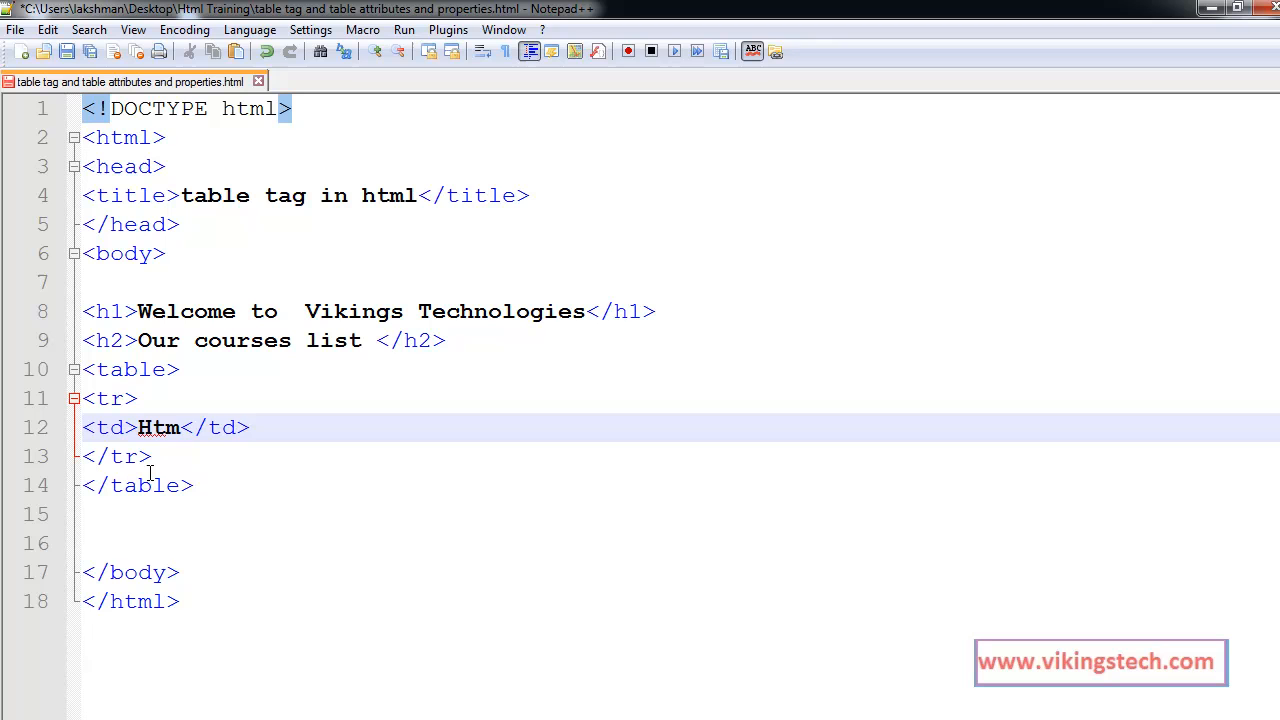
text(l)
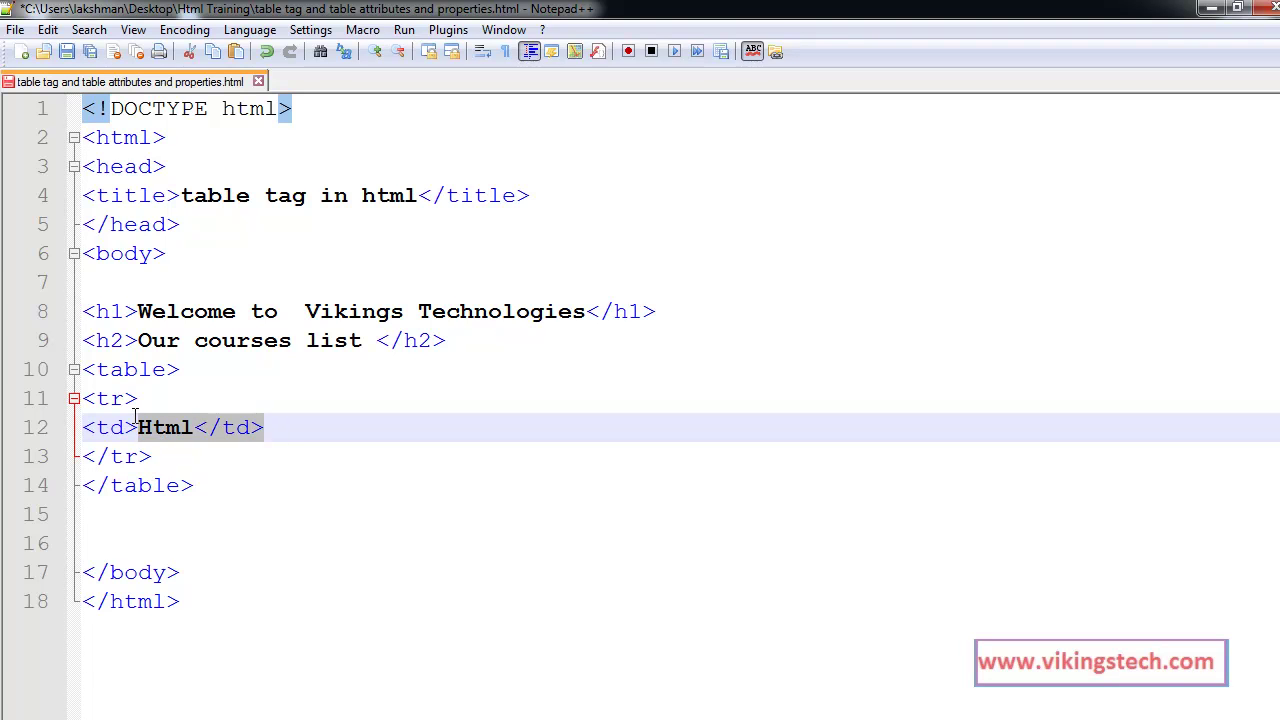
- Add two more <td> cells to the row reading 10 Days and Suresh
click(292, 428)
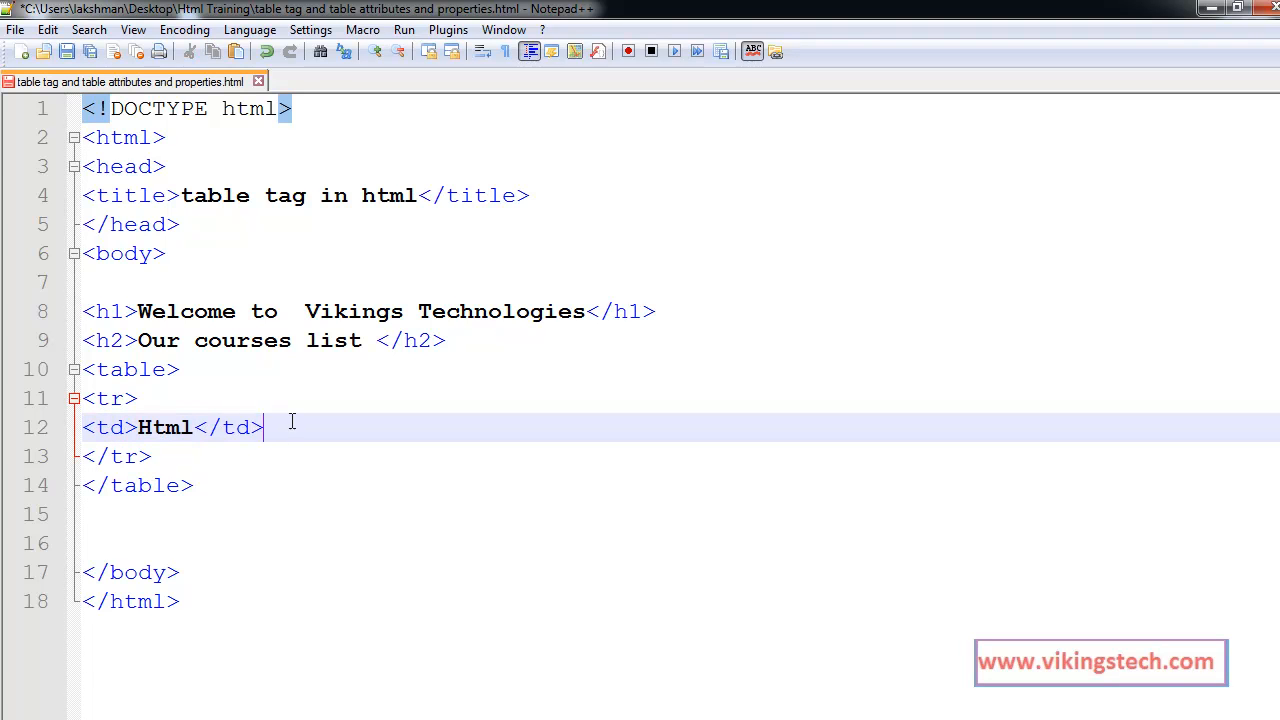
key(Return)
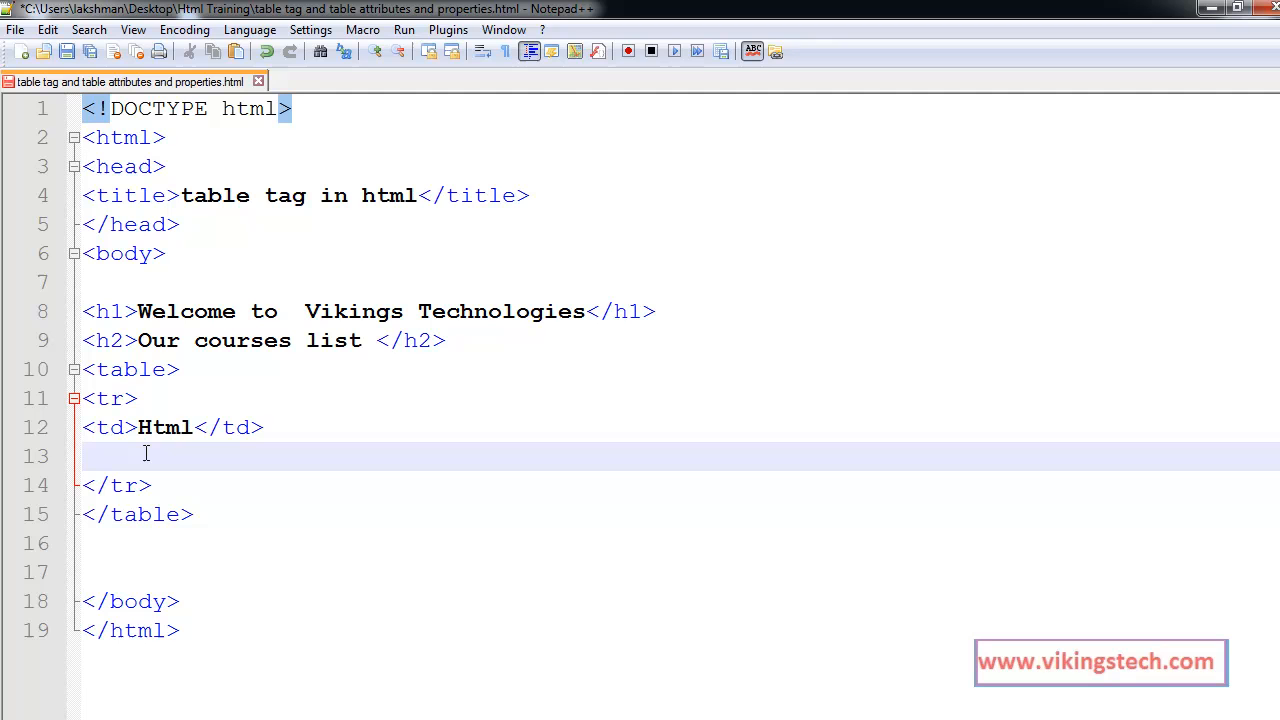
text(<td>Html</td>)
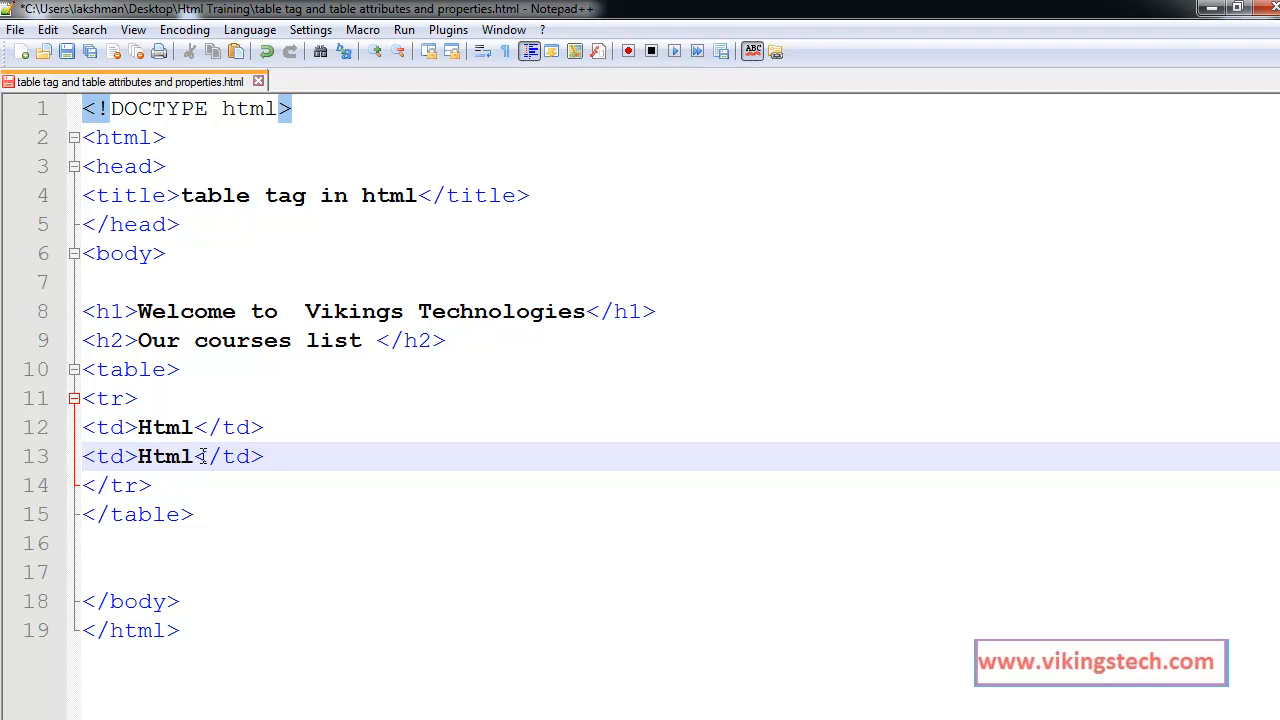
double_click(164, 456)
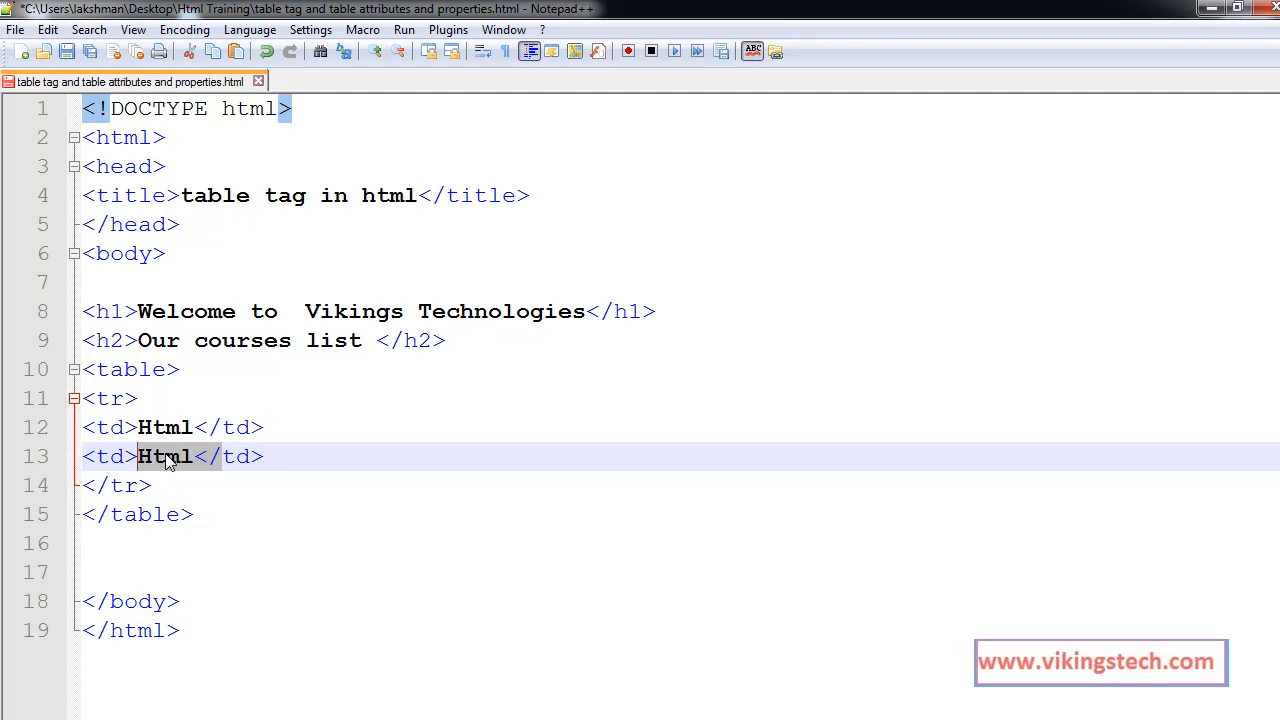
text(10 Days)
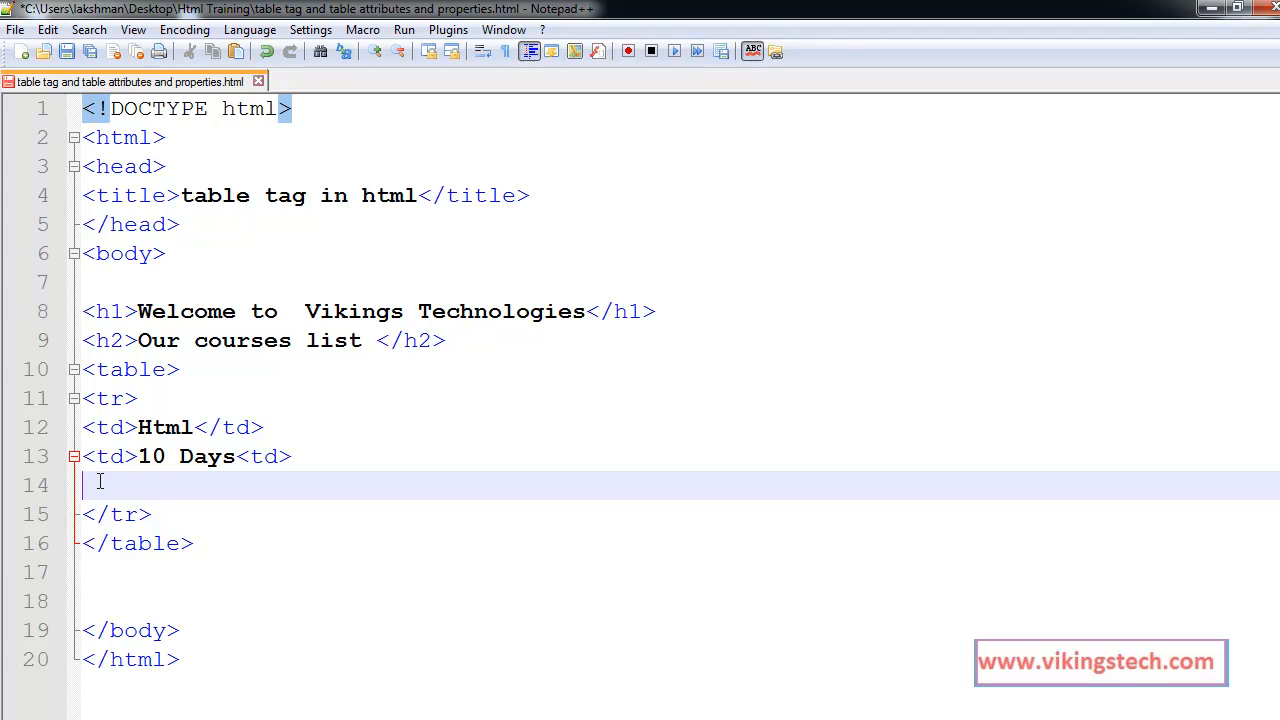
text(<td>Html</td>)
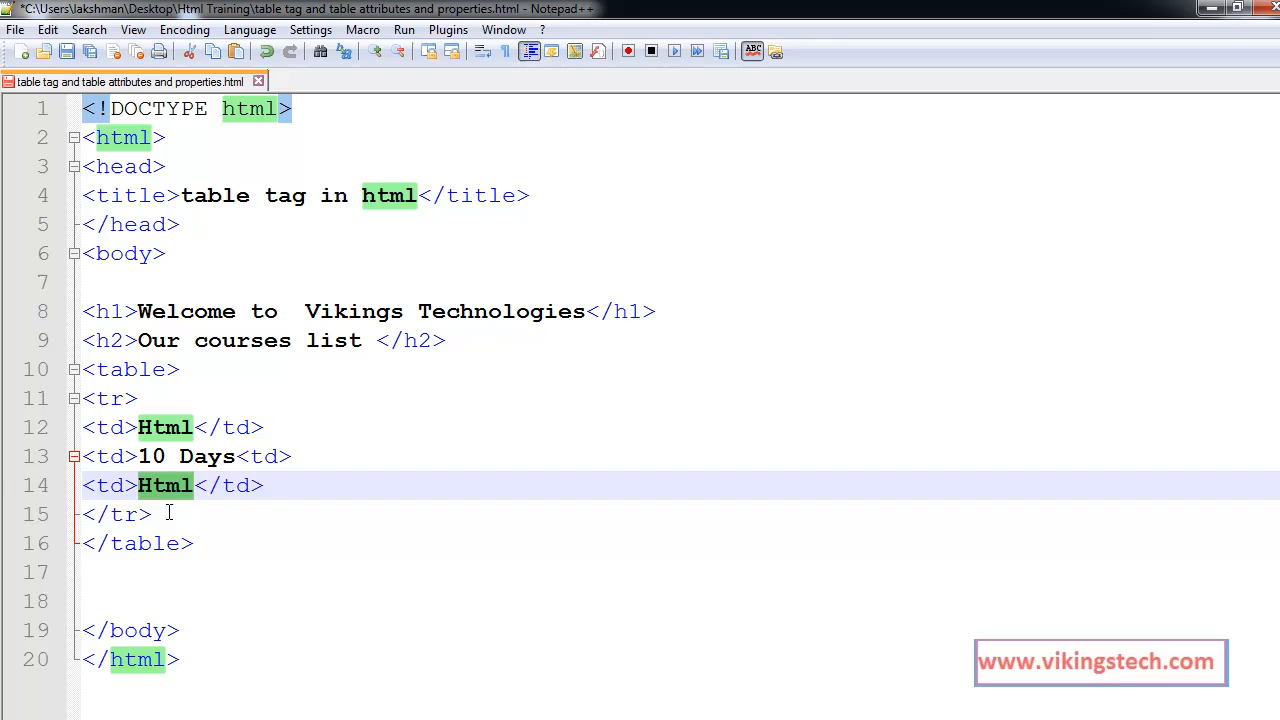
text(Sures)
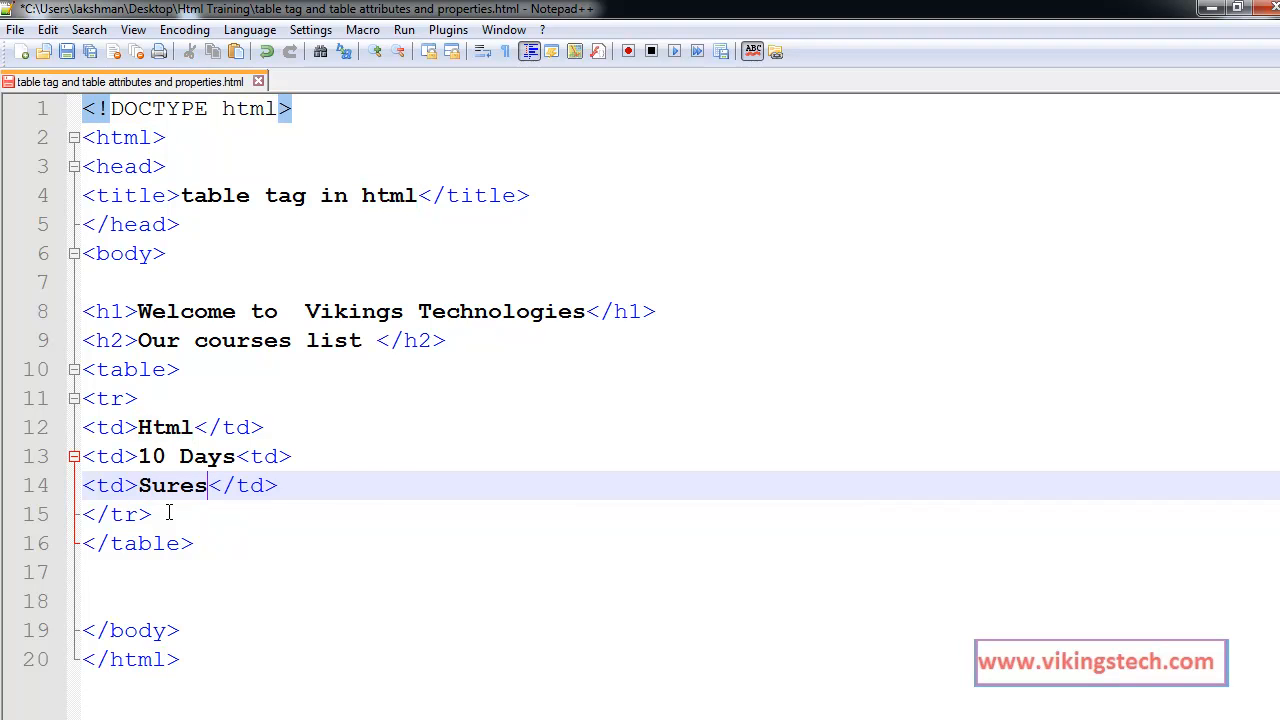
text(h)
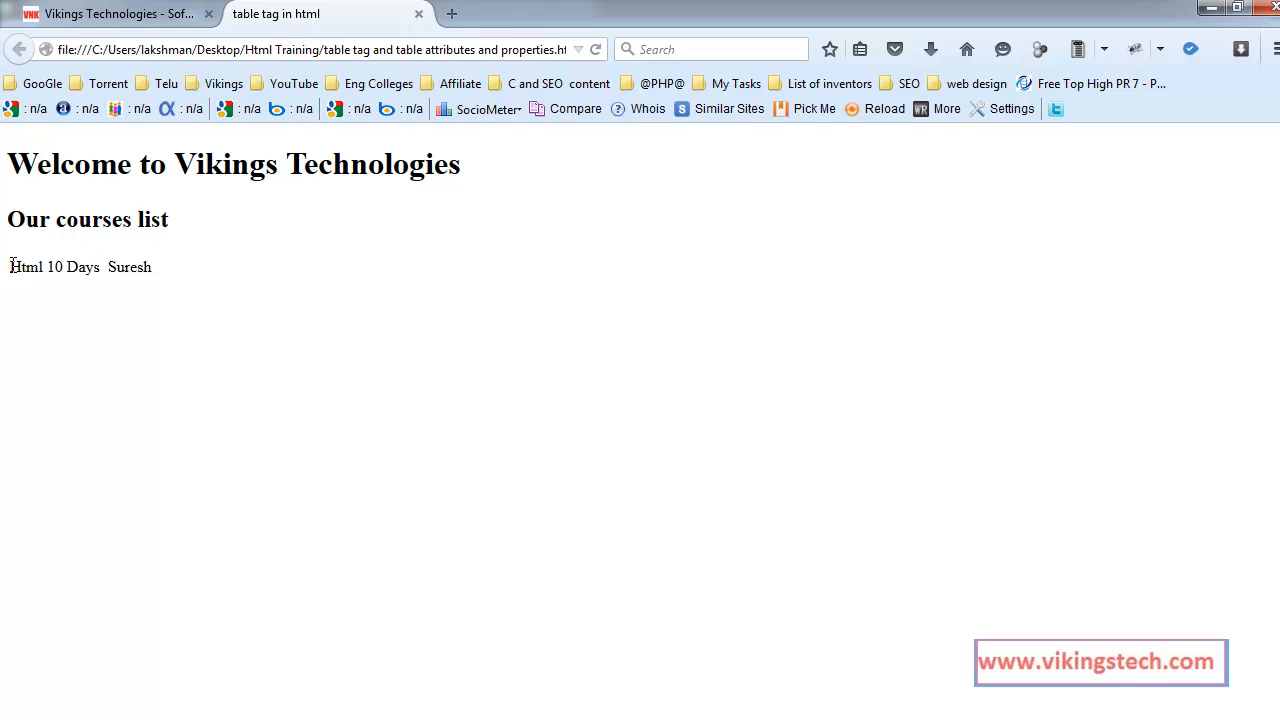
- Highlight the rendered course row Html, 10 Days, Suresh in Firefox
drag(8, 266, 160, 268)
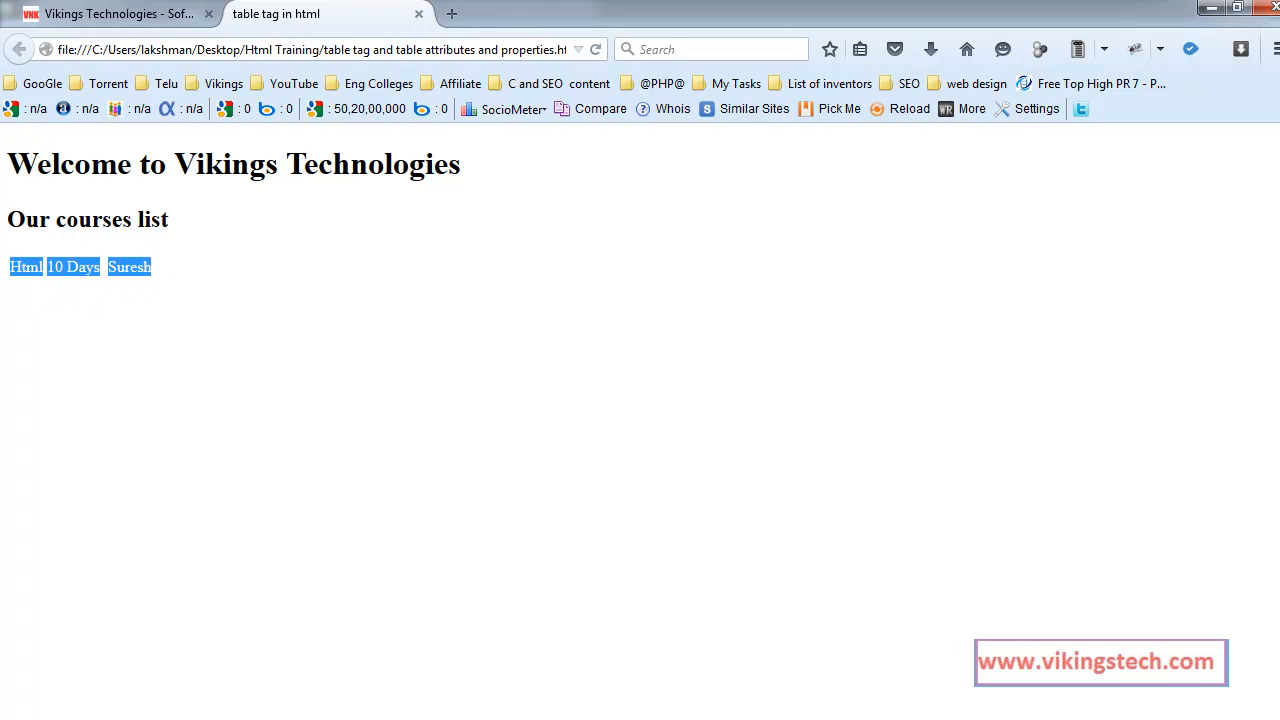
mouse_move(16, 258)
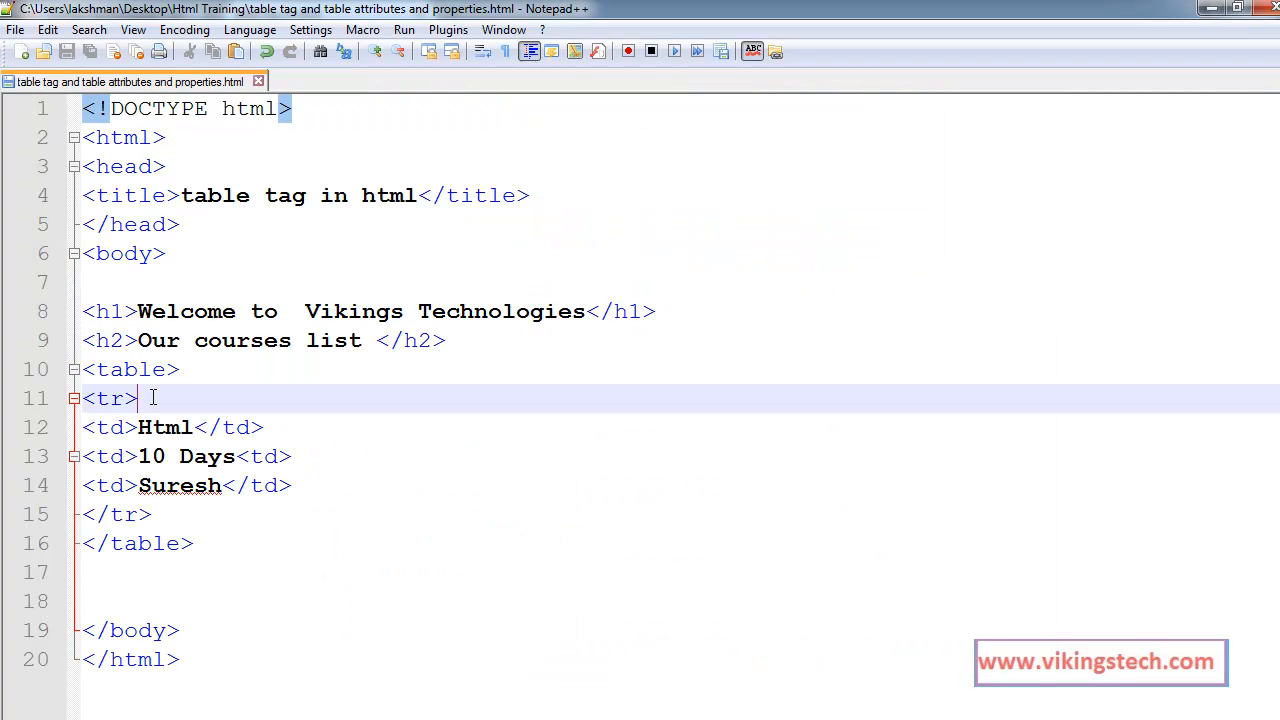
- Add a <th> header row above the Html row with its first cell reading course name
click(238, 368)
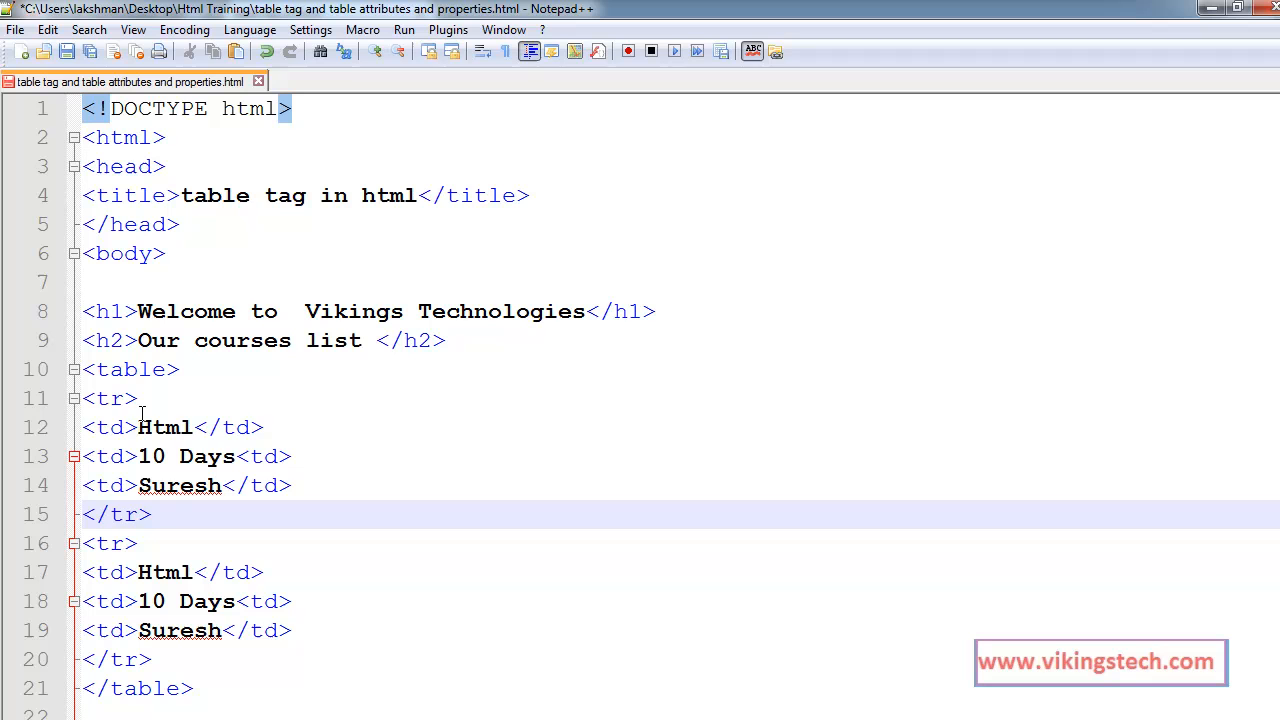
click(140, 428)
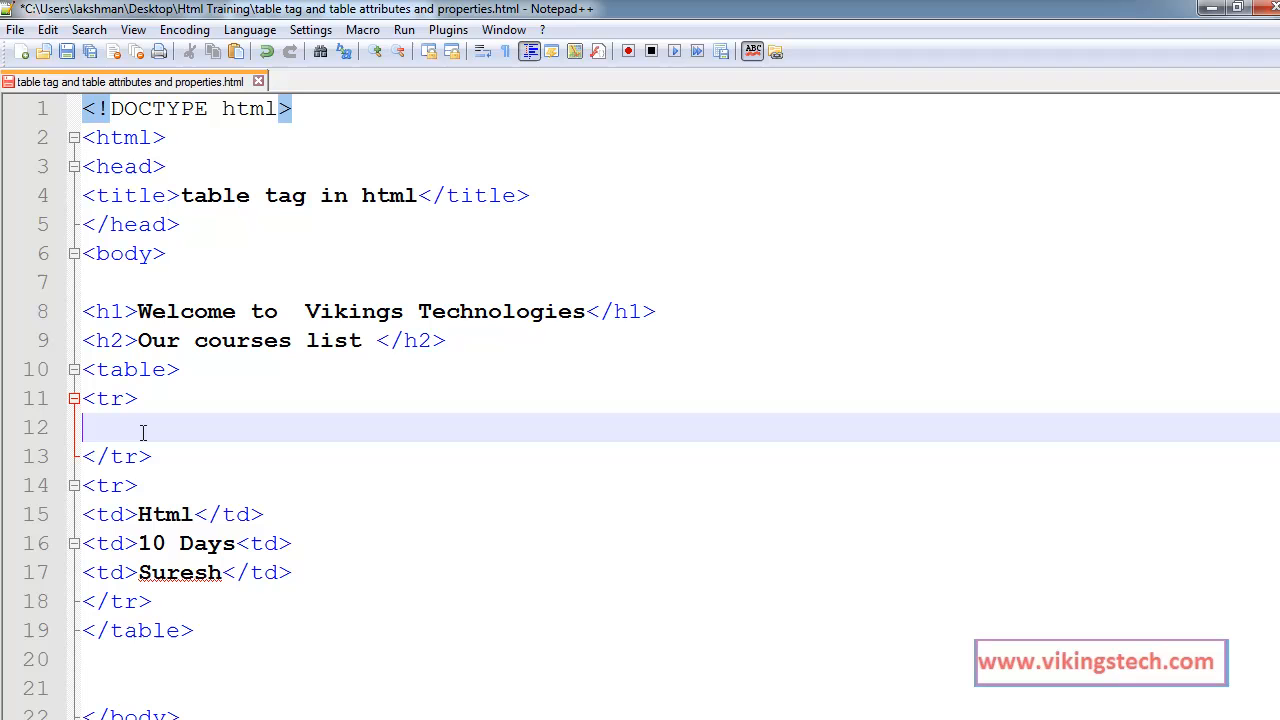
text(th></th>)
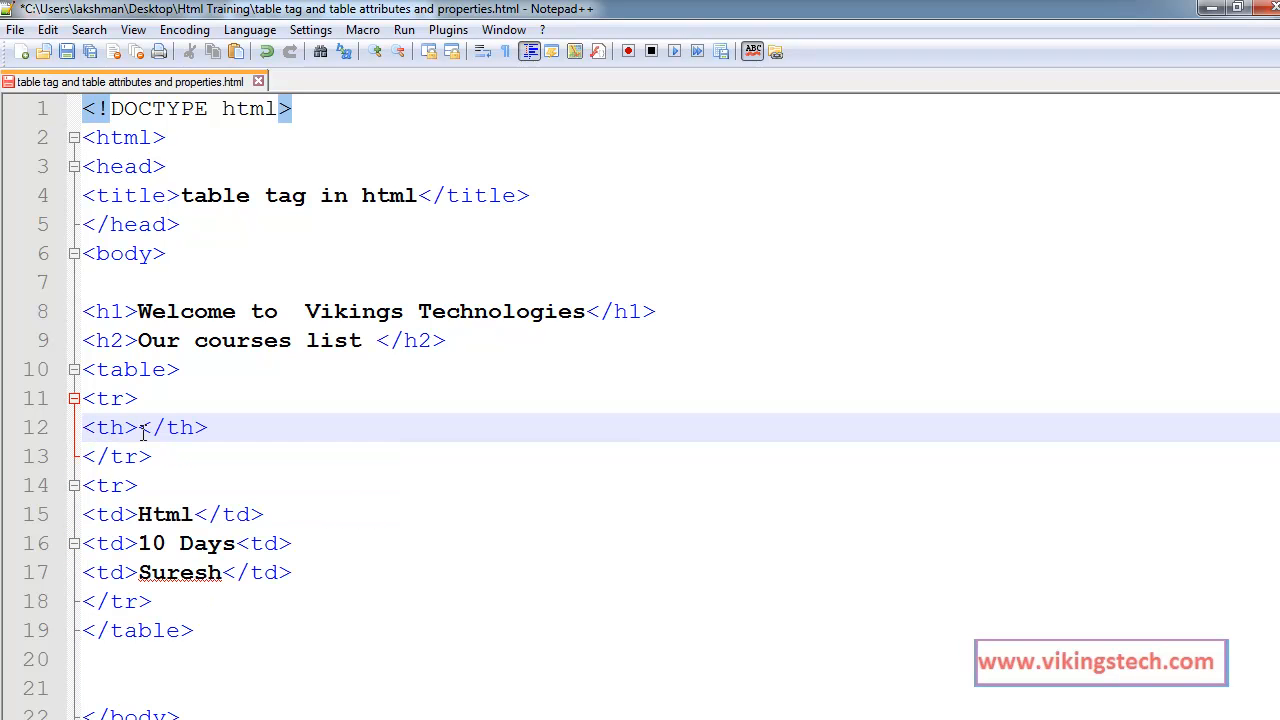
text(course name)
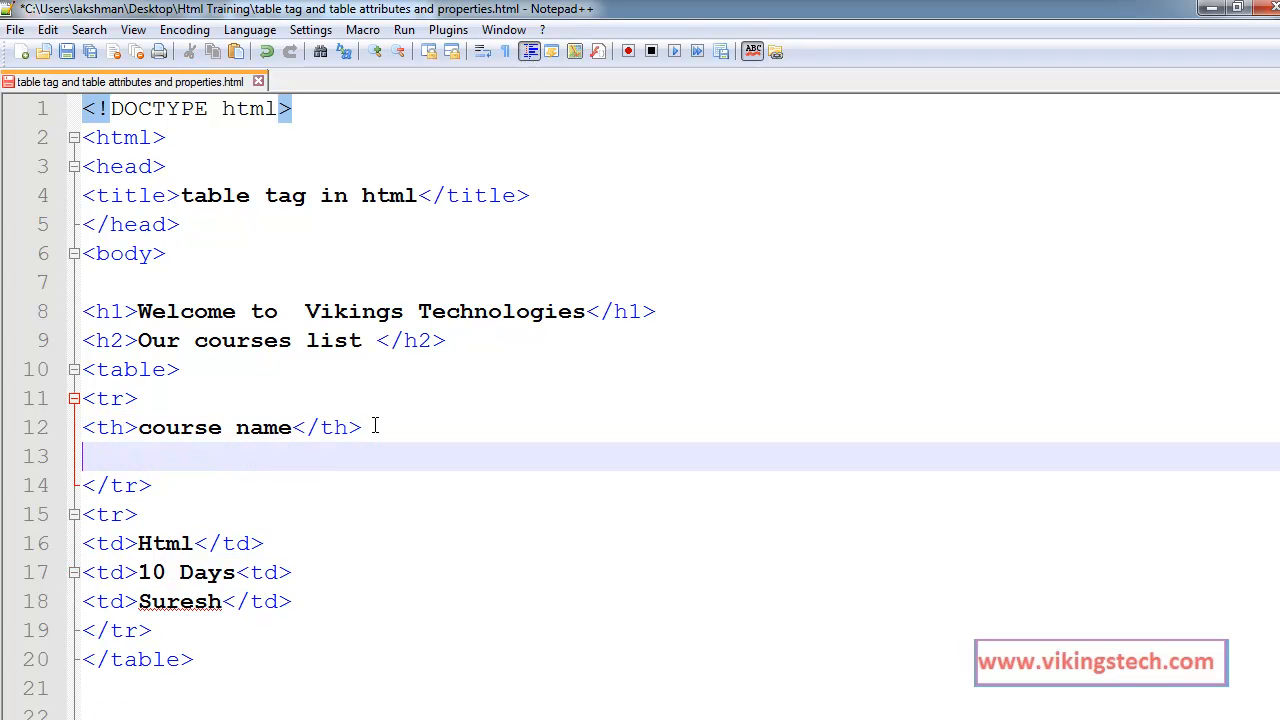
text(<th>course name</th>)
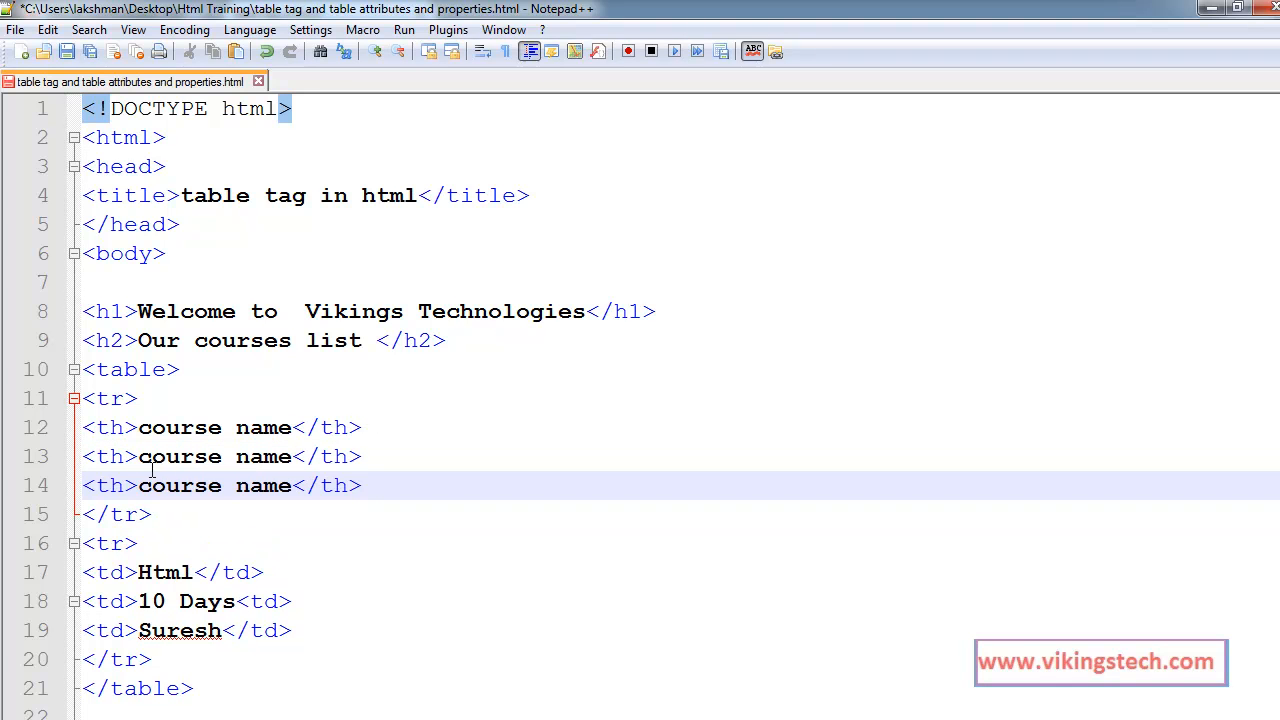
- Fill the remaining header cells with Duration and Faculty
double_click(180, 456)
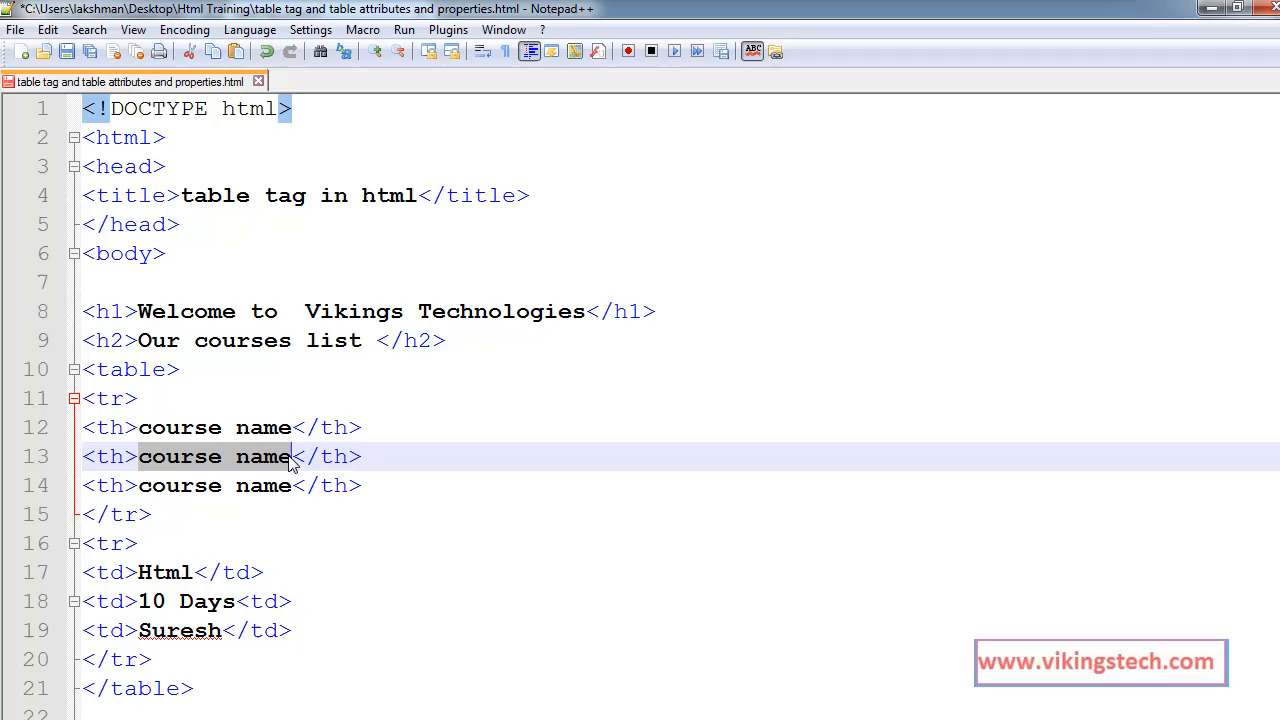
text(Du)
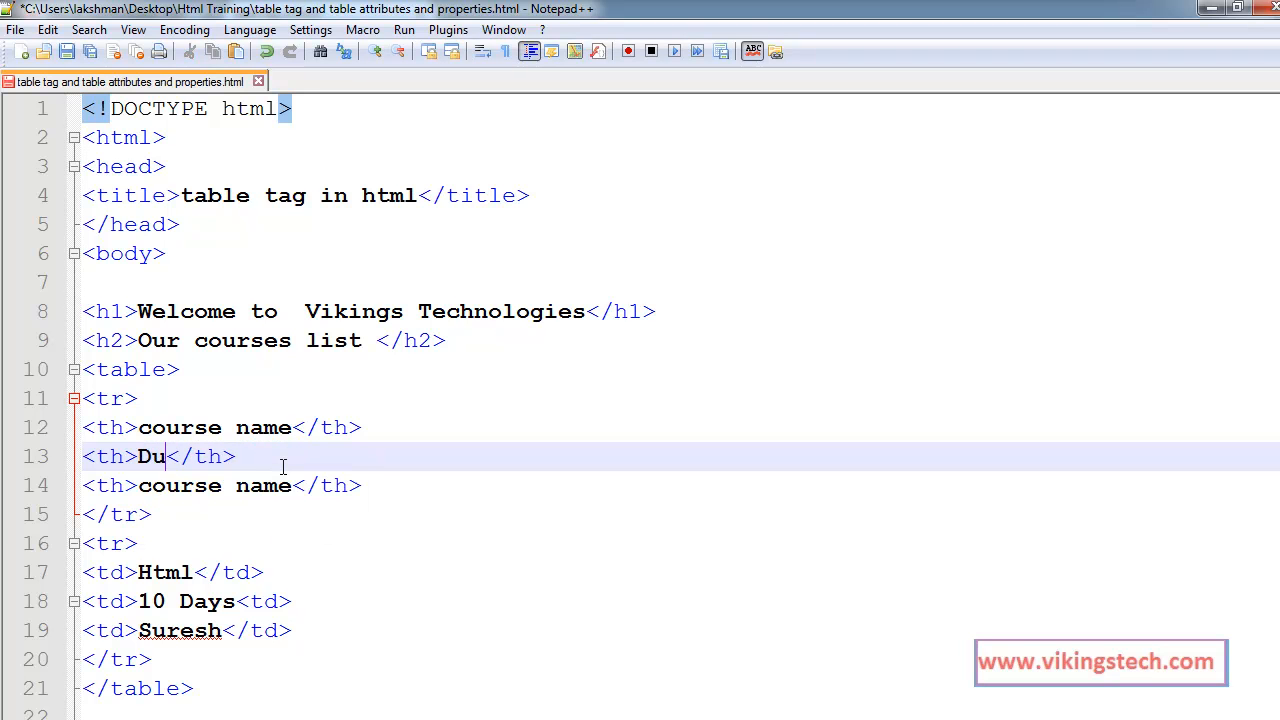
text(rati)
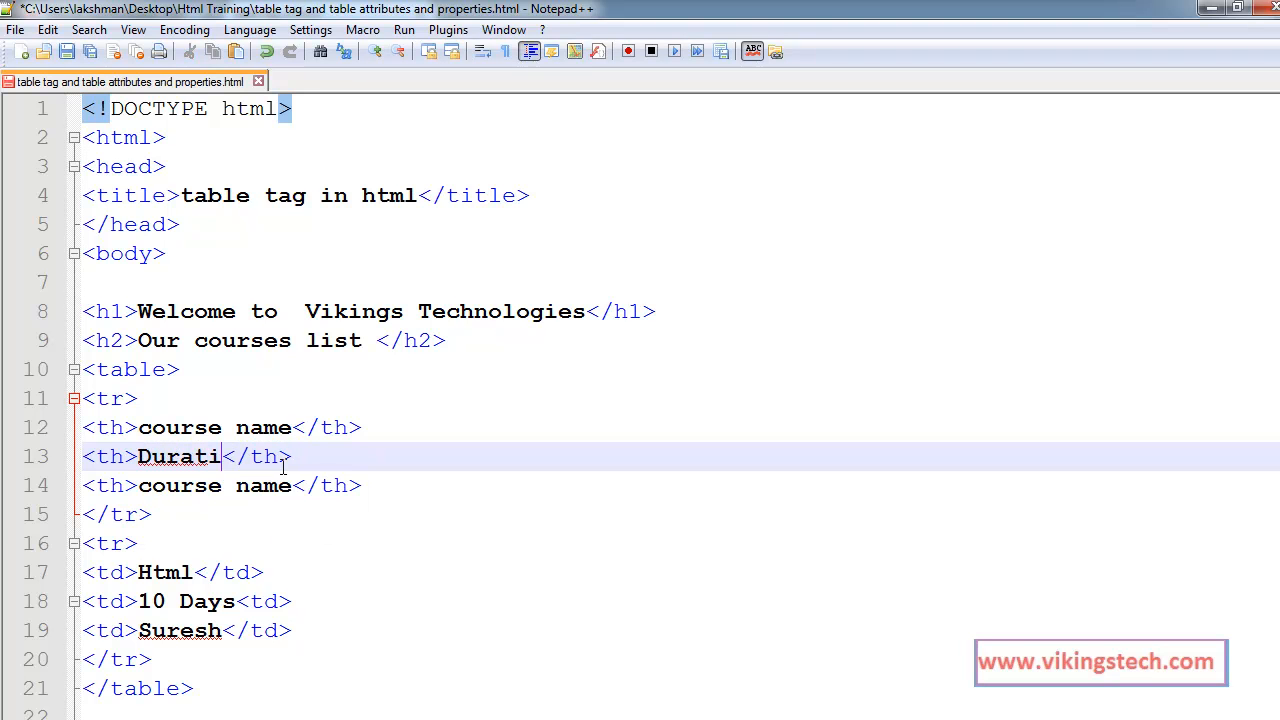
text(on)
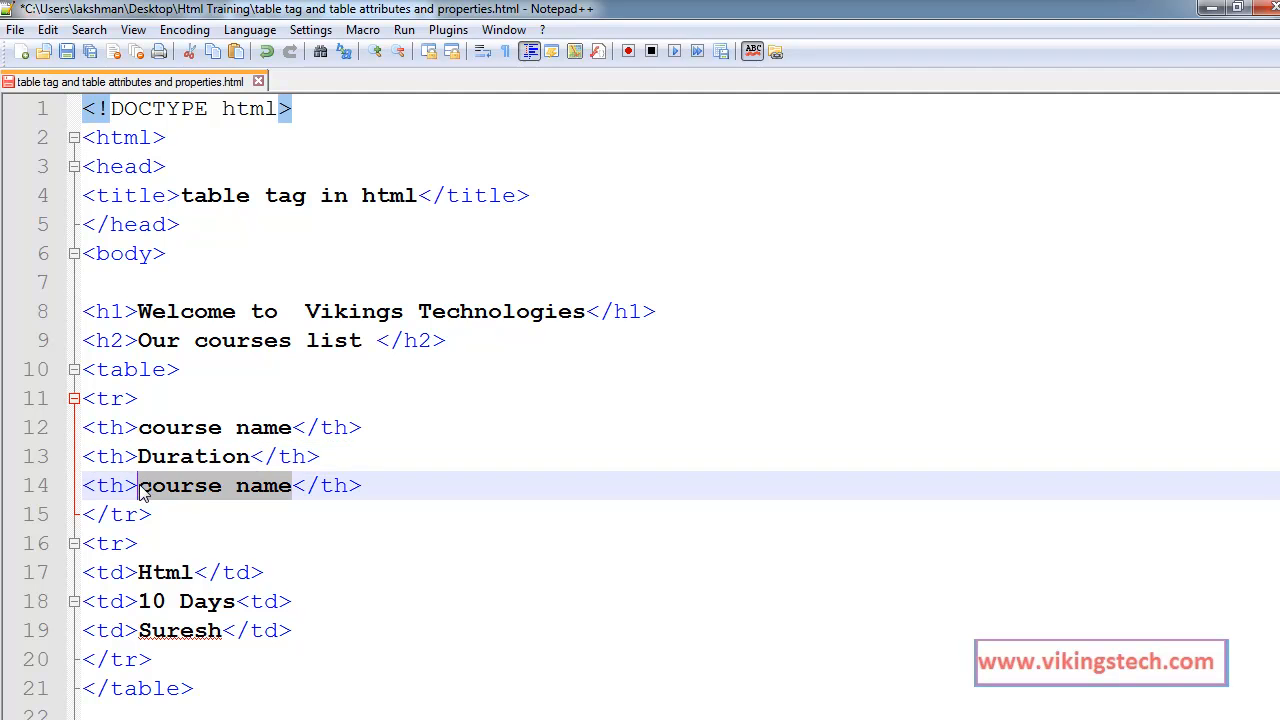
text(Facul)
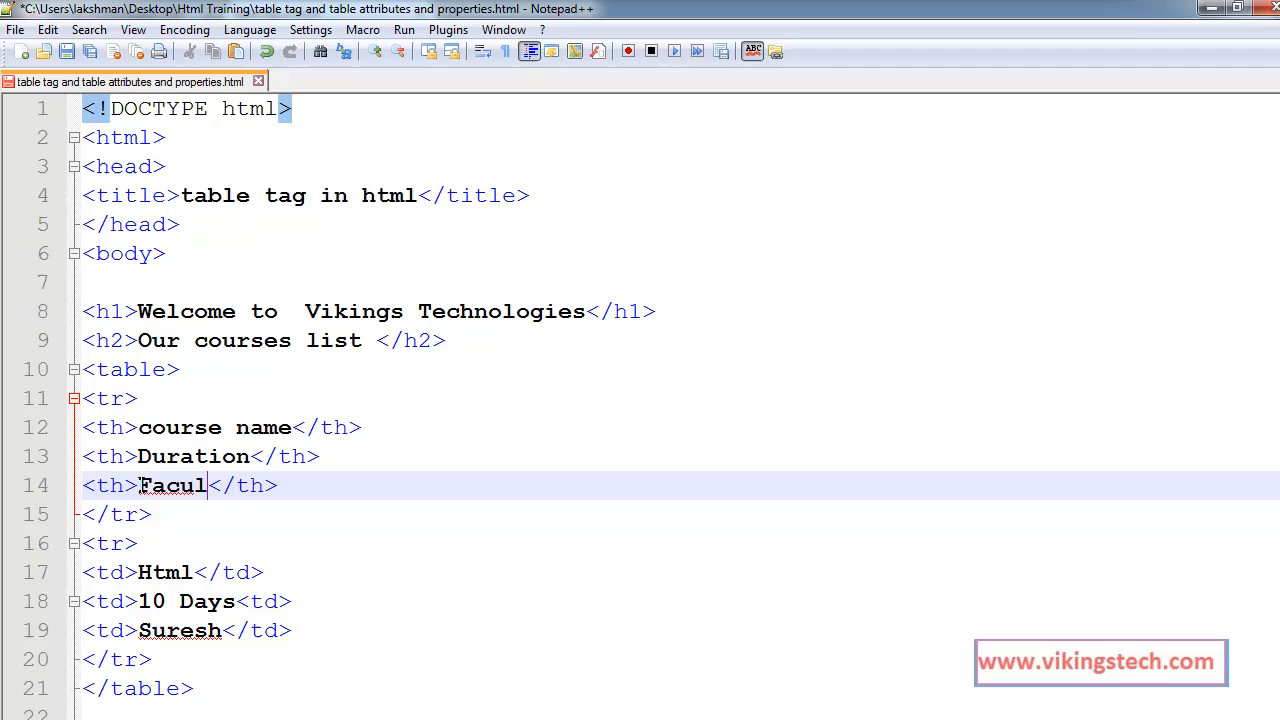
text(ty)
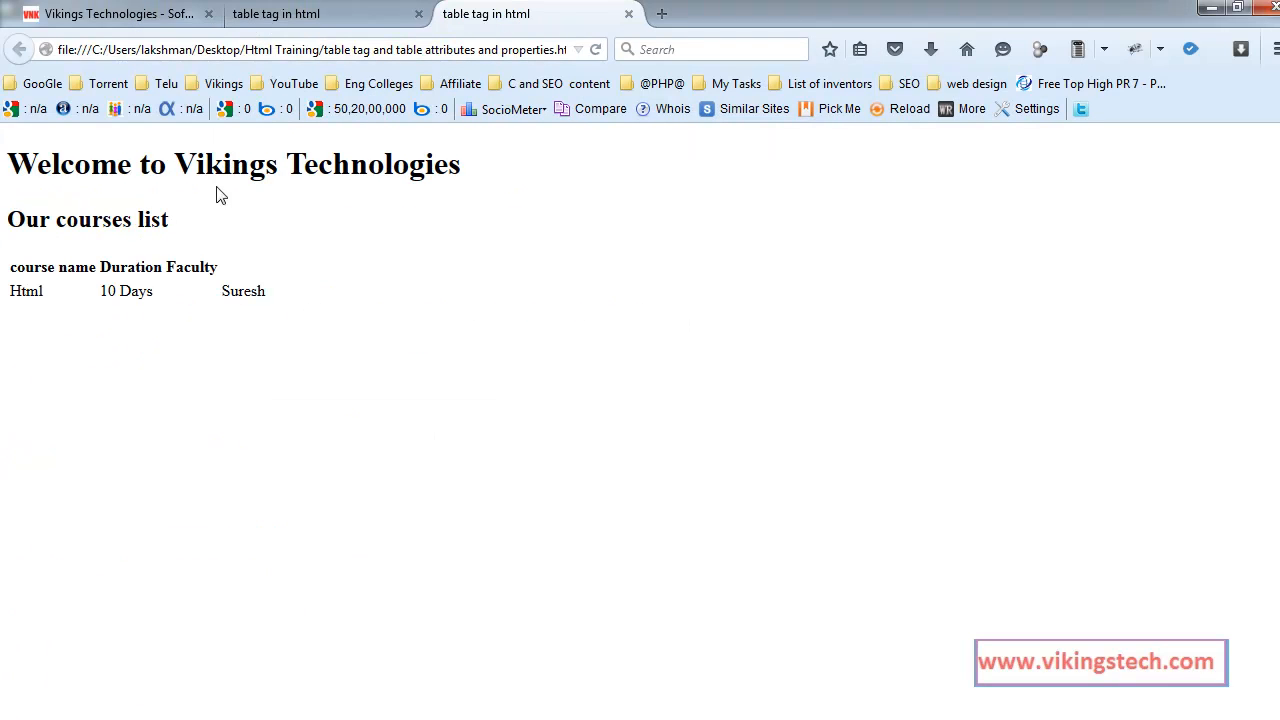
- Highlight the bold header text course name, Duration, Faculty in the Firefox preview
double_click(30, 268)
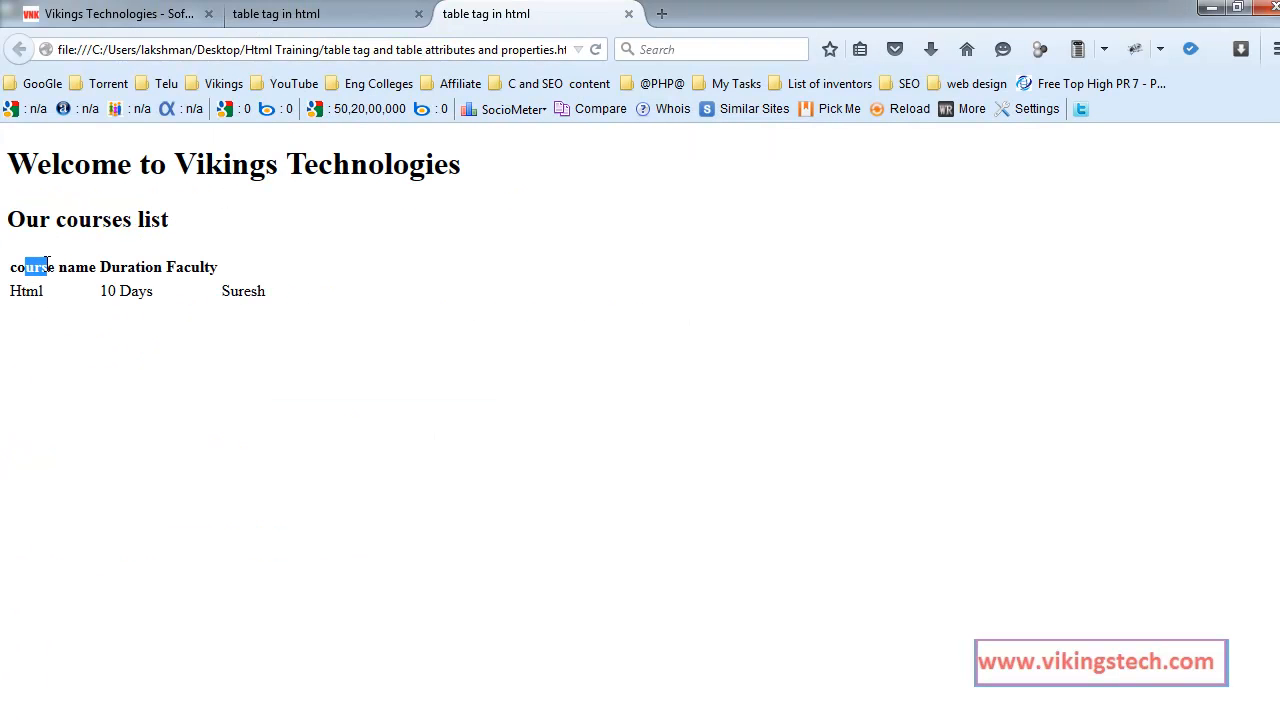
drag(36, 268, 264, 292)
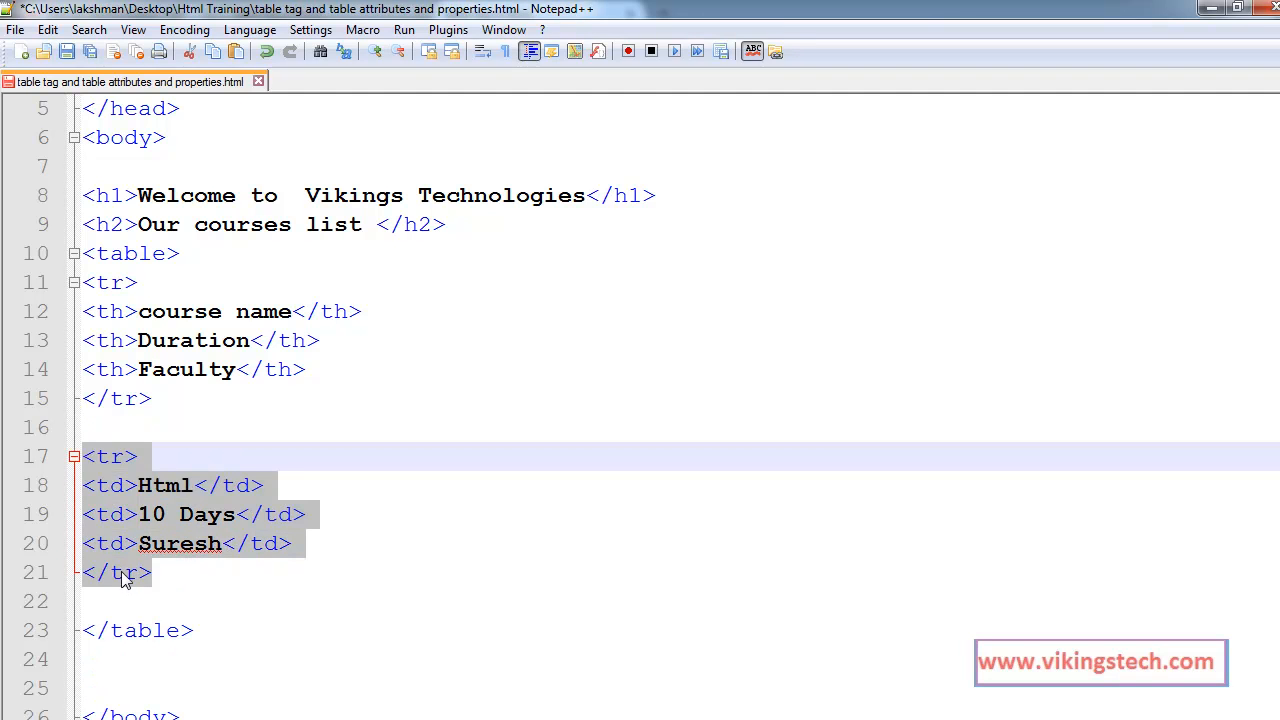
mouse_move(138, 600)
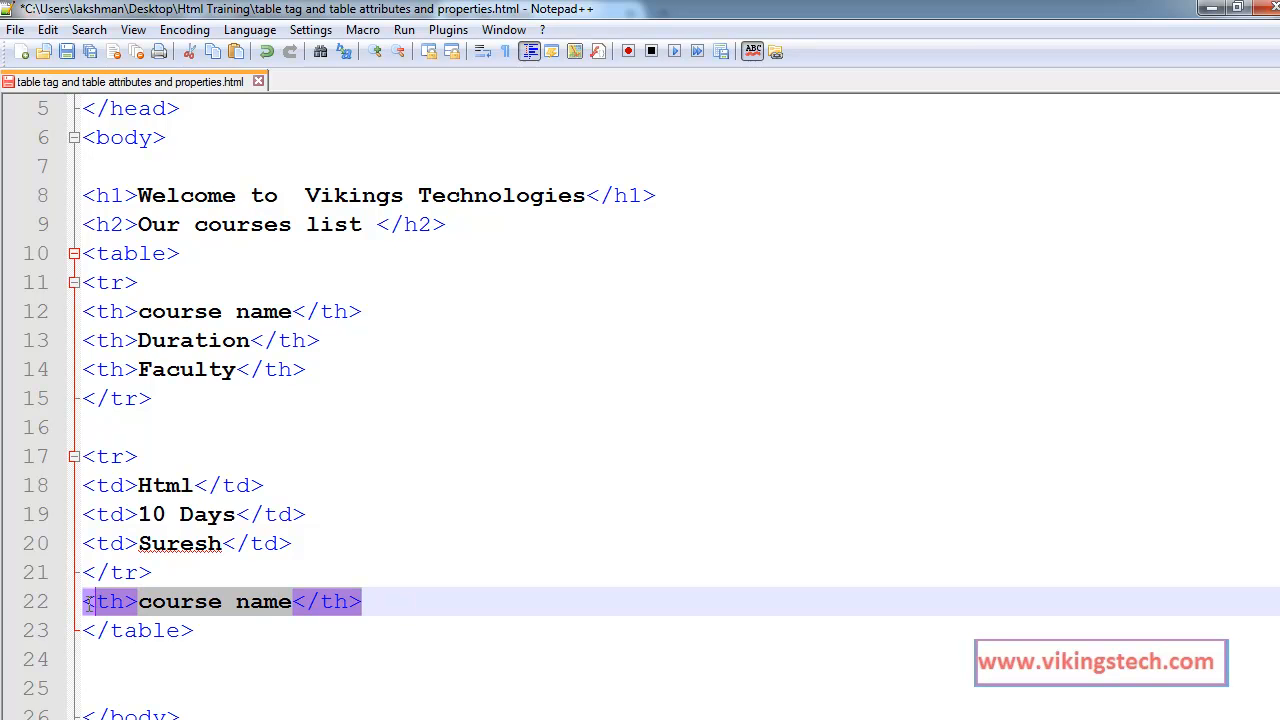
- Fill the second course row with css and naresh and highlight both rows in Firefox
click(364, 600)
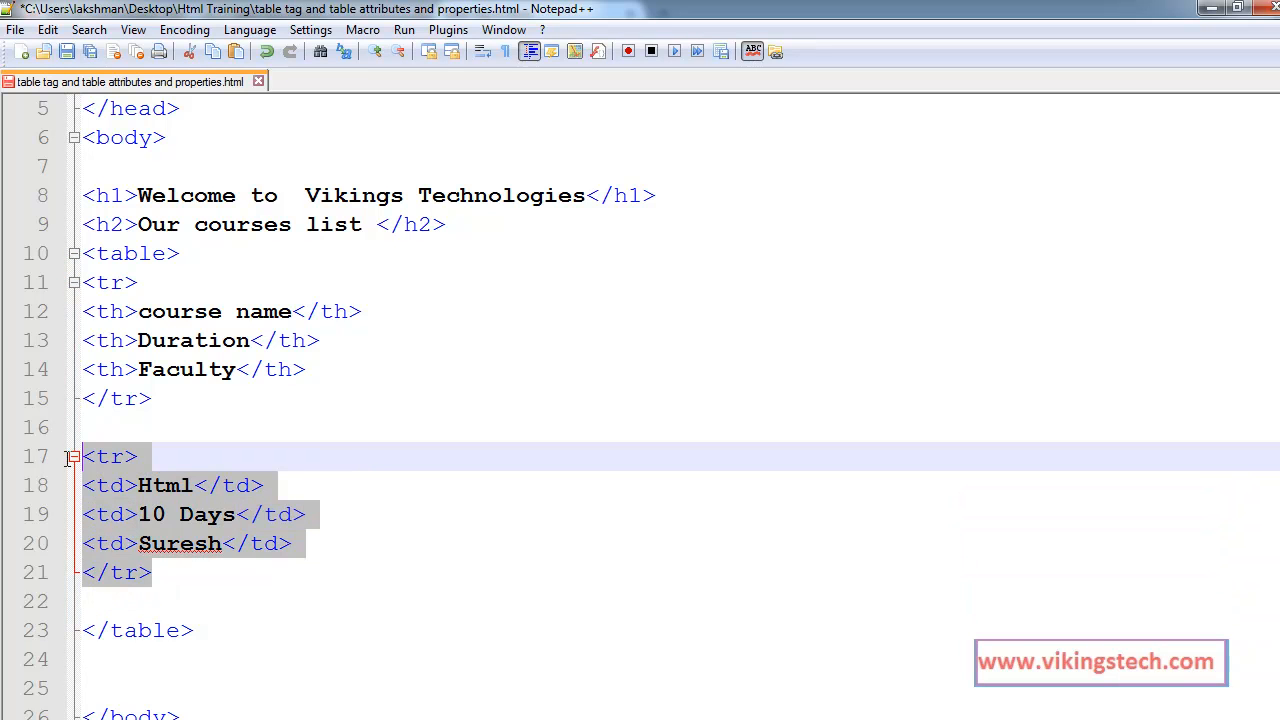
click(212, 572)
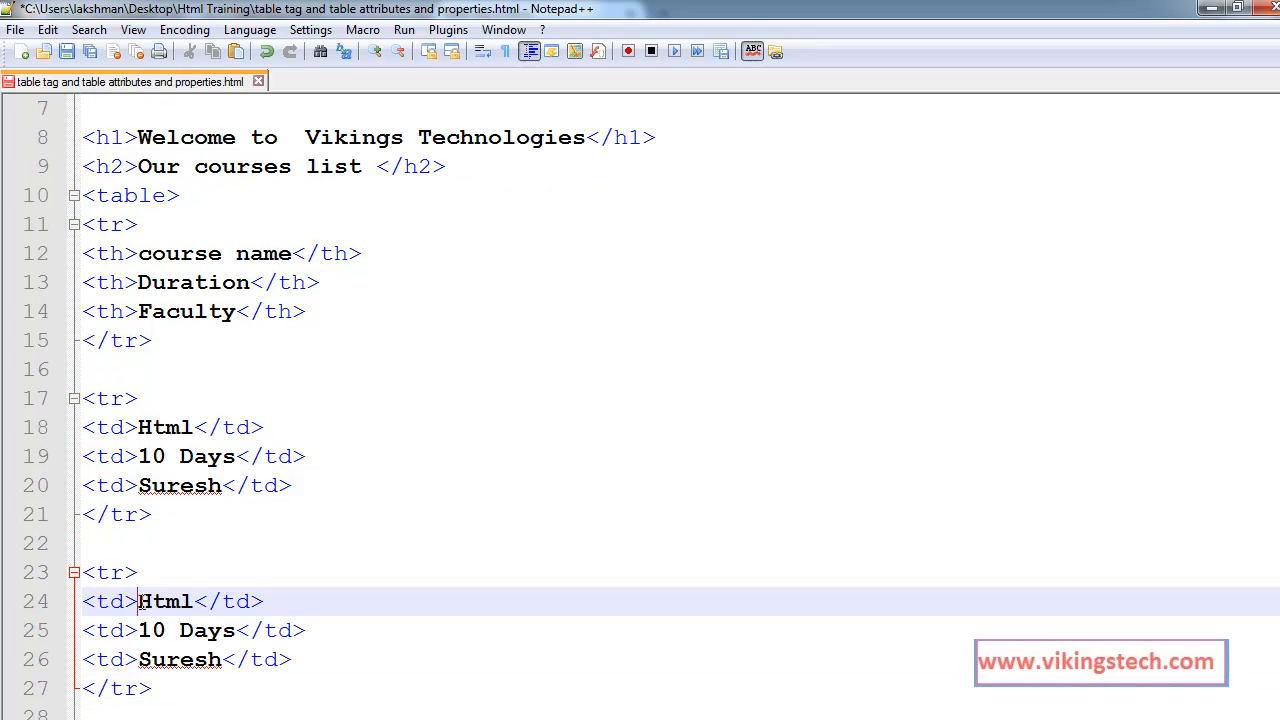
text(c)
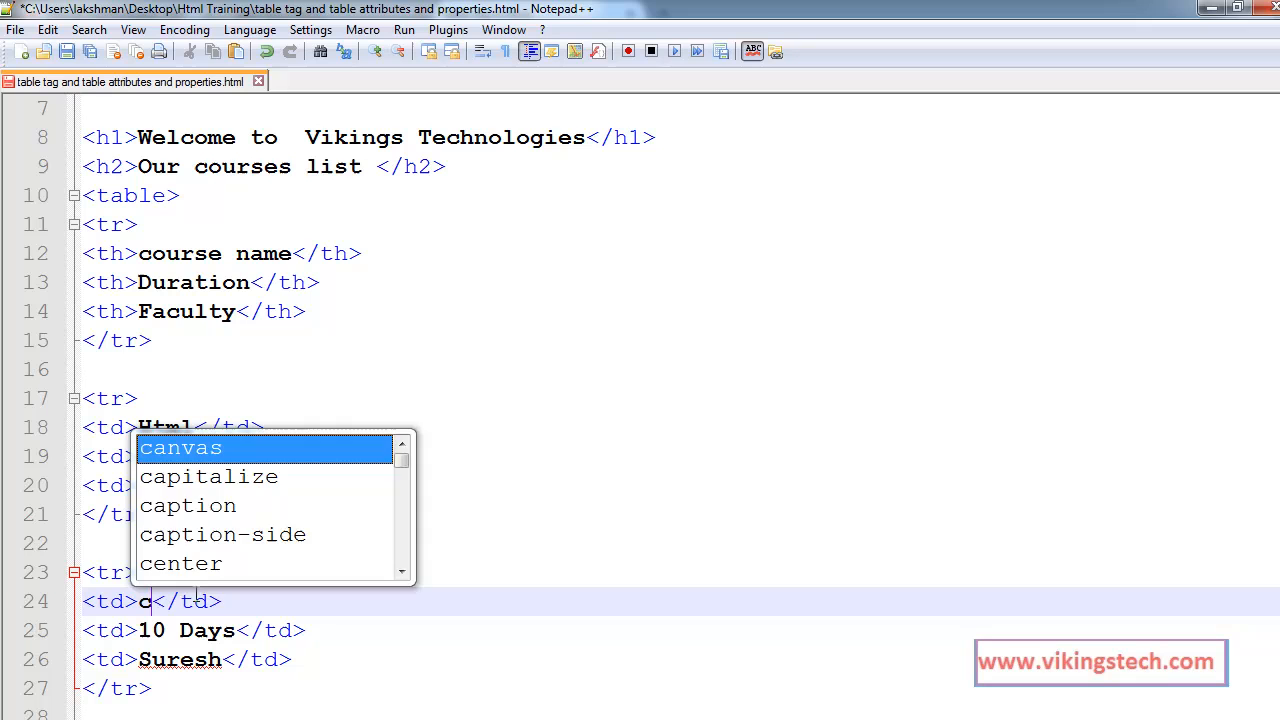
text(ss)
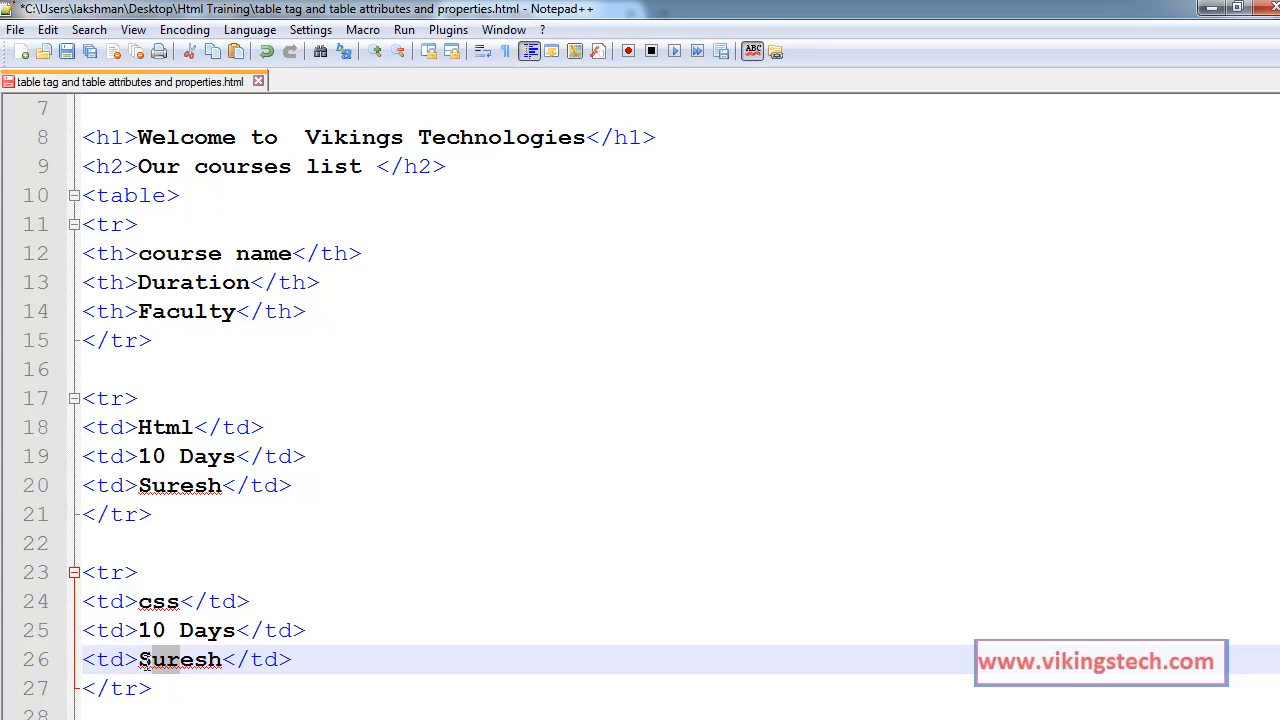
text(na)
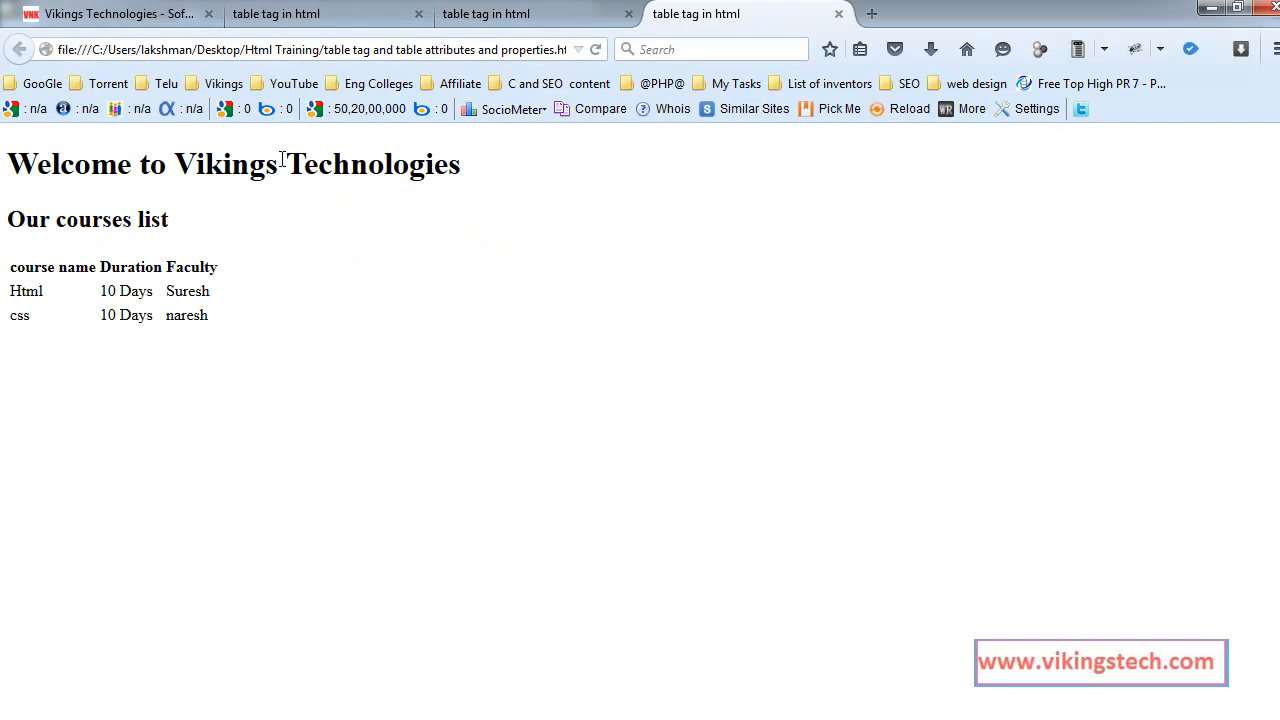
drag(20, 268, 164, 316)
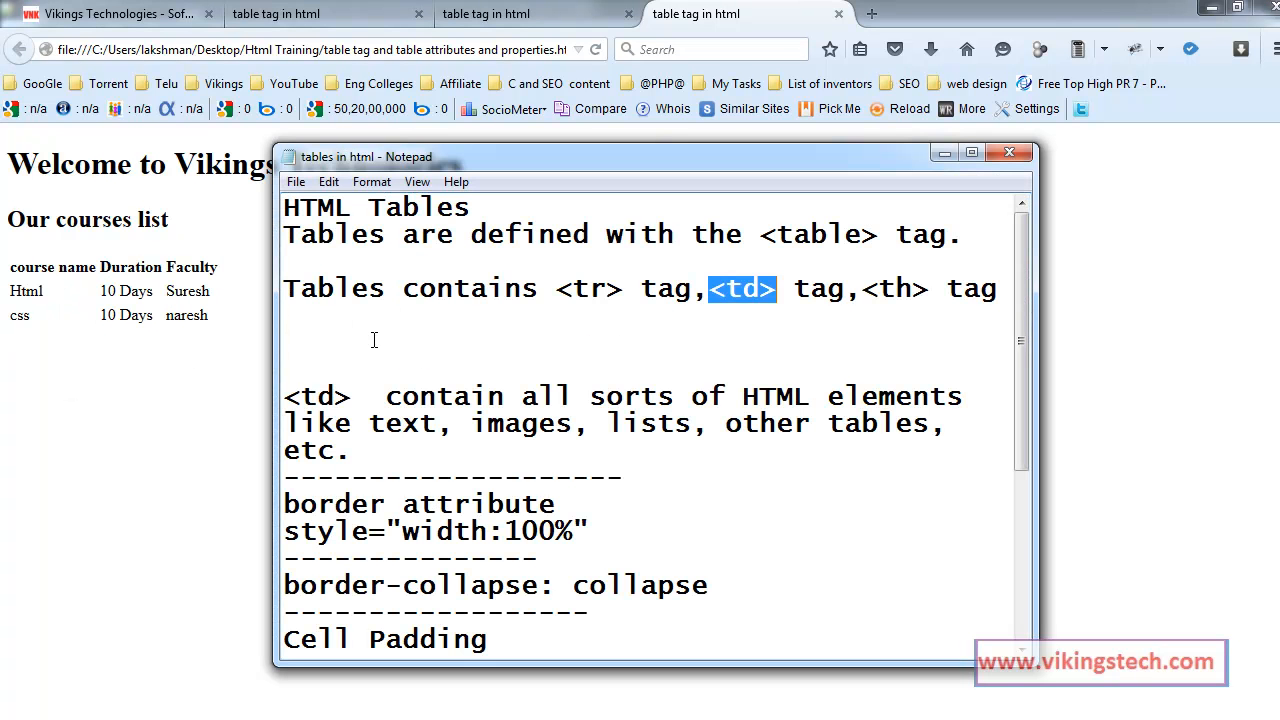
mouse_move(412, 508)
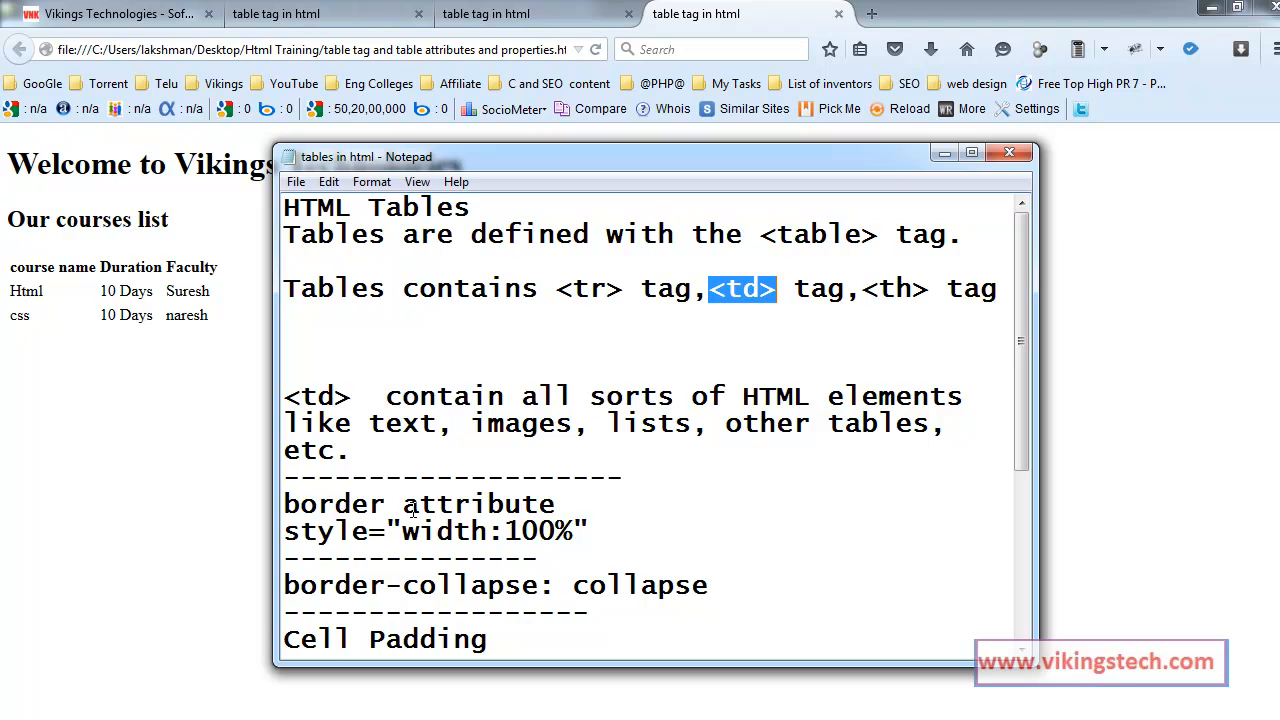
- Return from the tables notes to the course table code in Notepad++
click(400, 504)
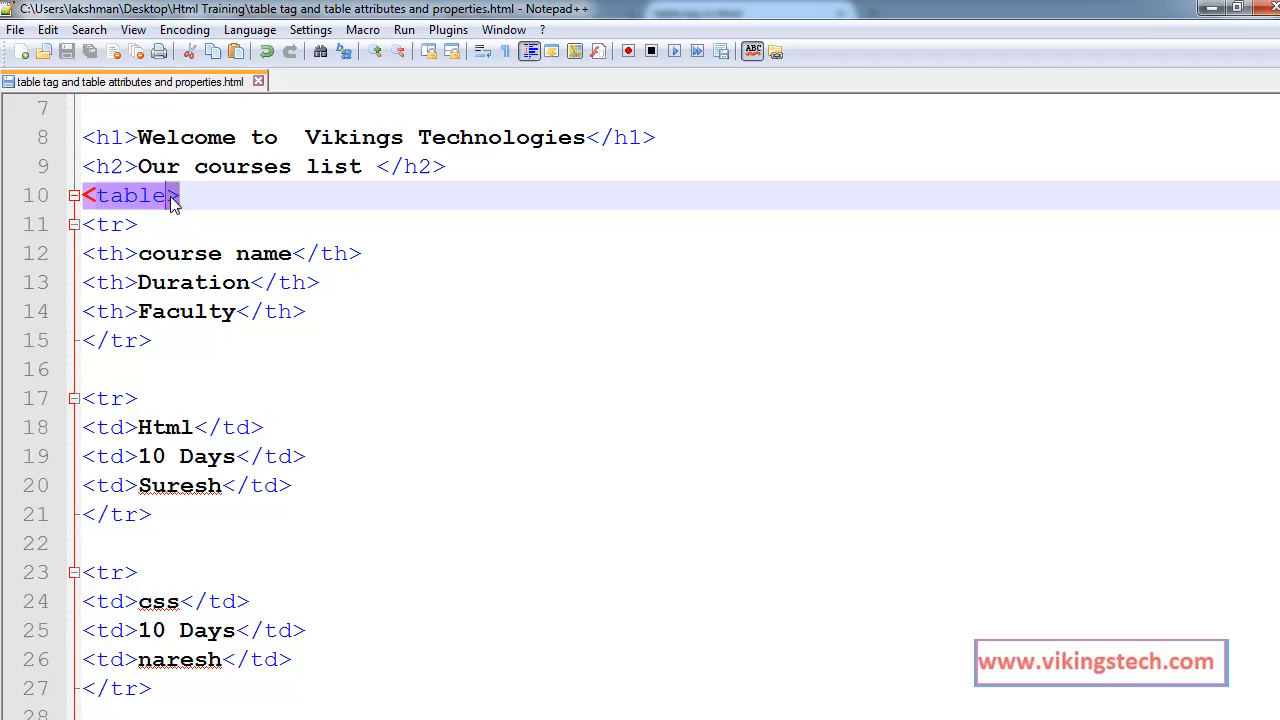
- Give the <table> tag border=1, launch the page in Firefox, and return to the notes
key(Backspace)
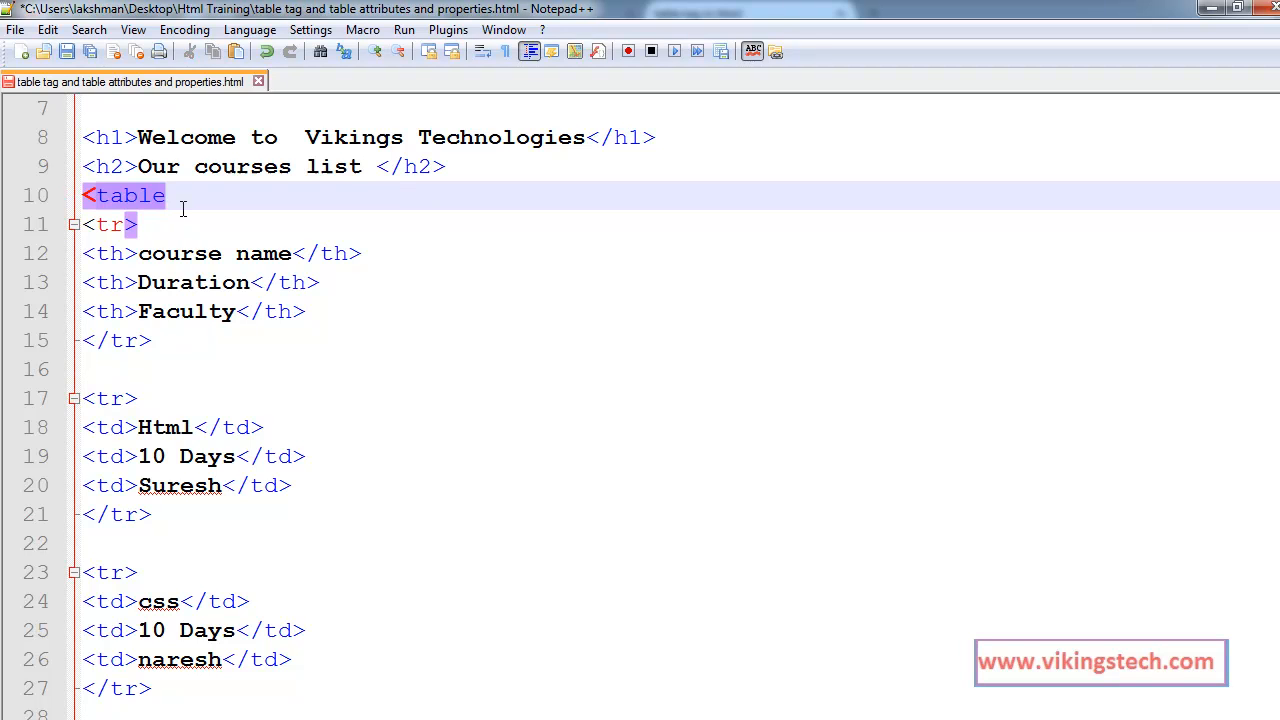
text(>)
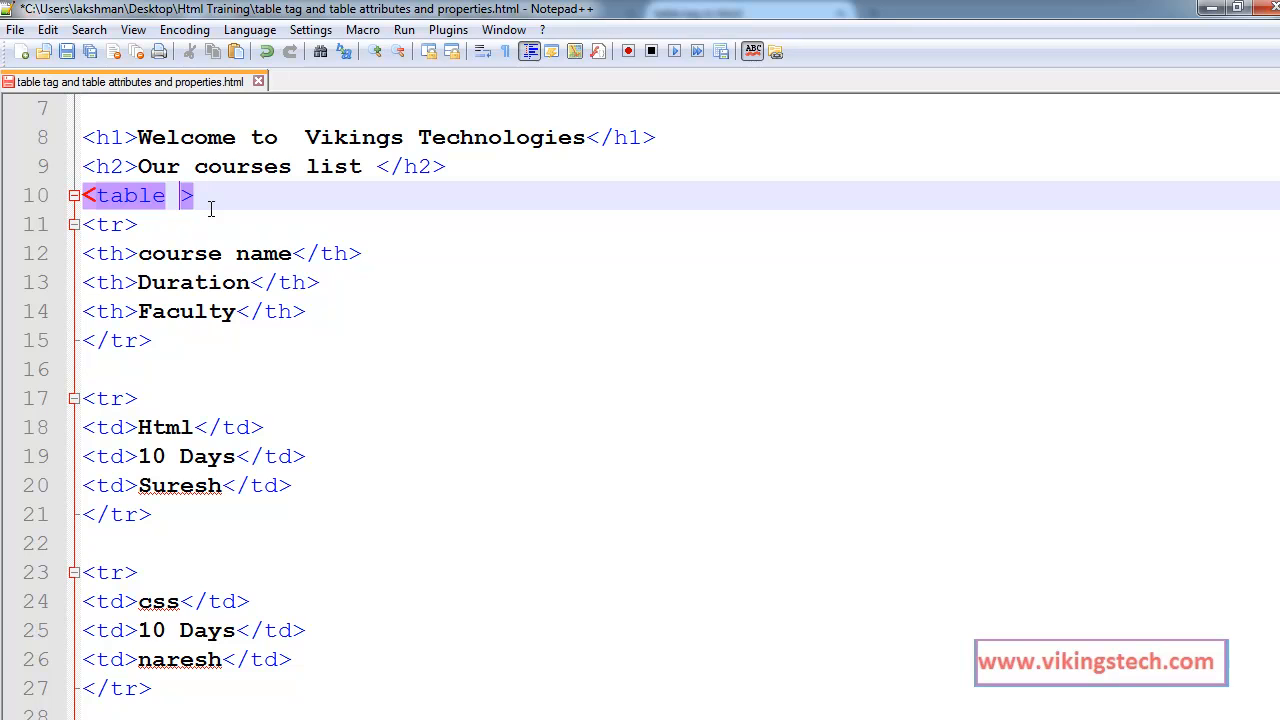
text(bo)
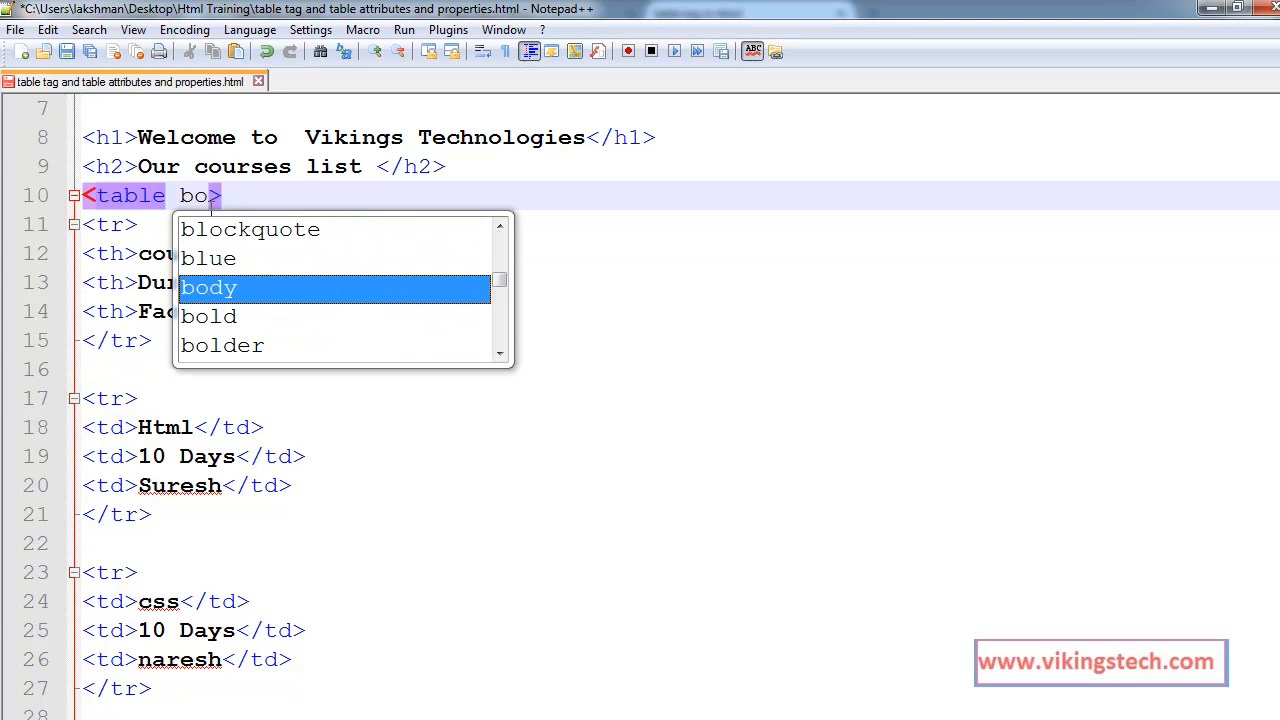
text(r)
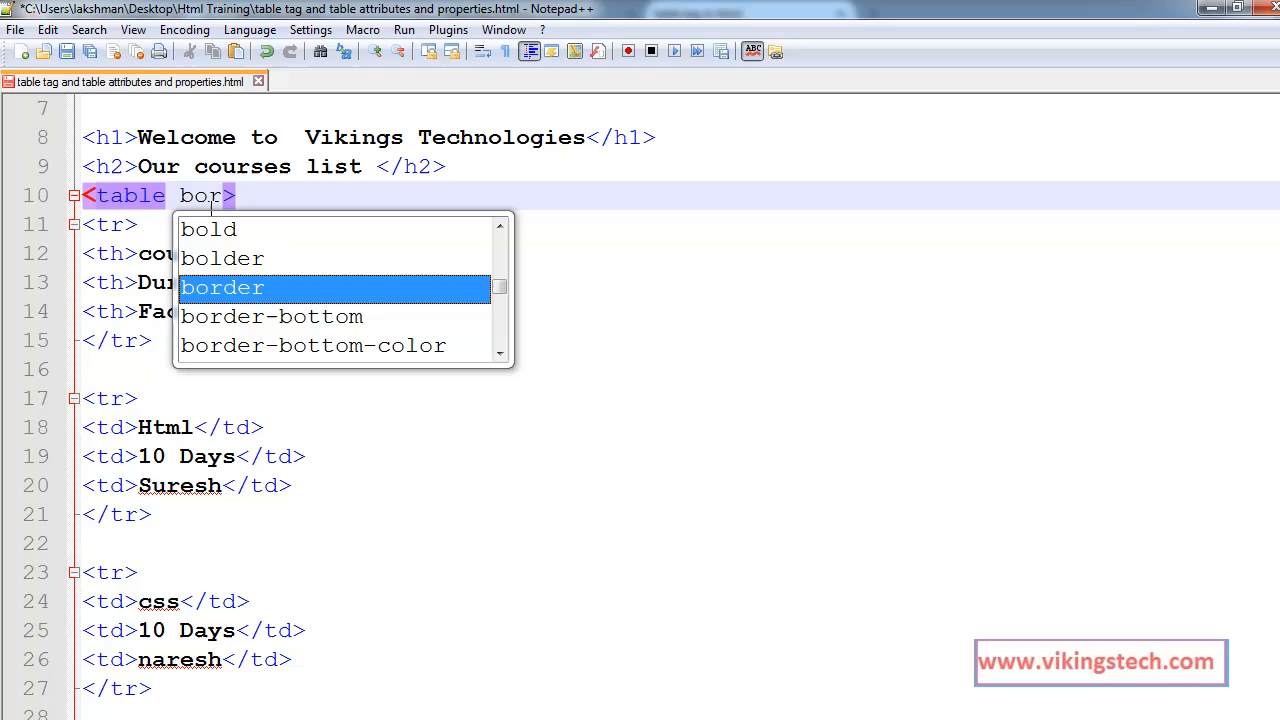
text(der)
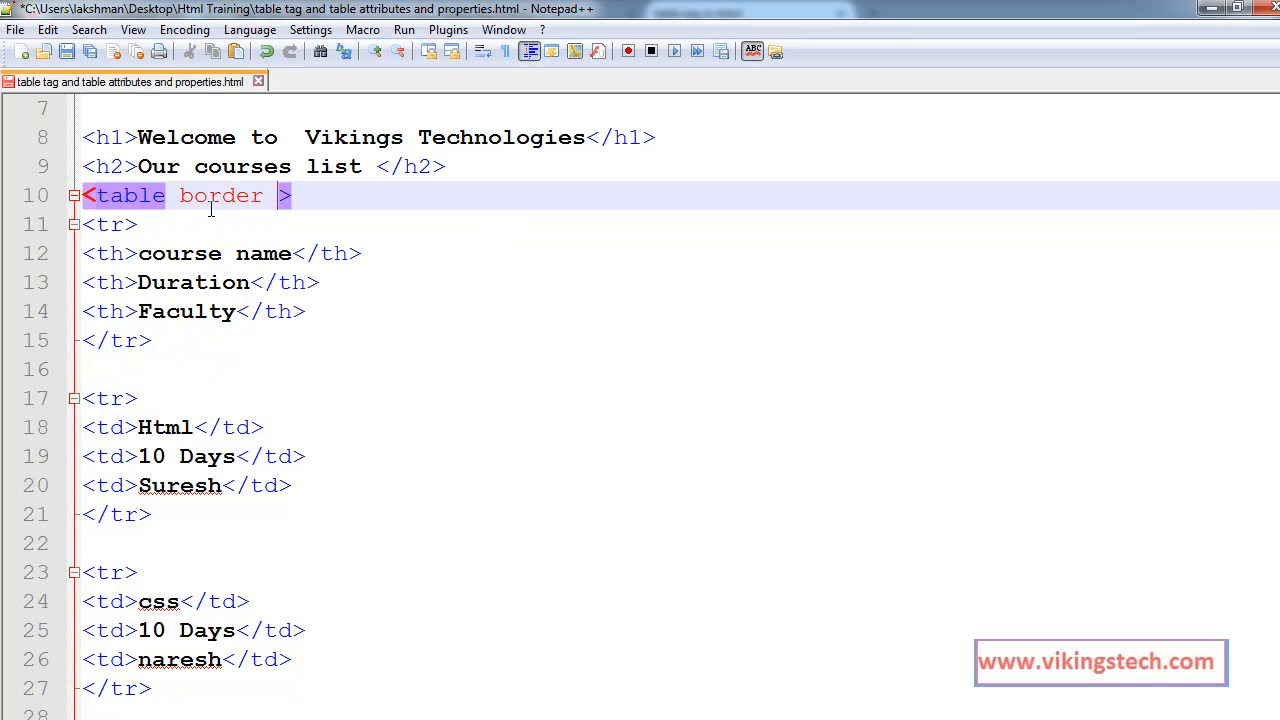
text(=)
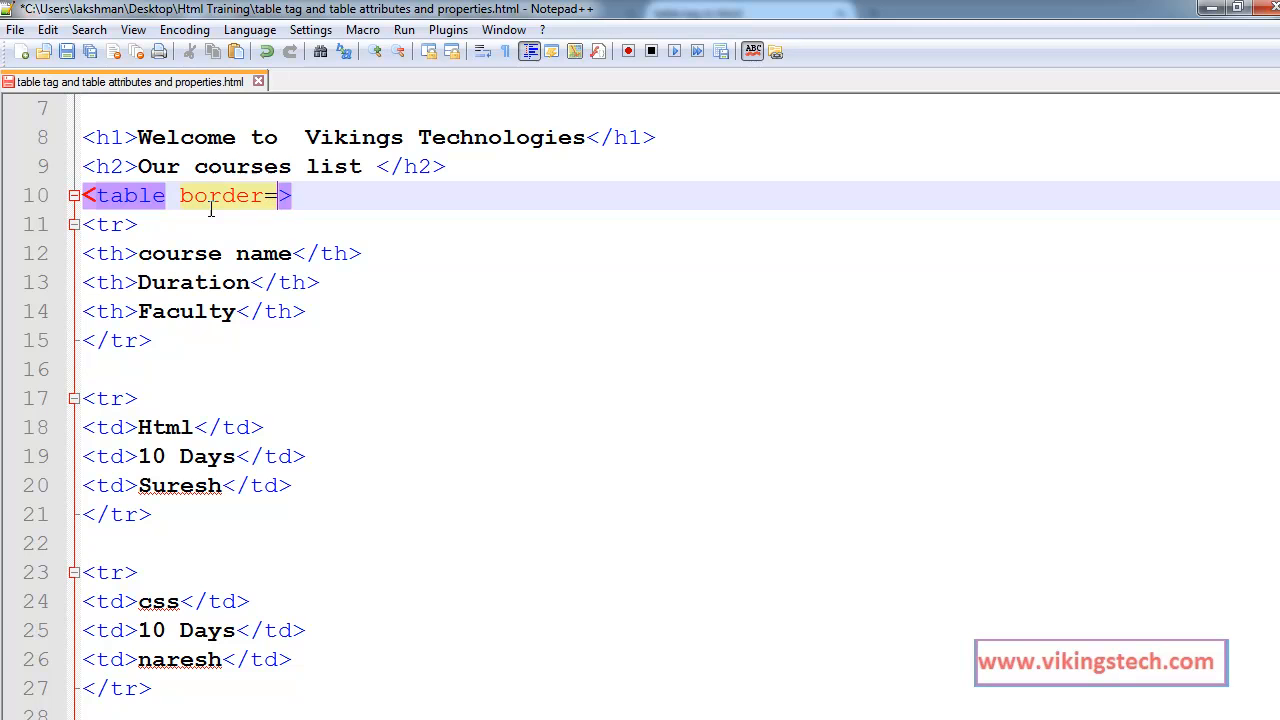
text(1)
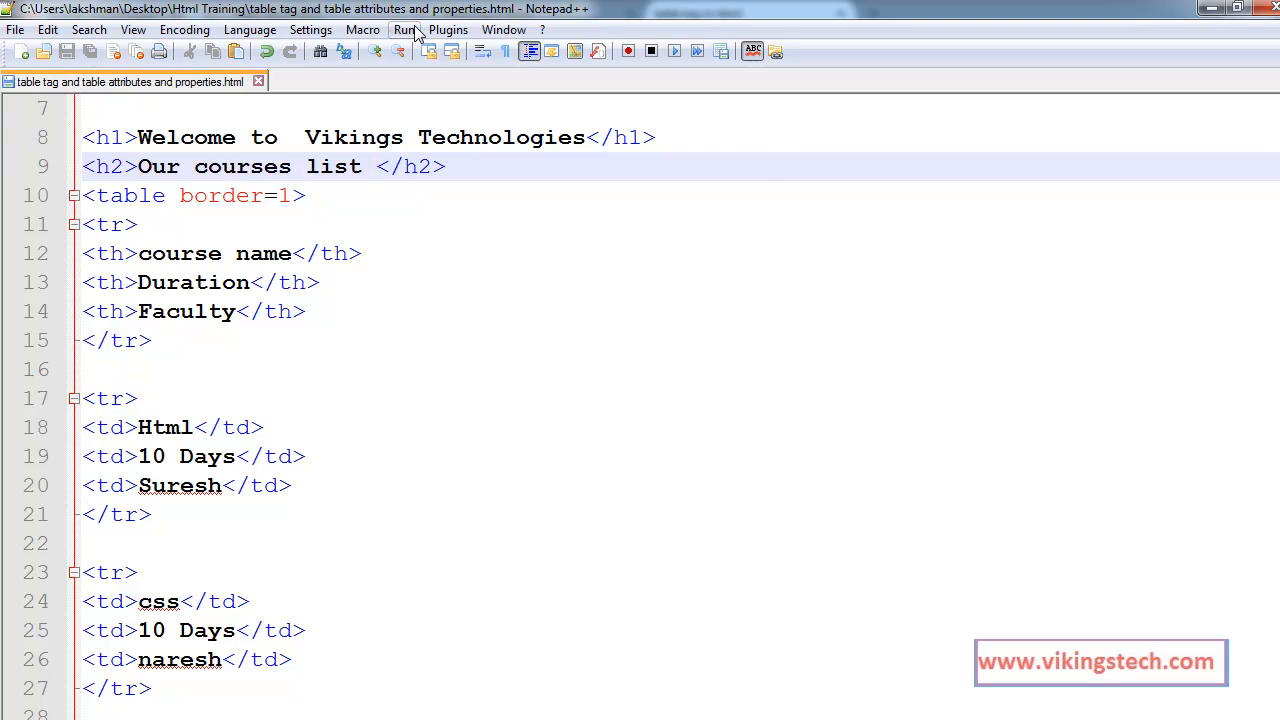
click(404, 30)
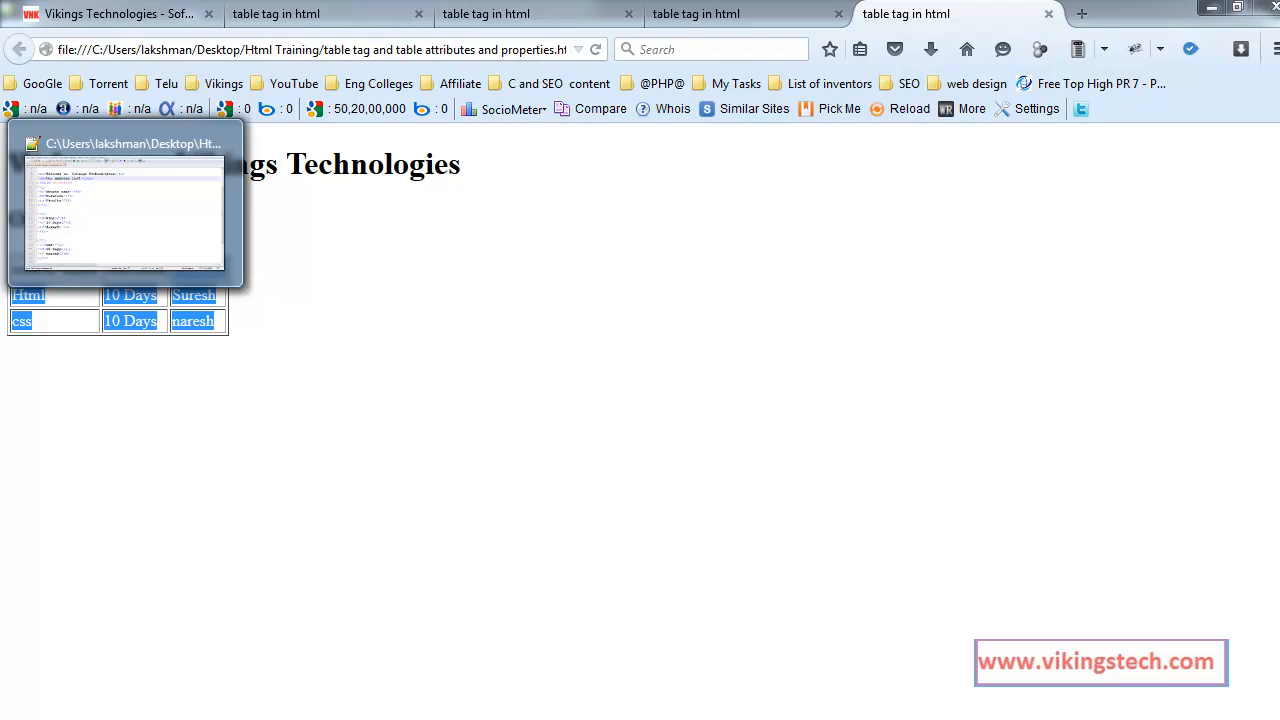
click(124, 204)
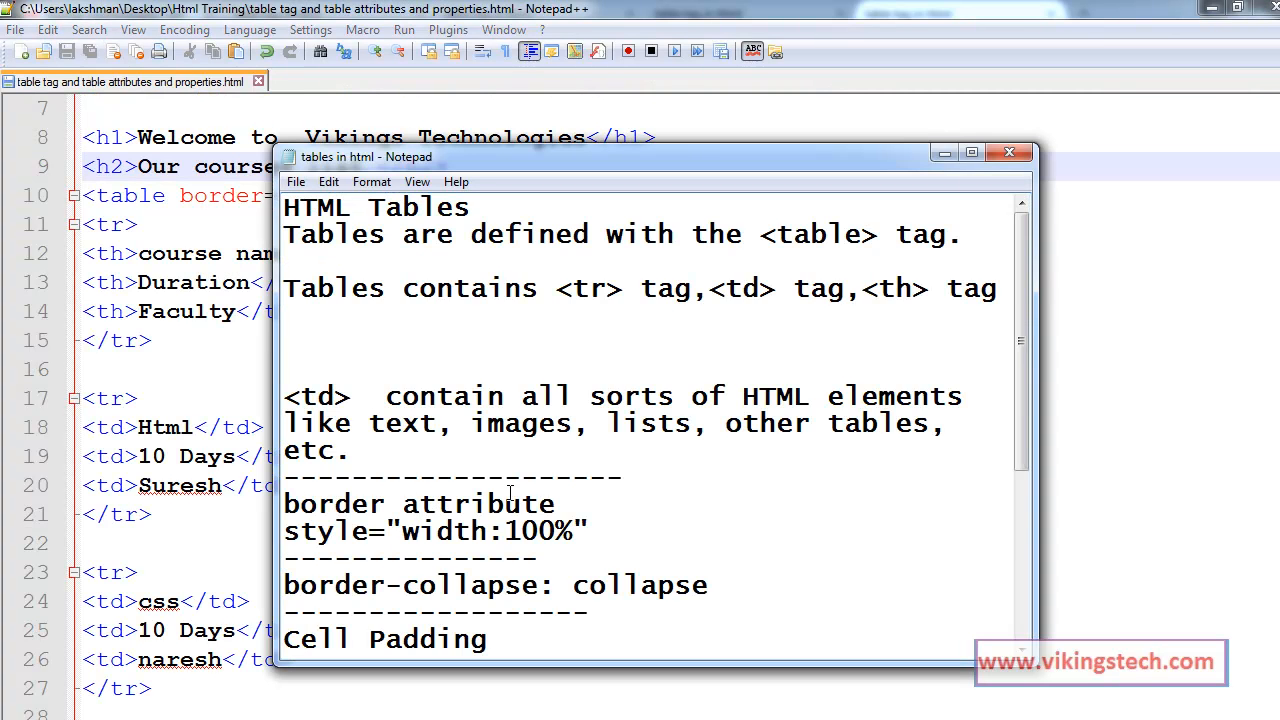
- Select the whole style="width:100%" line in the Notepad table notes
scroll(down, 3)
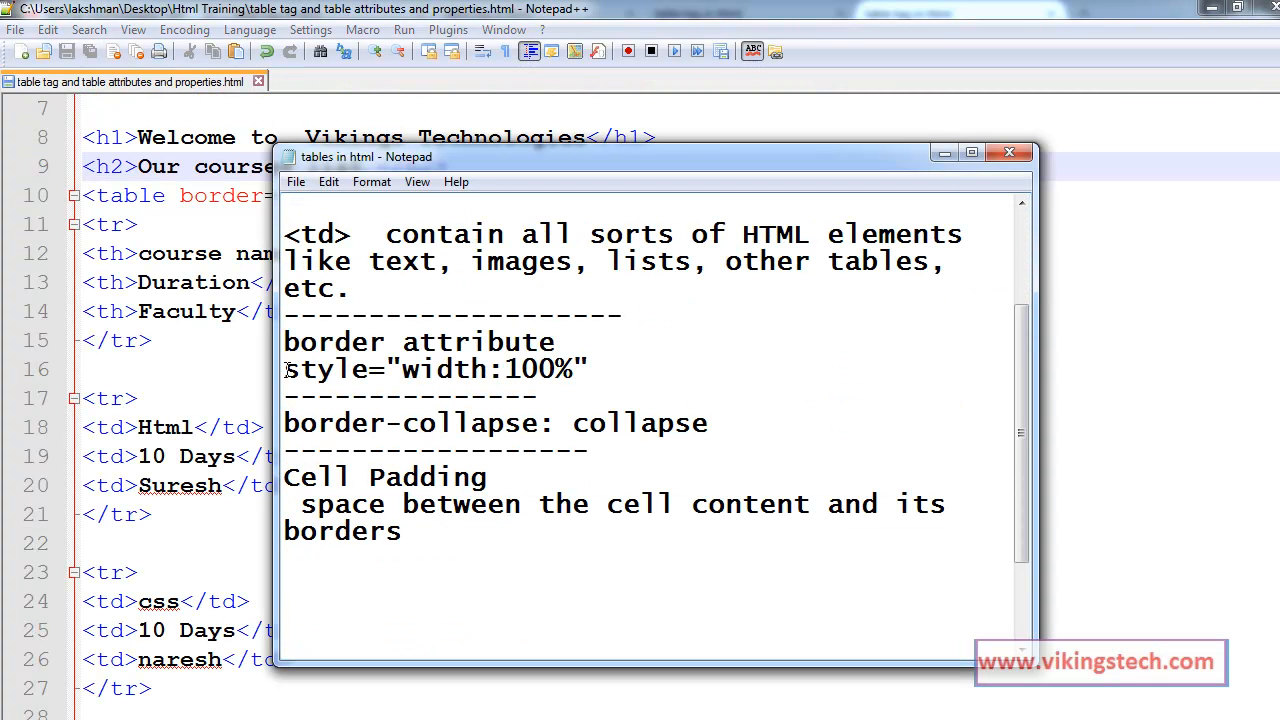
double_click(316, 368)
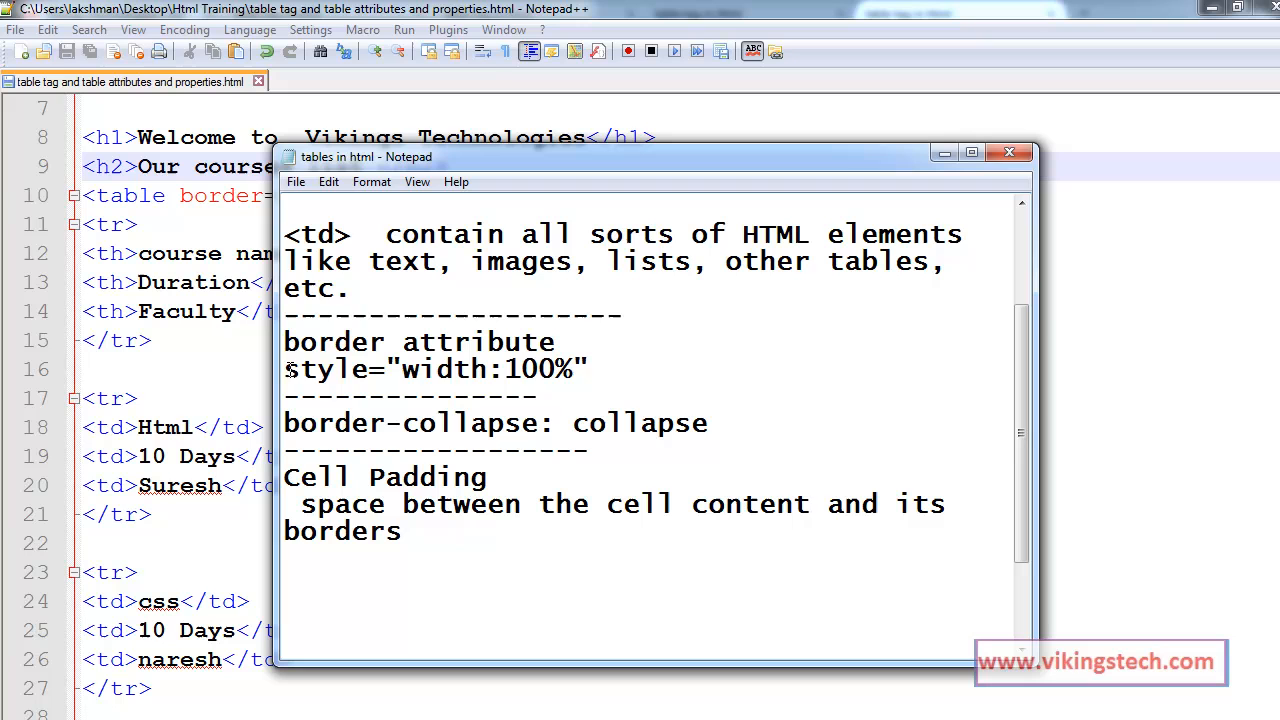
triple_click(436, 368)
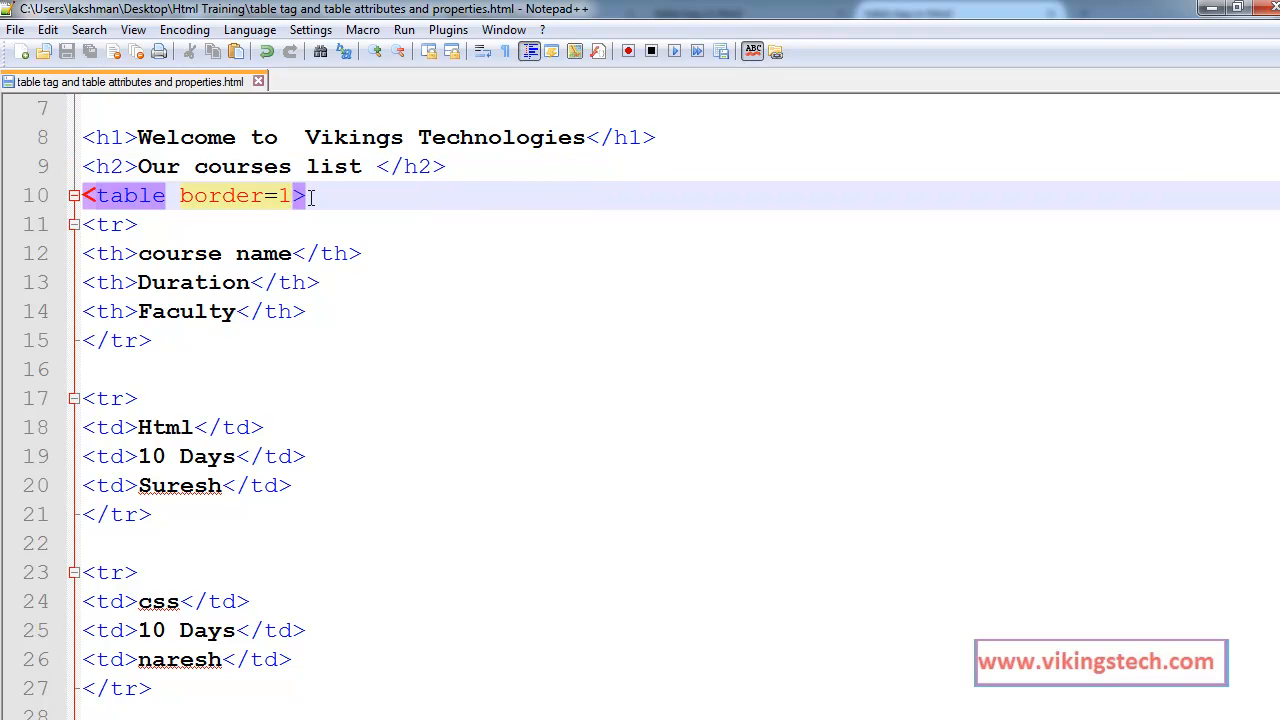
- Add style="width:100%" to the <table> tag and launch the page in Firefox via Run
text(style="width:100%")
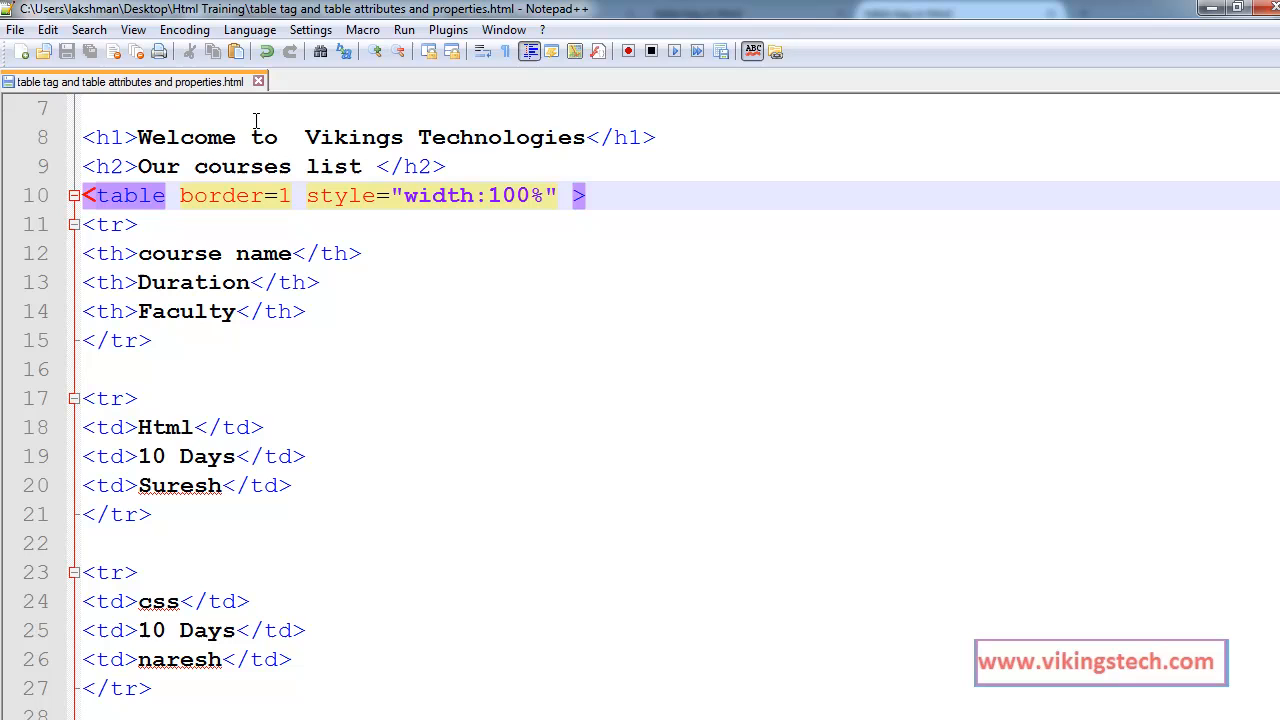
mouse_move(312, 30)
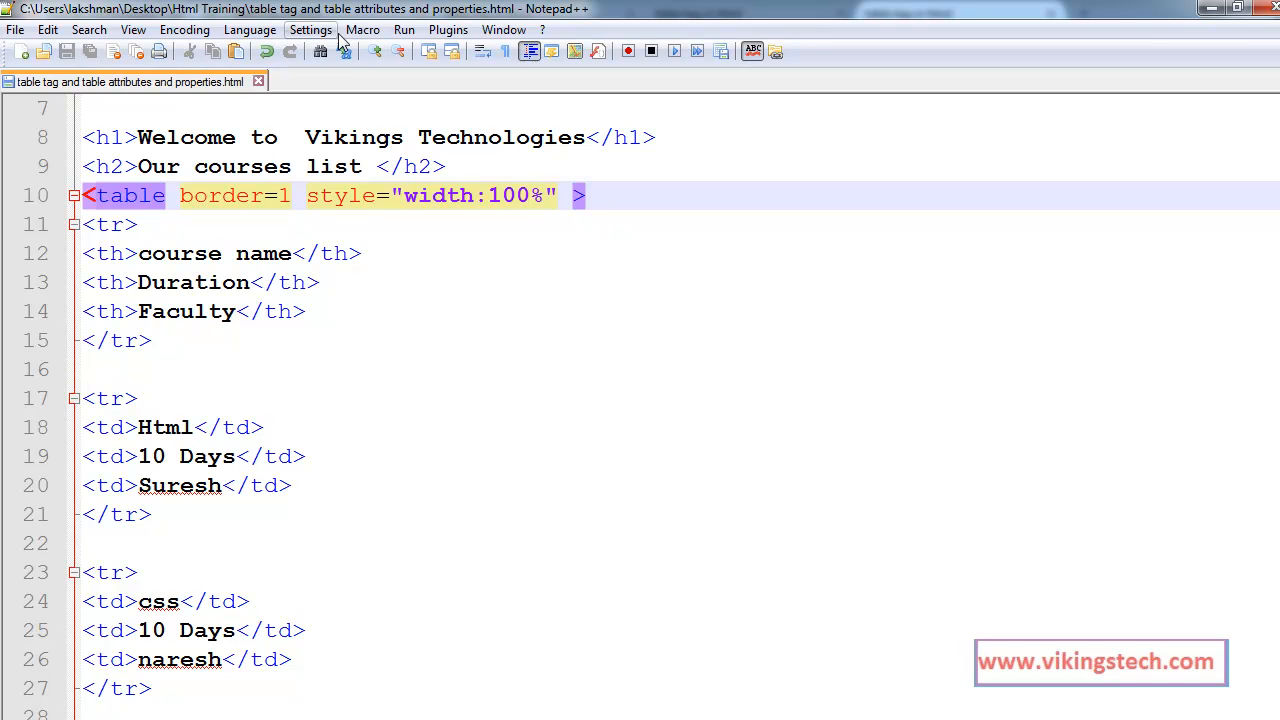
click(404, 30)
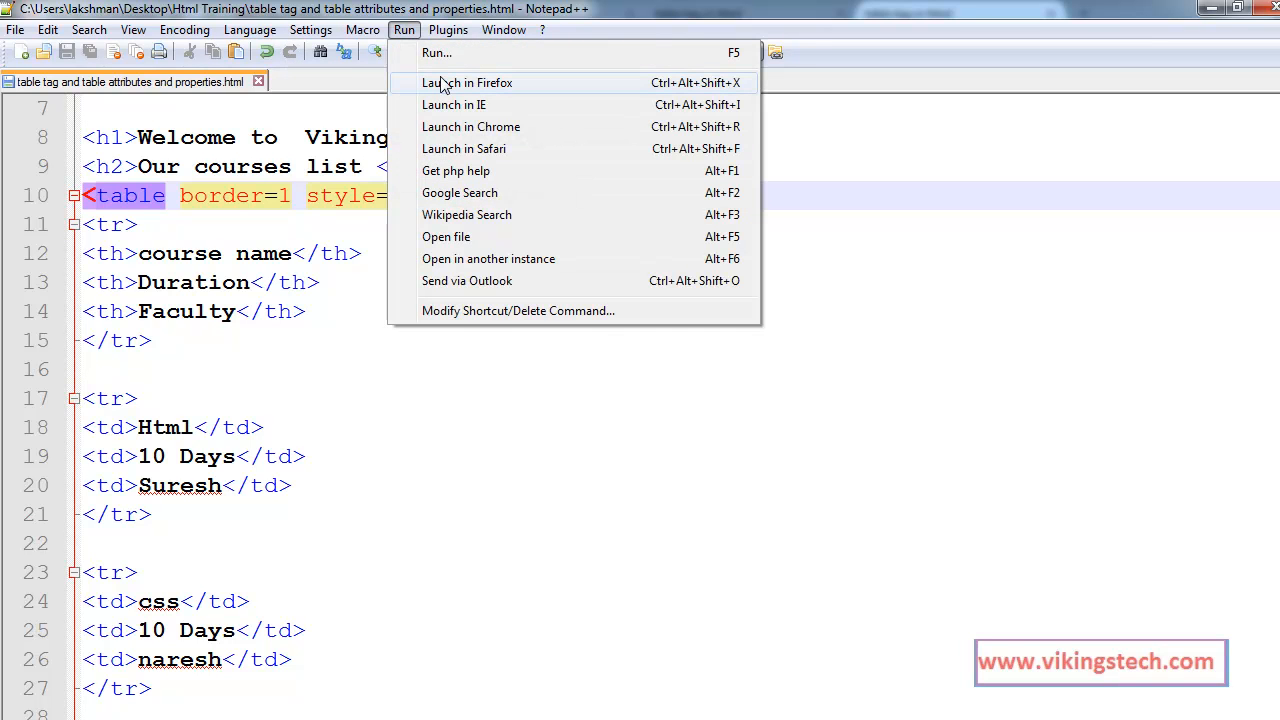
click(436, 52)
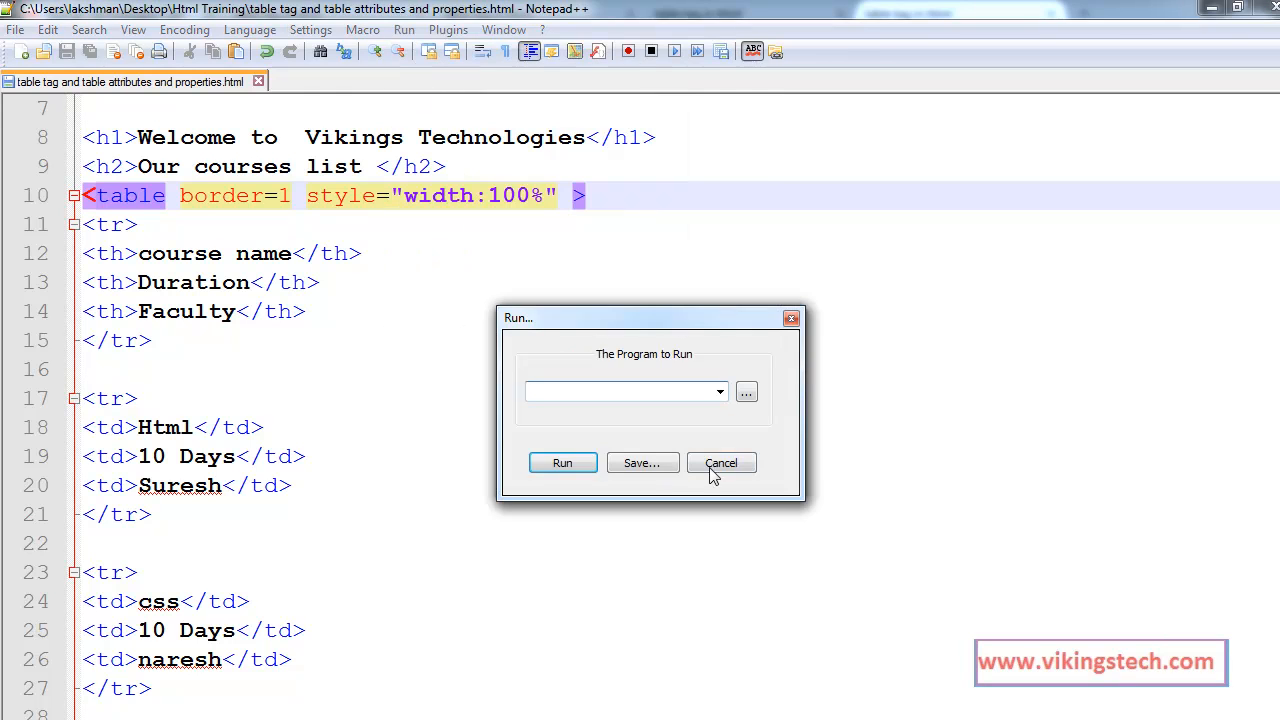
click(404, 30)
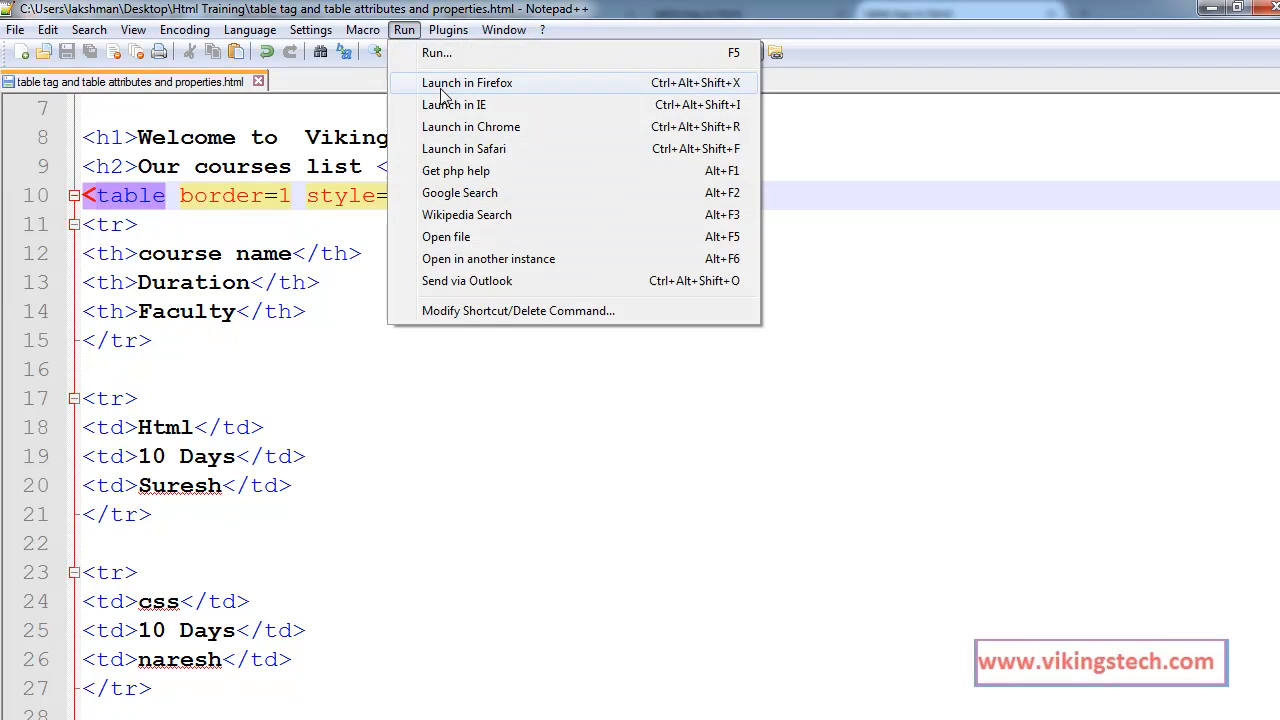
click(468, 84)
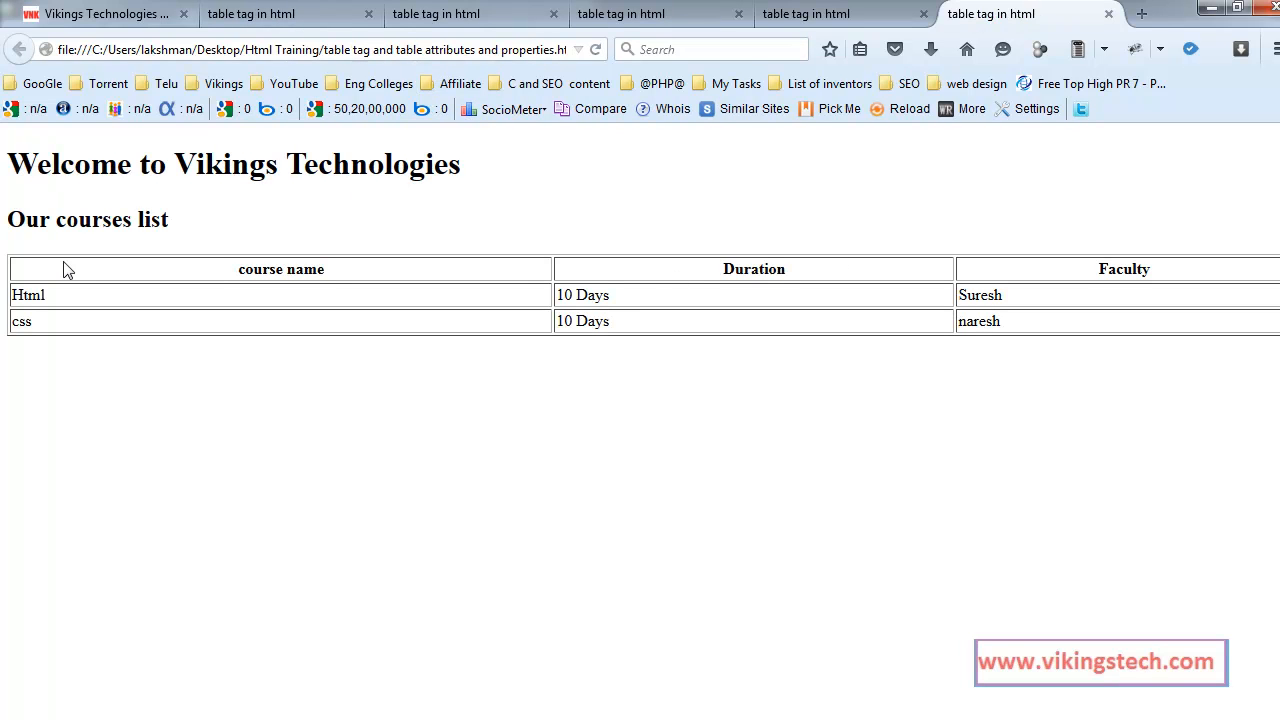
- Select the full-width bordered course table's text in the Firefox page
drag(30, 268, 1128, 332)
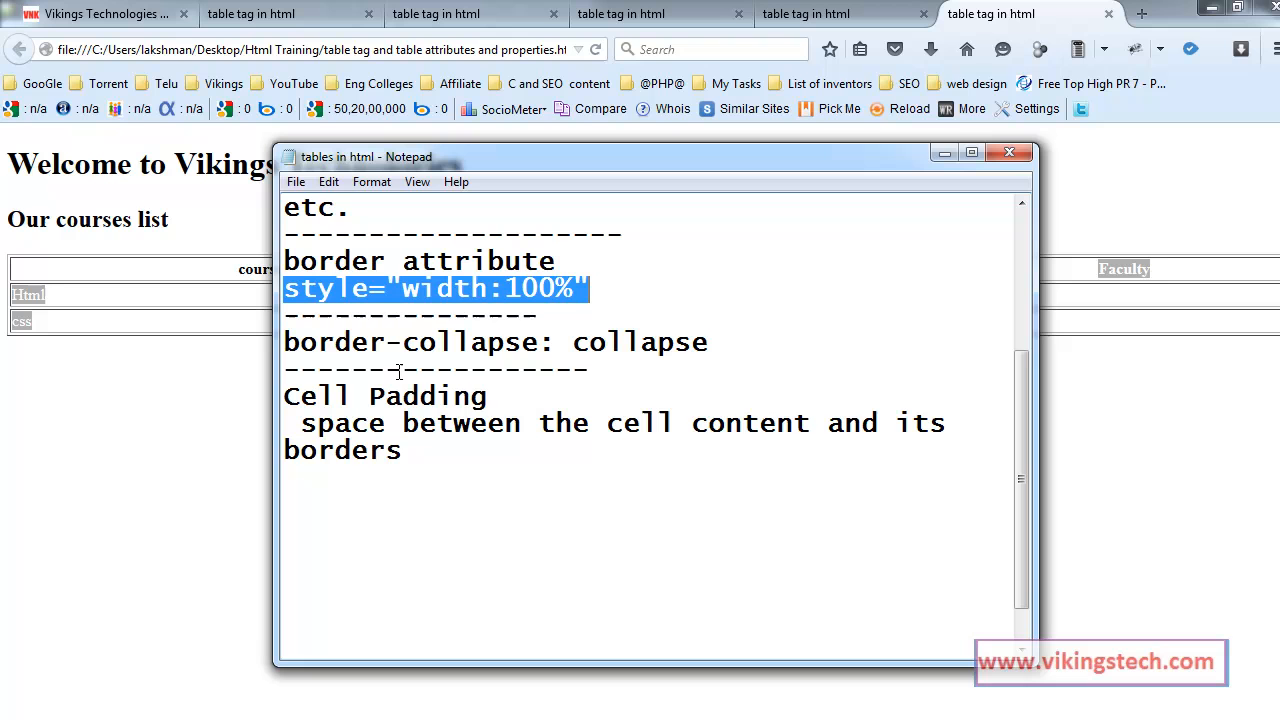
mouse_move(336, 370)
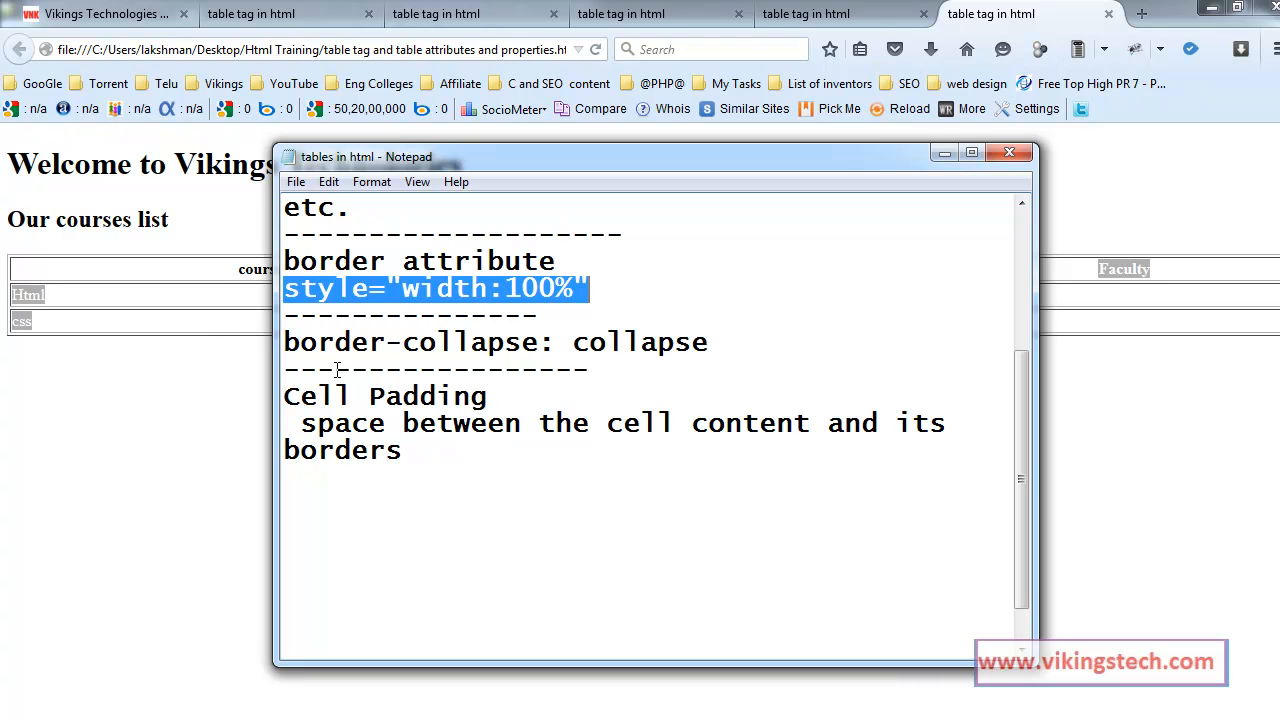
mouse_move(298, 398)
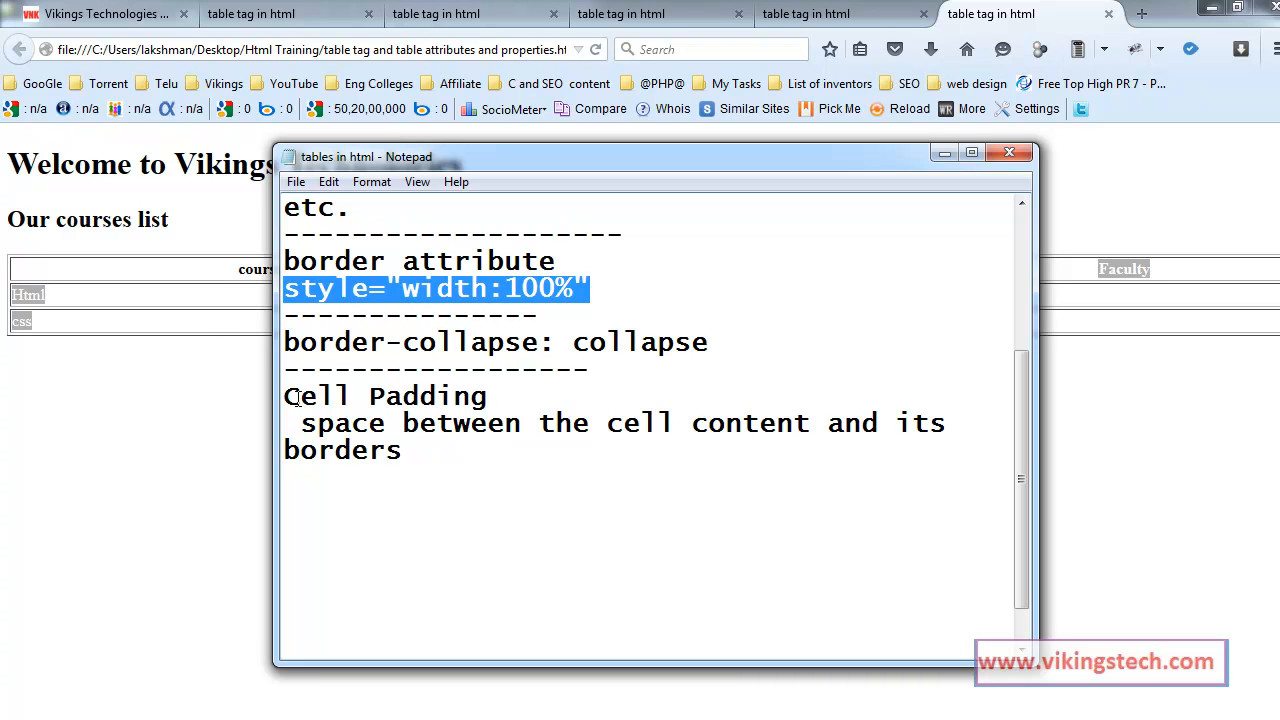
mouse_move(404, 348)
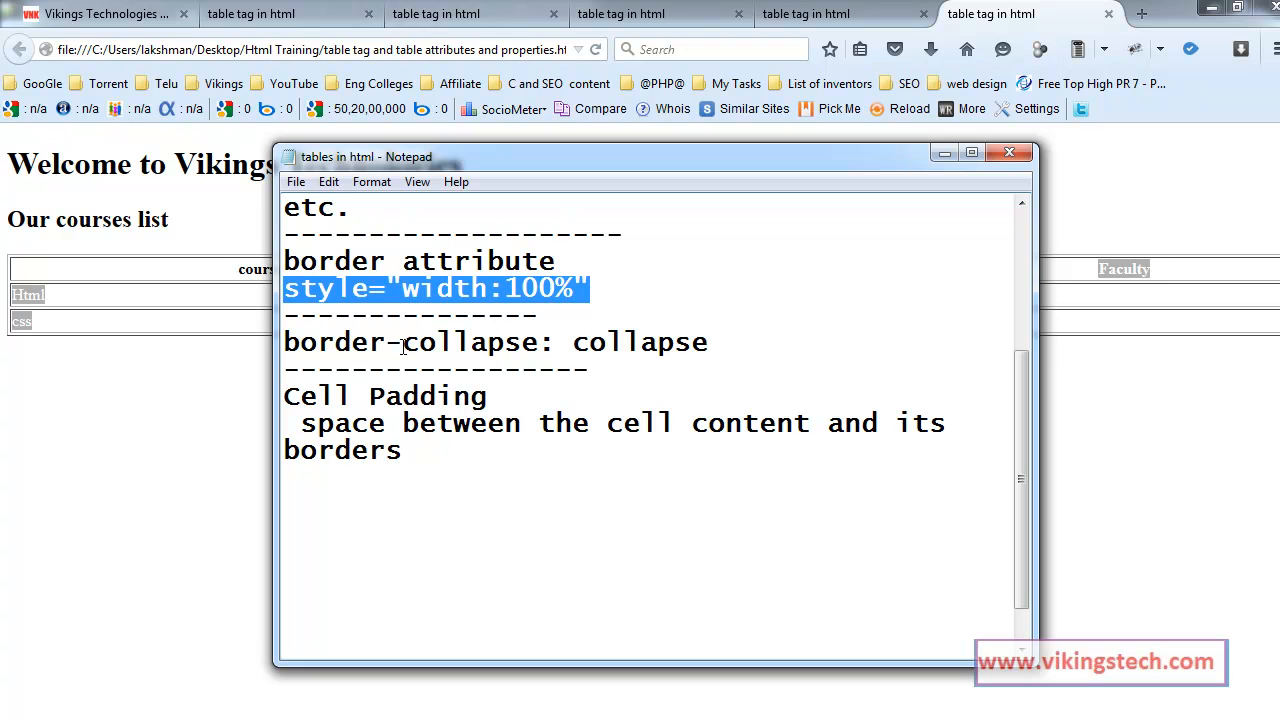
mouse_move(496, 348)
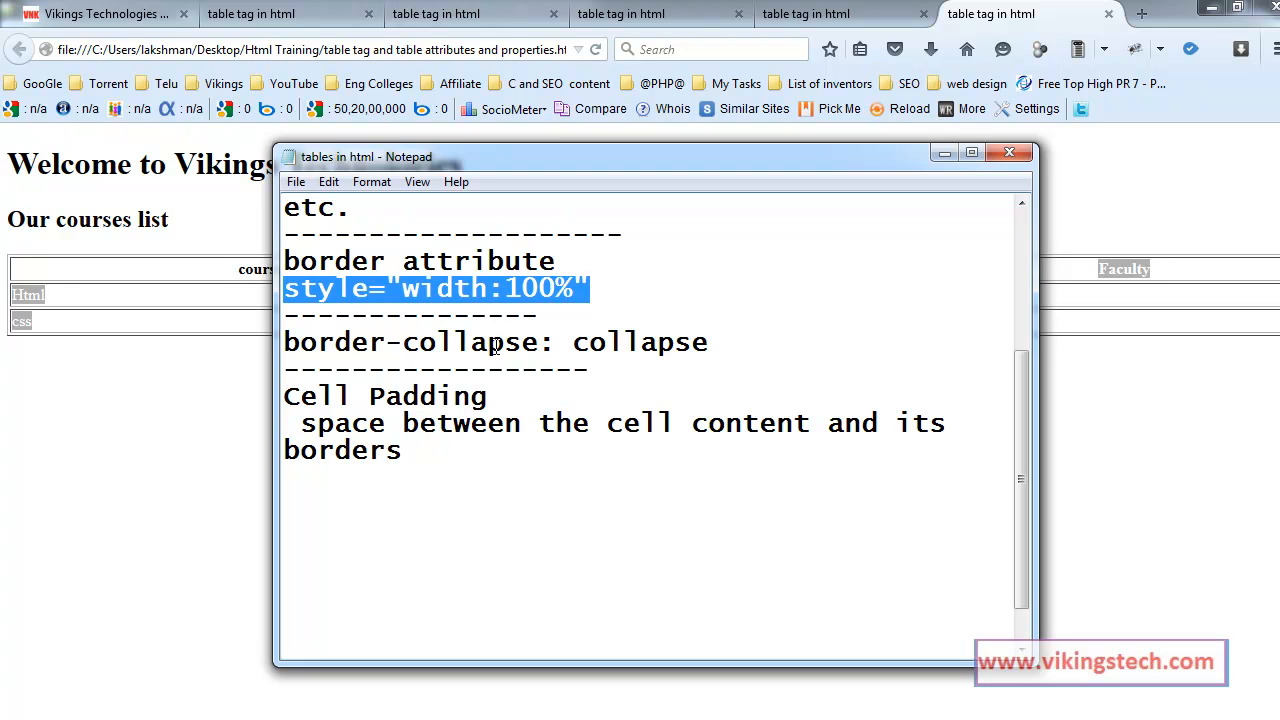